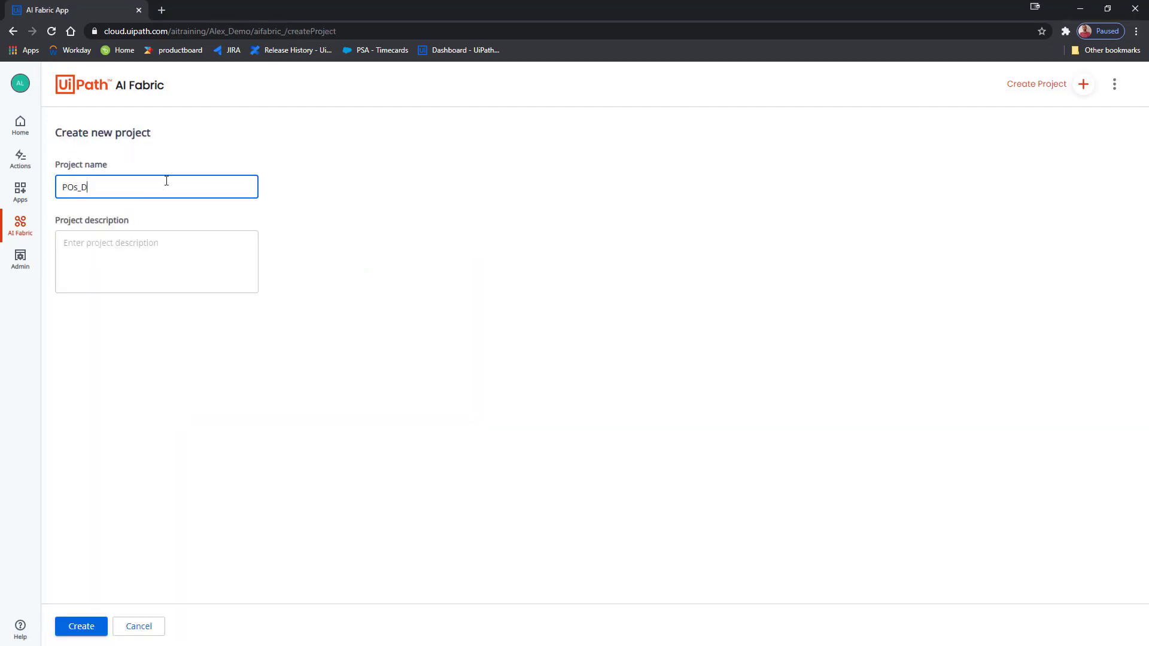
- Create the POs_Demo project and add a new dataset named POs
left_click(81, 627)
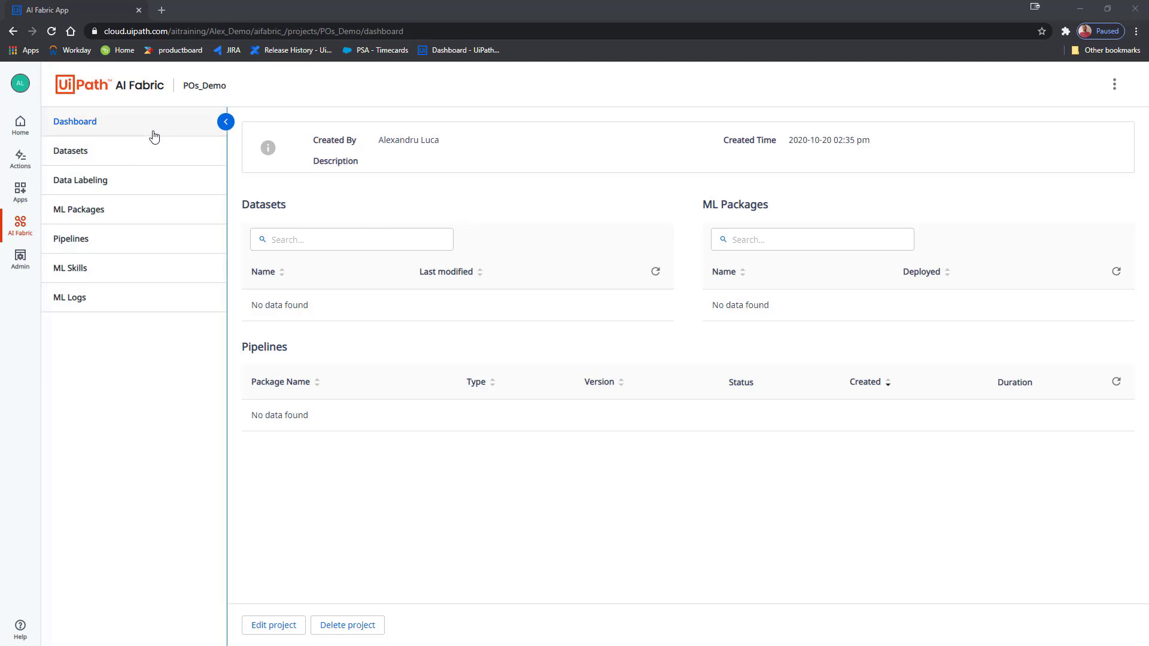
left_click(71, 151)
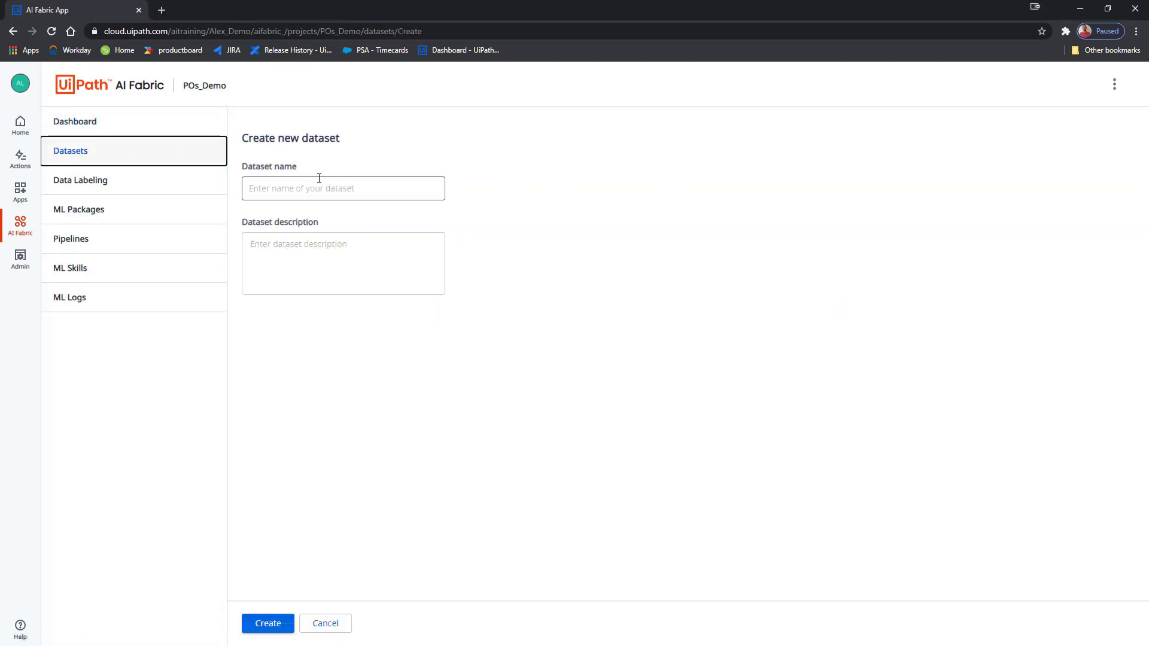
left_click(267, 624)
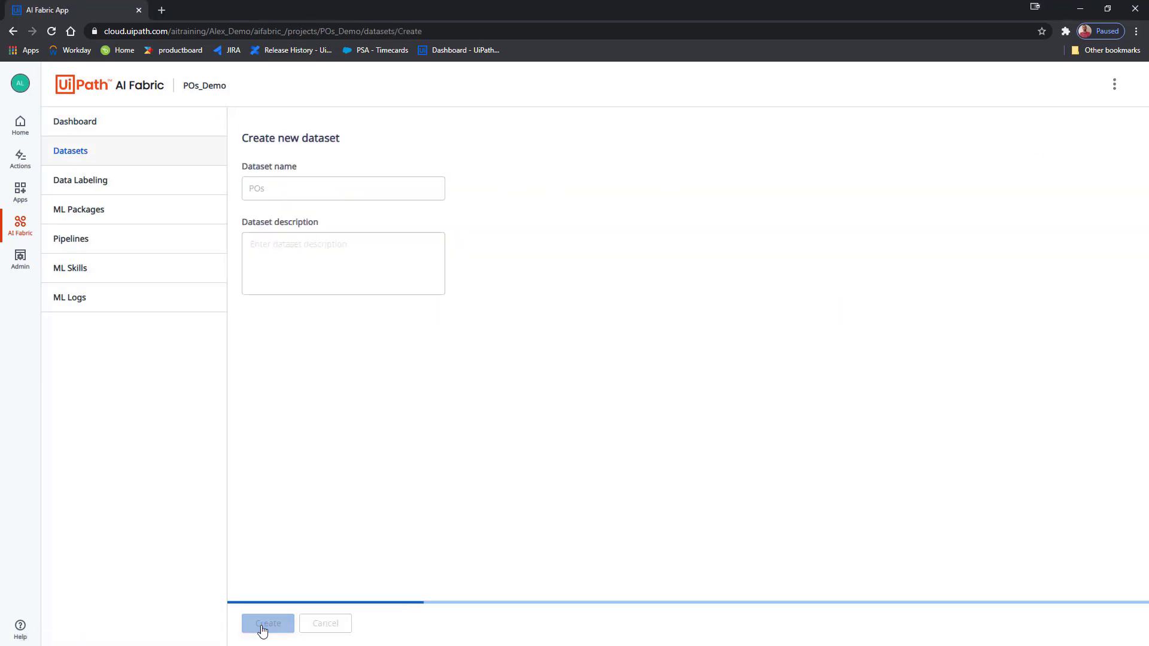
left_click(267, 624)
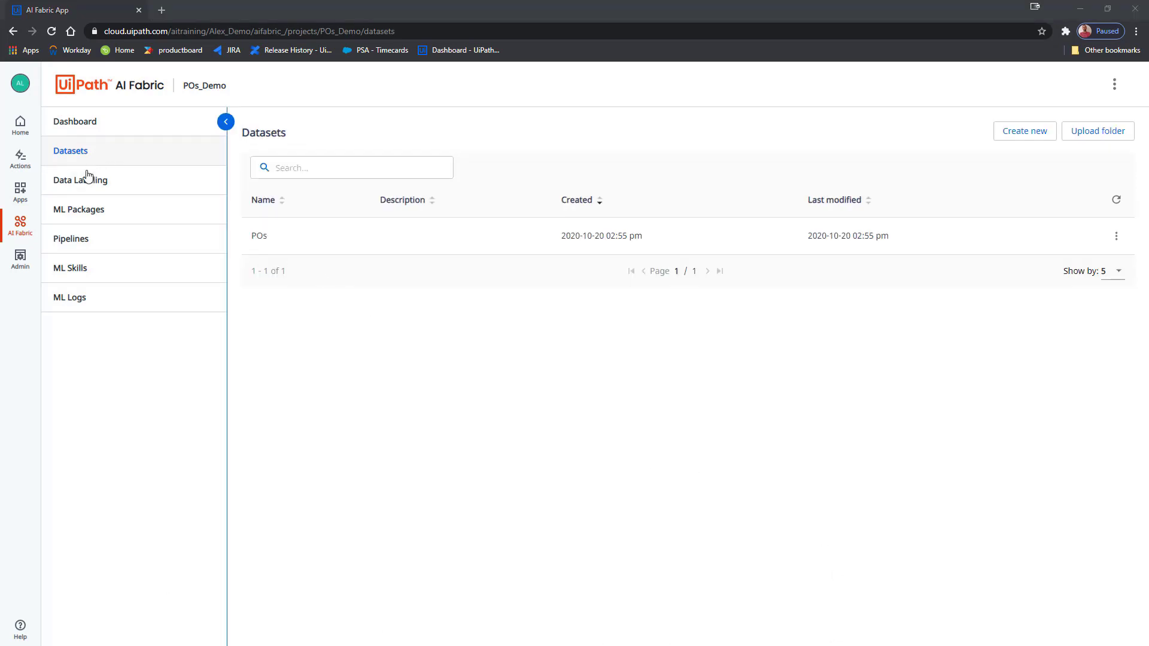
- Create a Document Understanding labeling session named POs exporting to the POs dataset, then open it
left_click(79, 180)
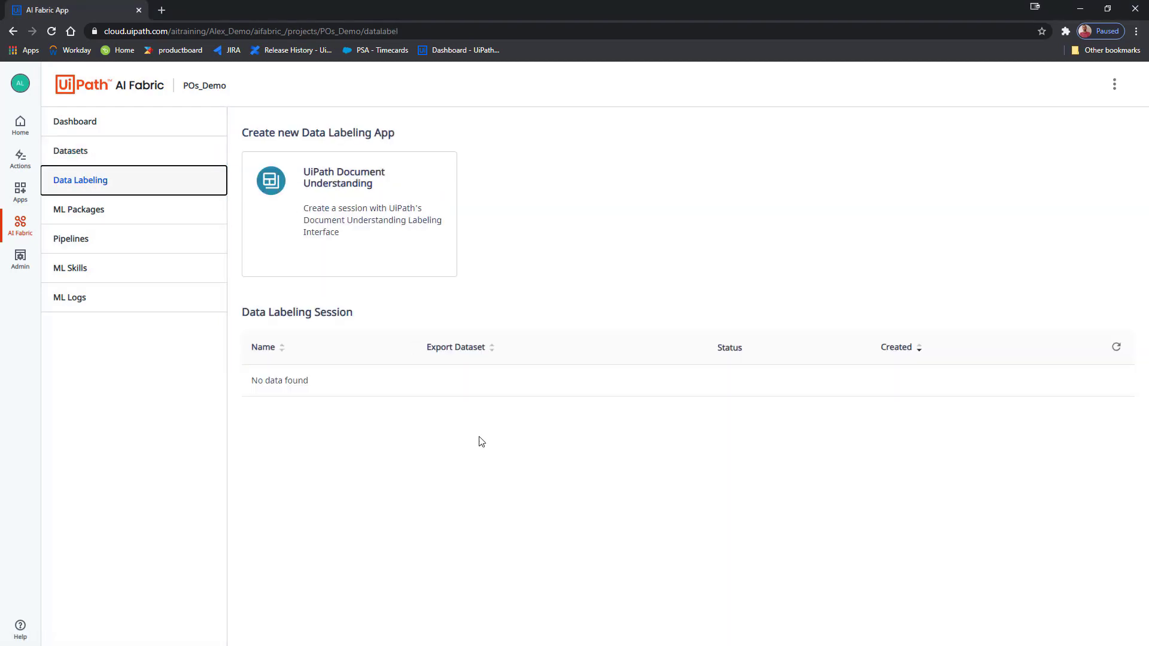
mouse_move(314, 479)
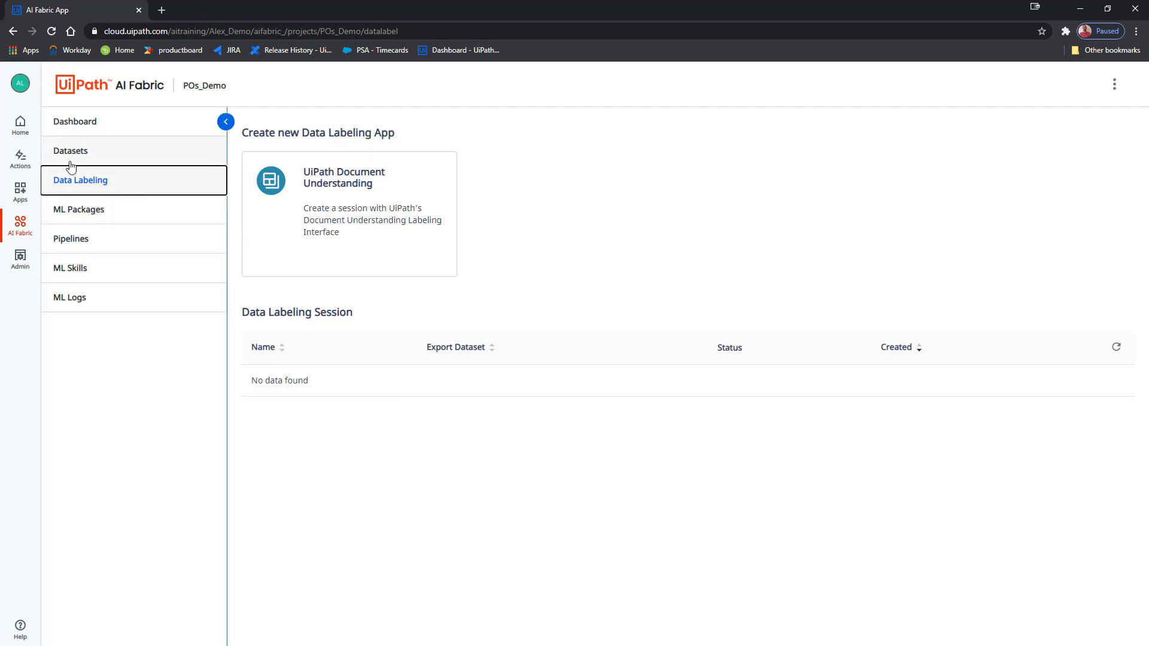
mouse_move(137, 186)
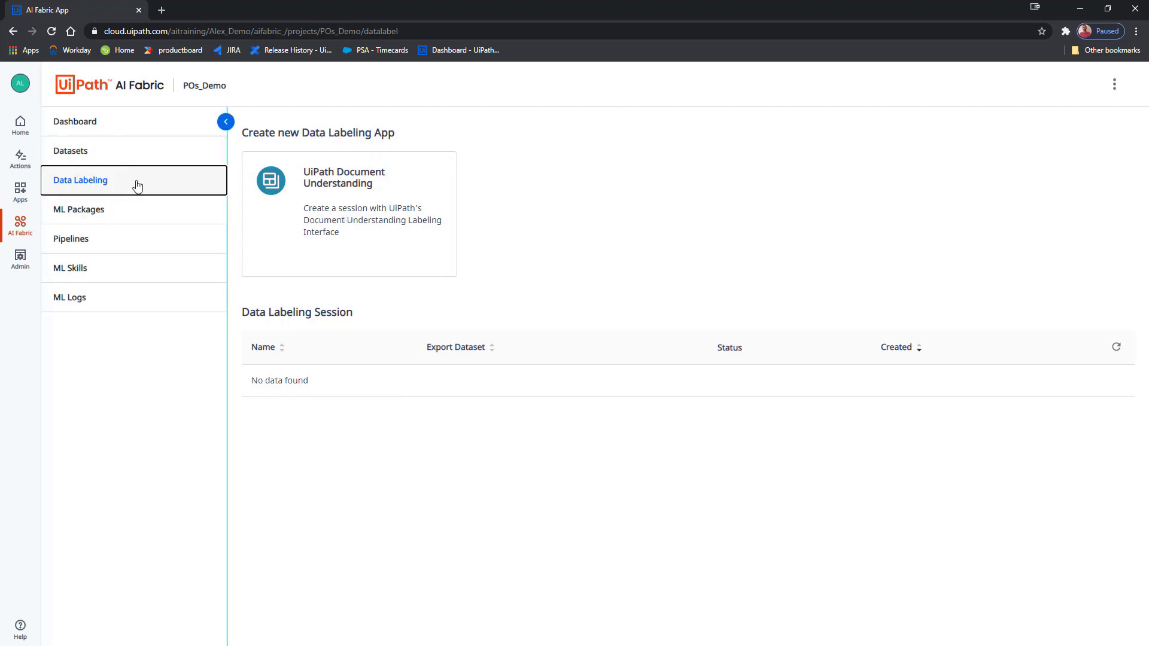
left_click(349, 215)
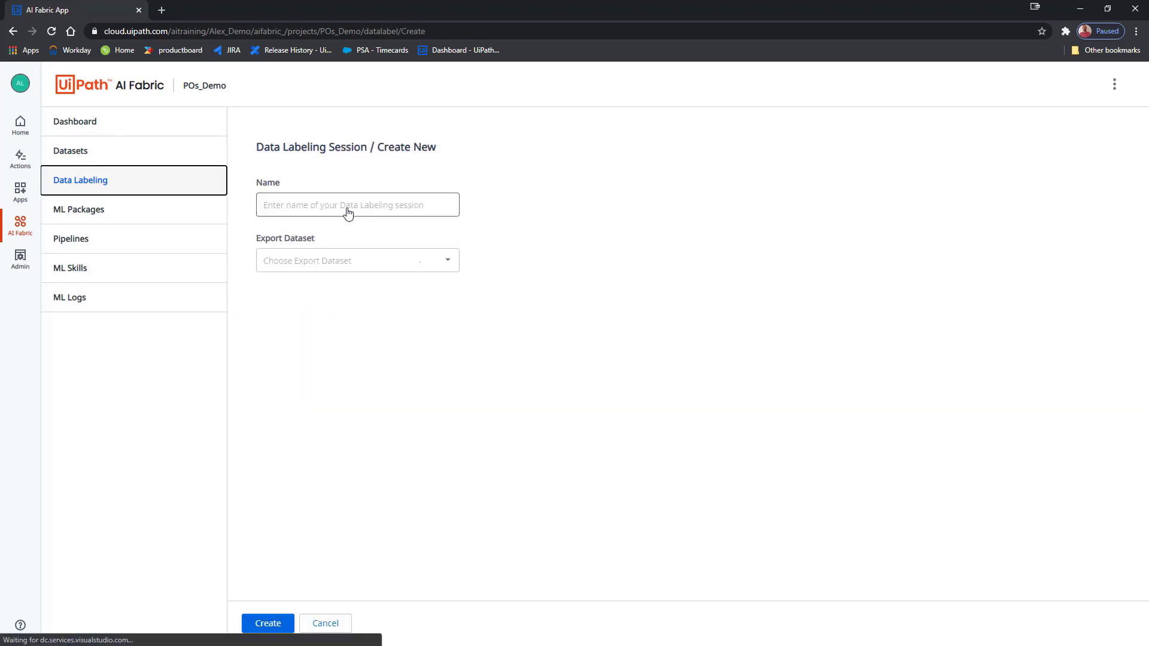
left_click(357, 204)
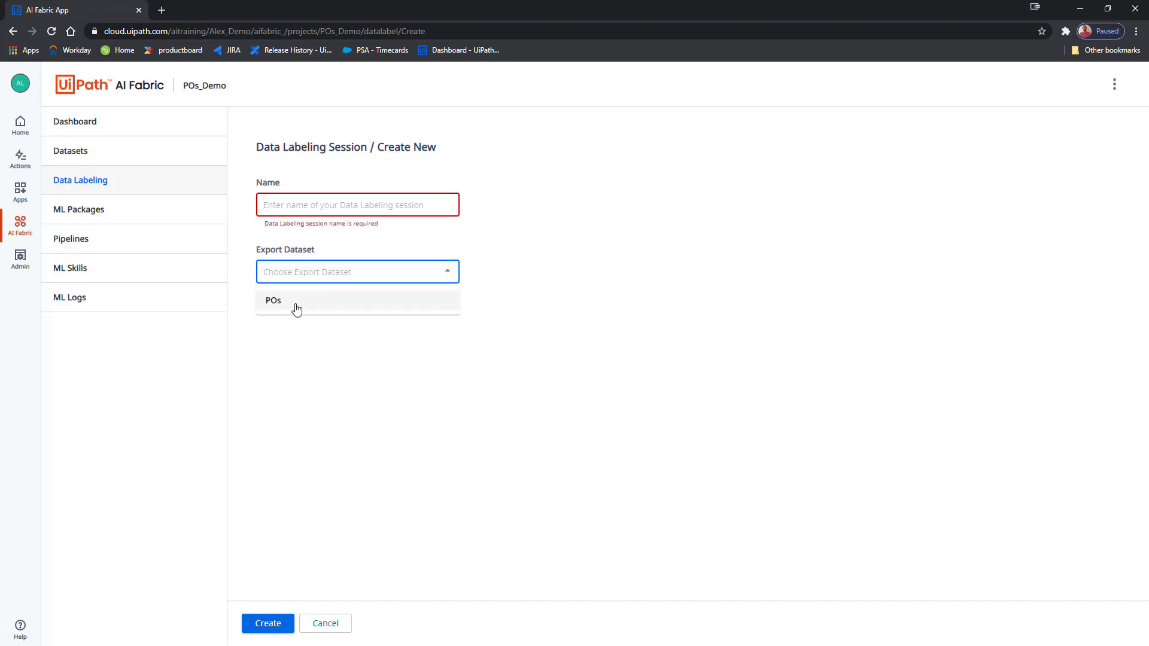
left_click(273, 300)
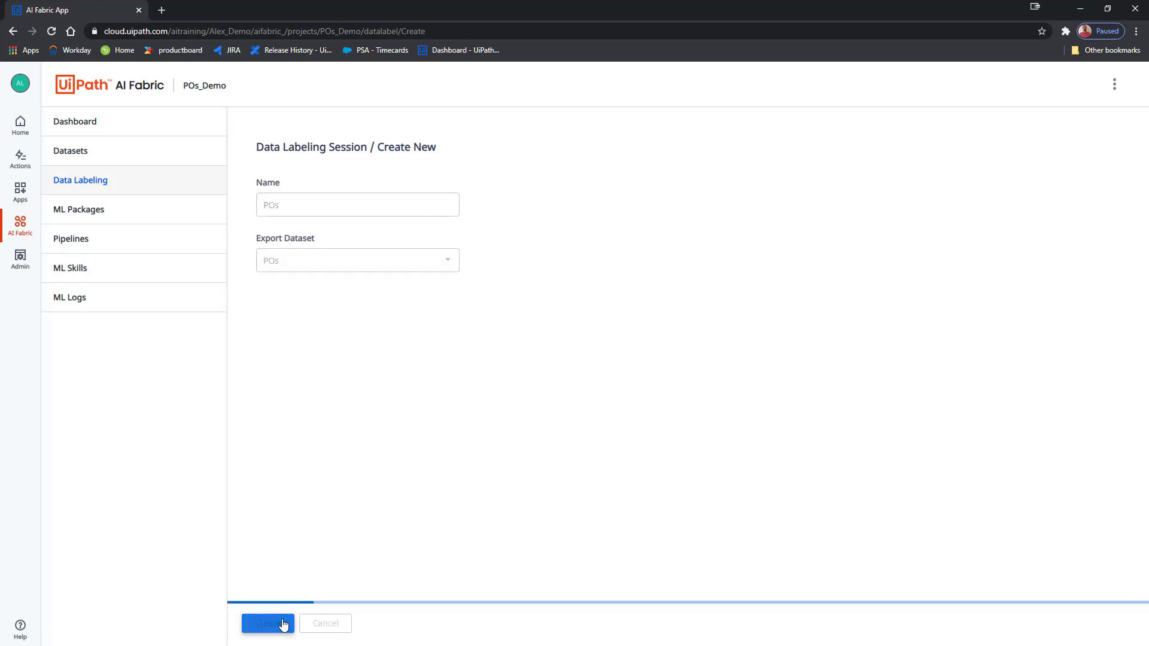
left_click(267, 623)
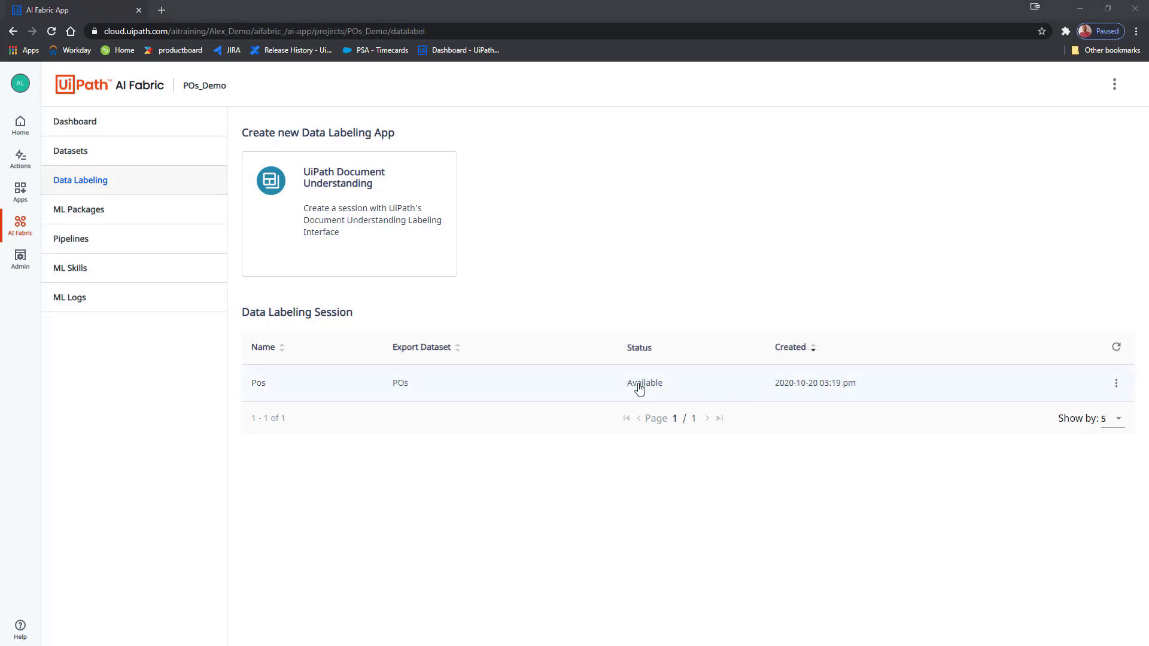
left_click(258, 382)
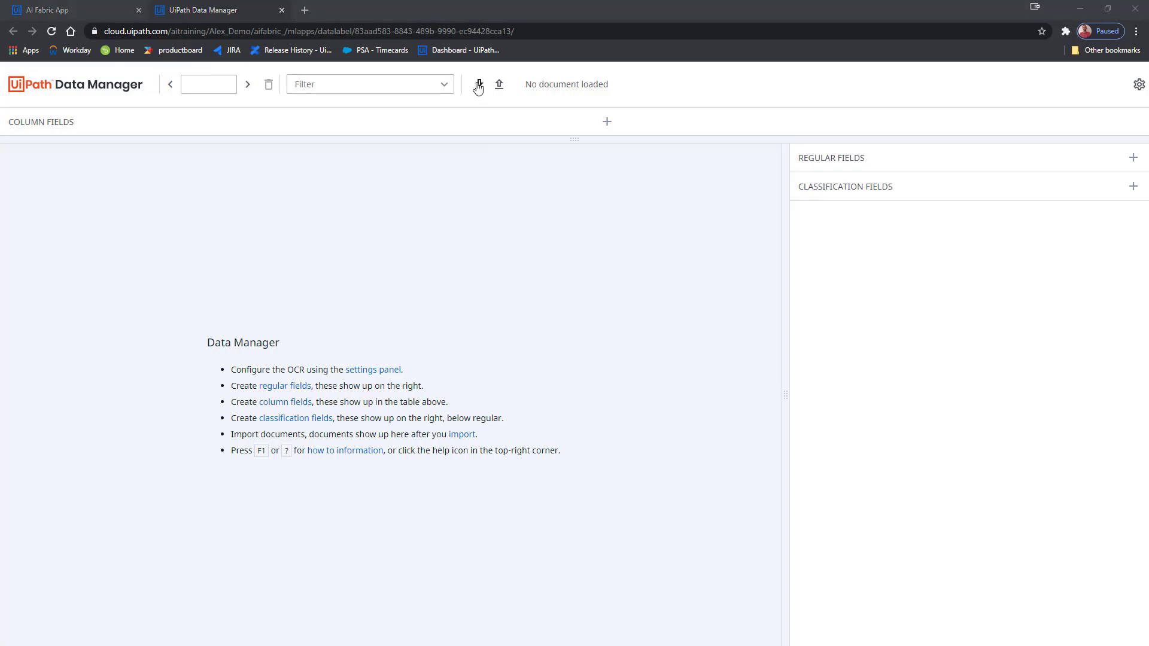
mouse_move(477, 84)
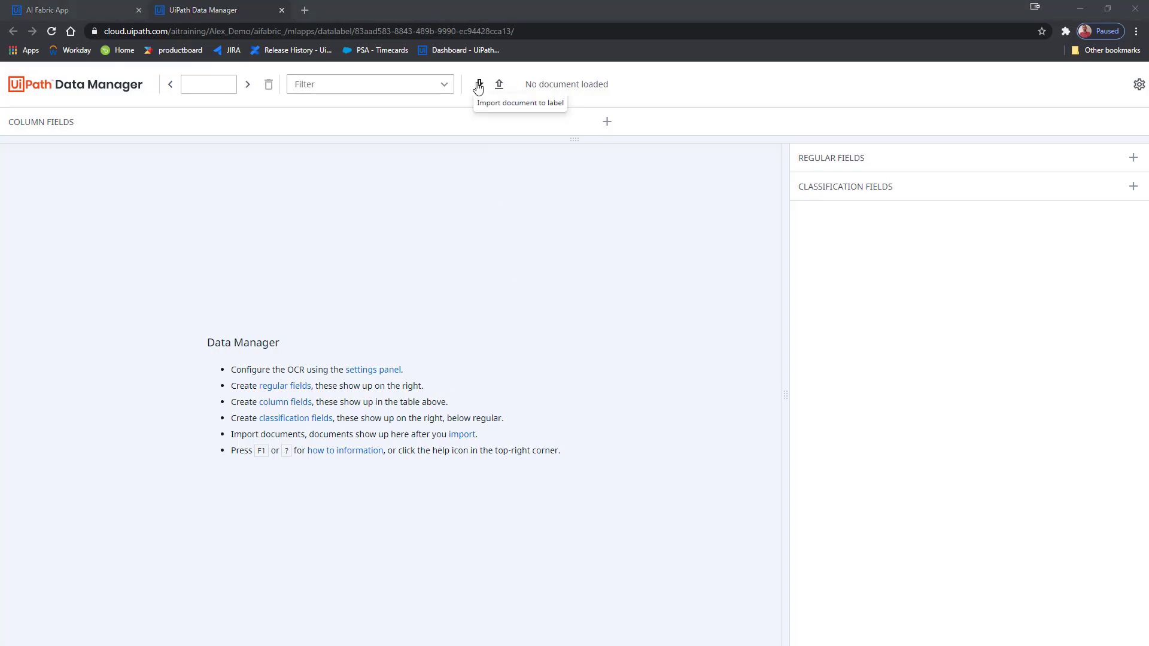
- Import the schema file as batch 'schema', then open the OCR settings
left_click(478, 85)
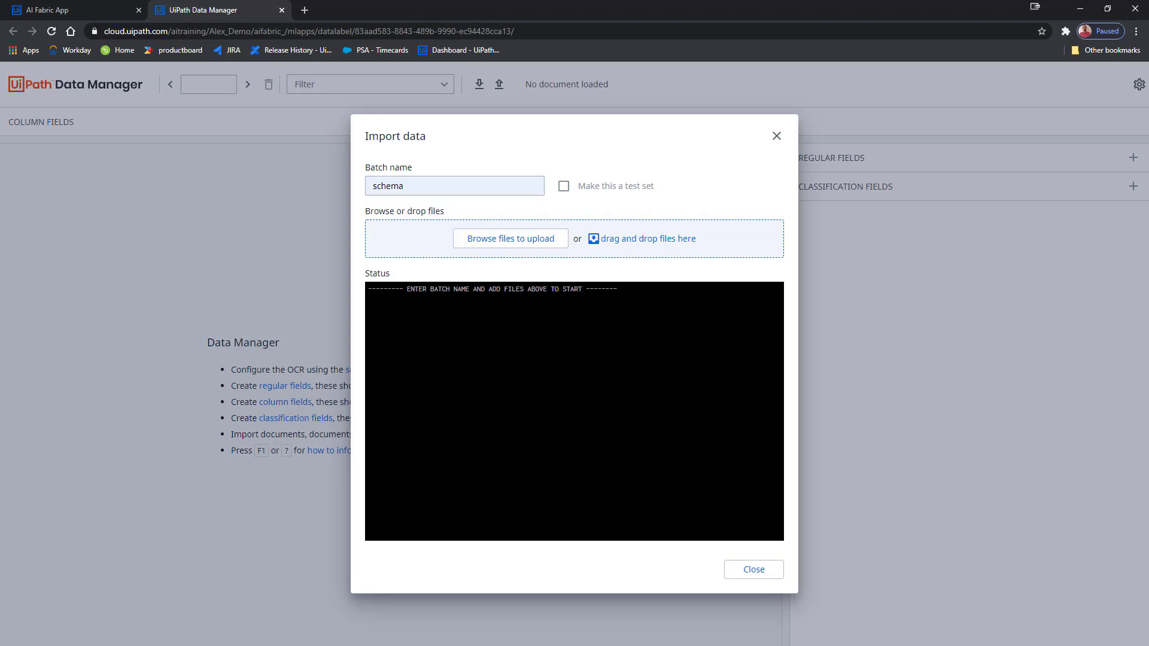
left_click(509, 238)
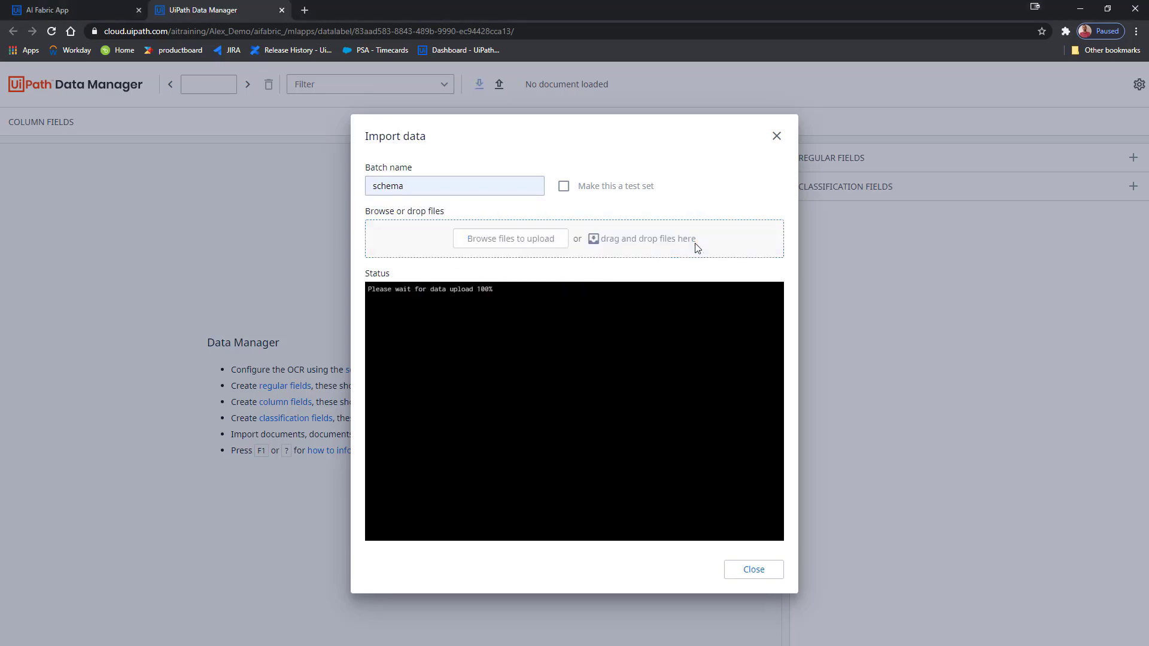
left_click(753, 569)
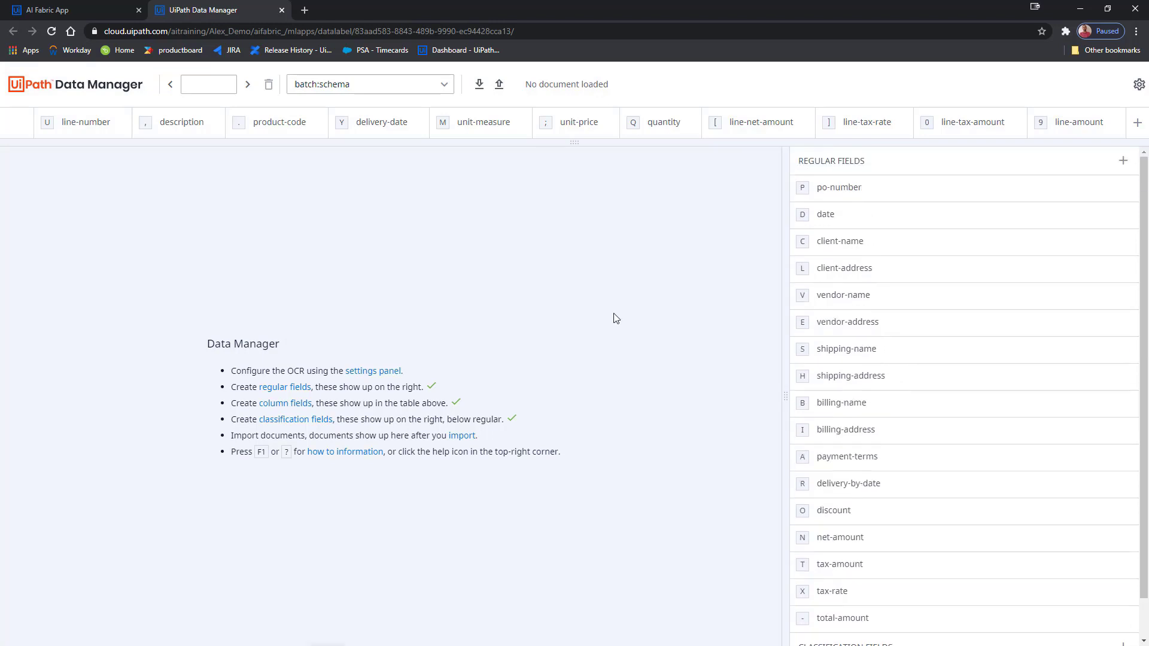
mouse_move(617, 408)
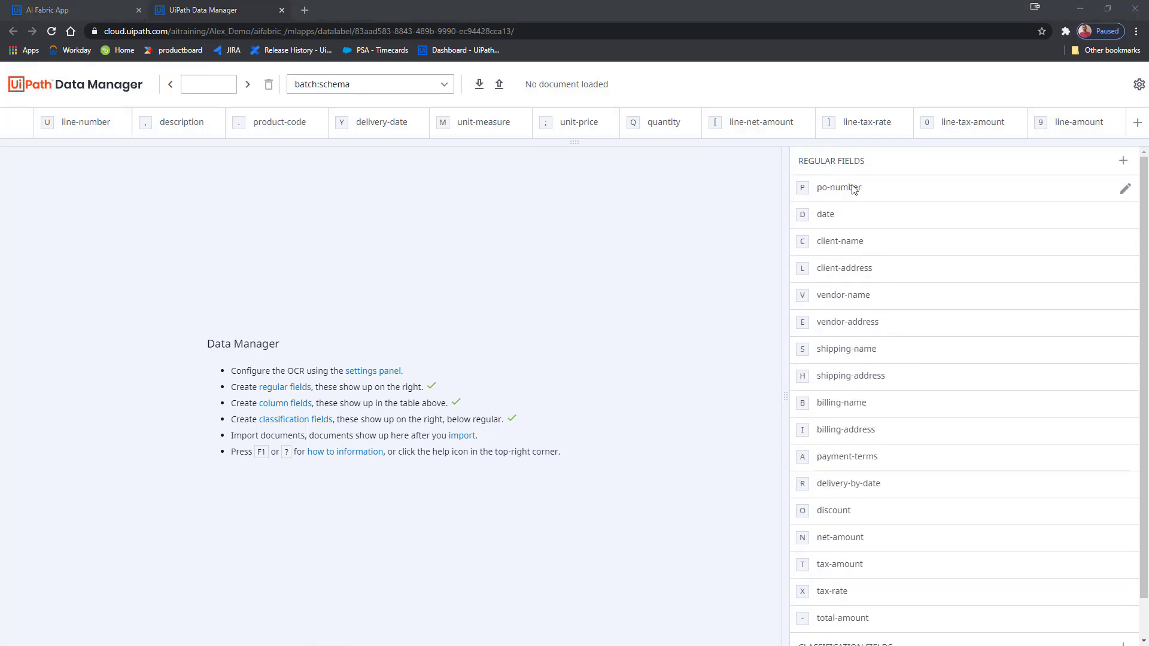
left_click(1139, 84)
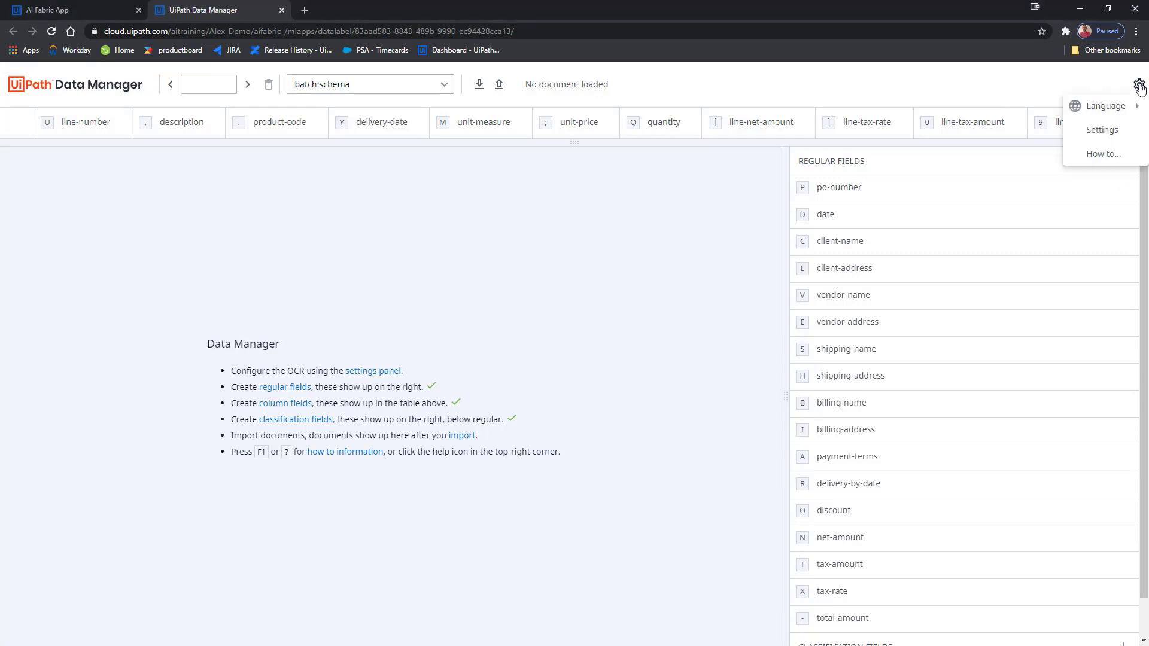
left_click(1101, 130)
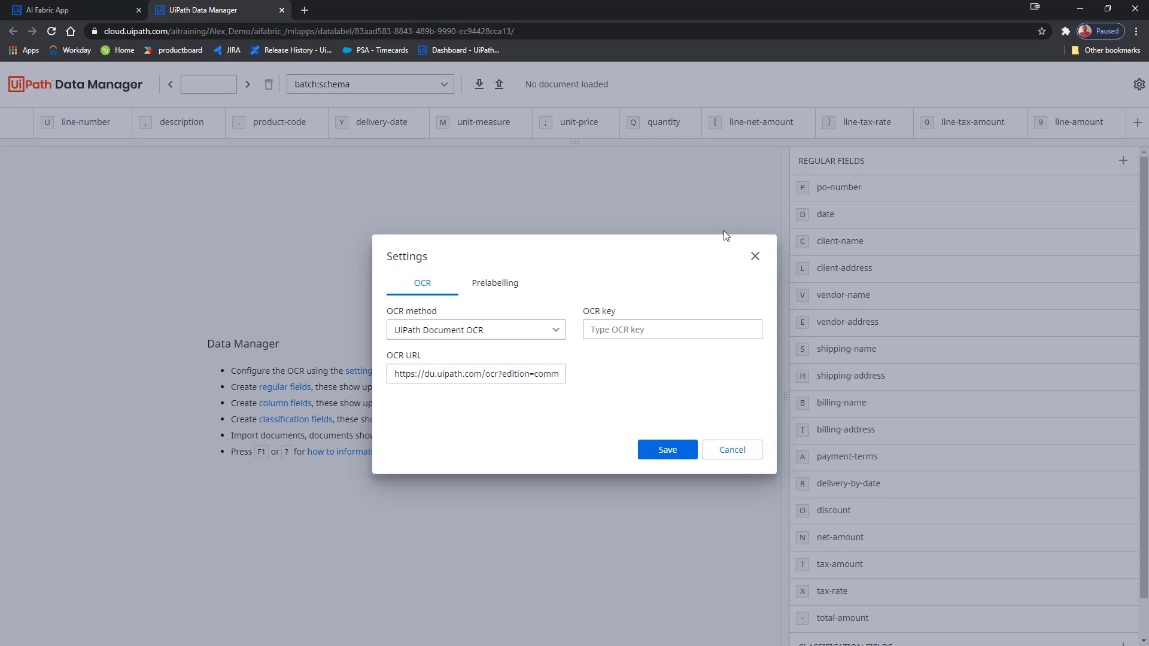
mouse_move(339, 290)
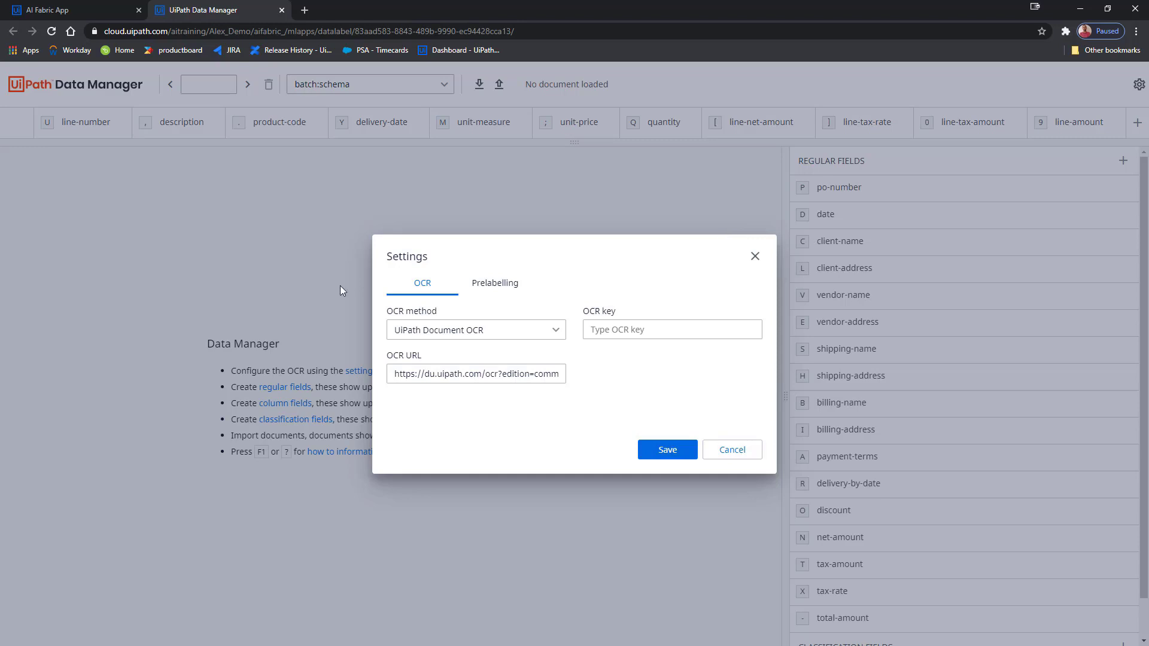
mouse_move(392, 362)
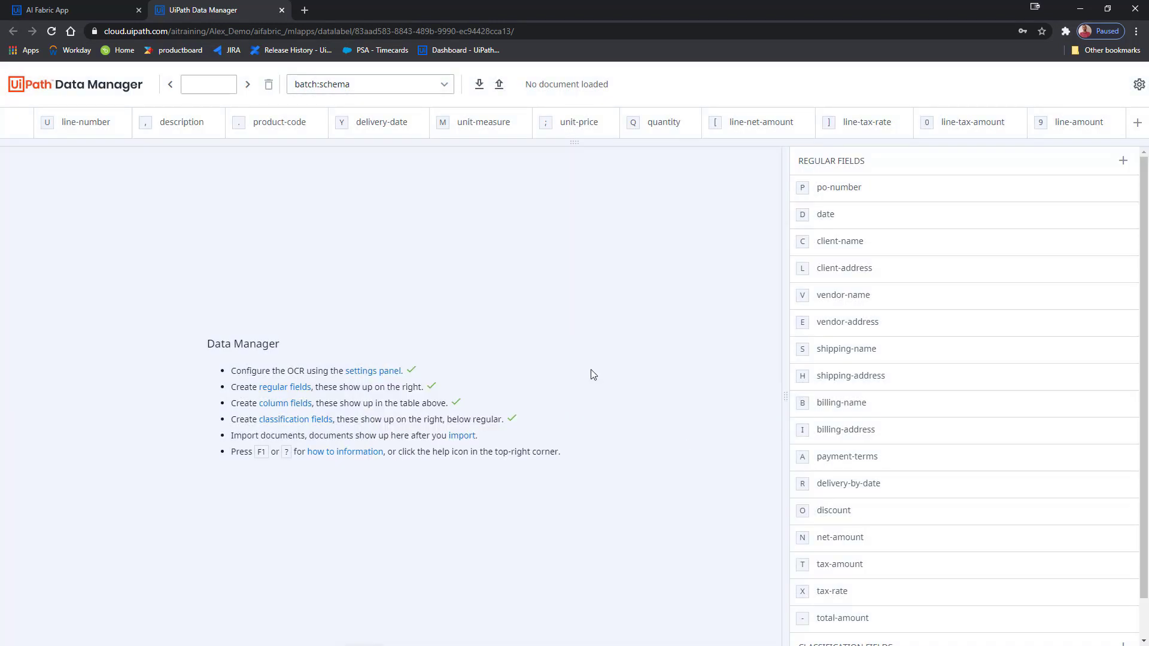
- Import the two purchase-order PDFs as batch all_files, converting them to images
left_click(480, 85)
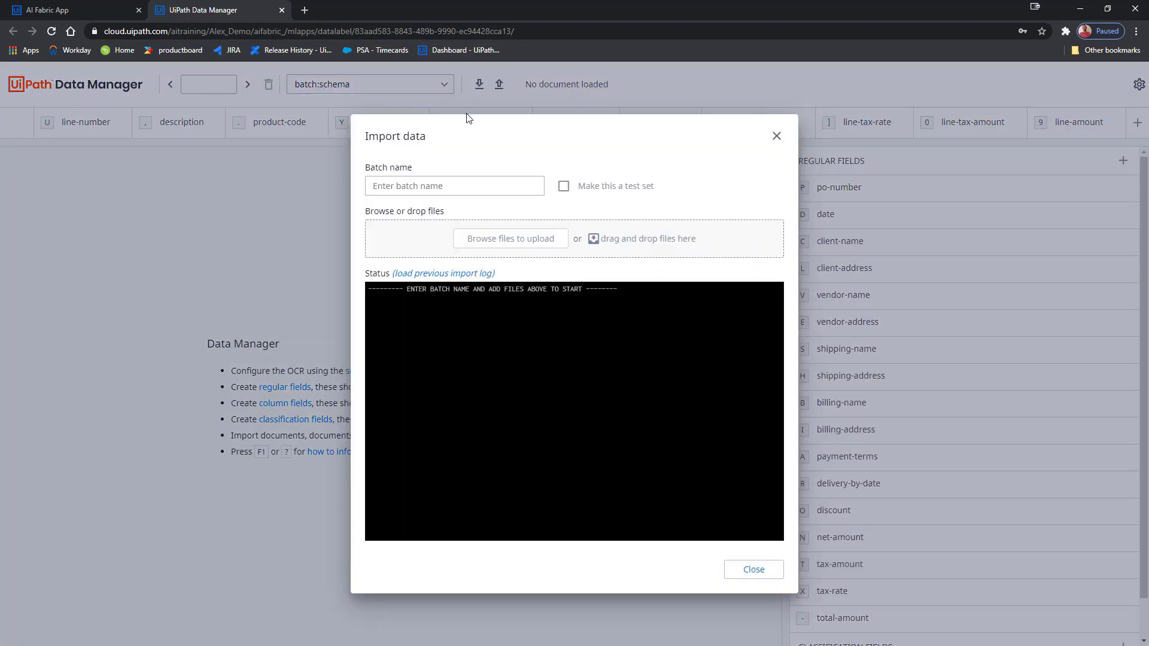
type("all_files")
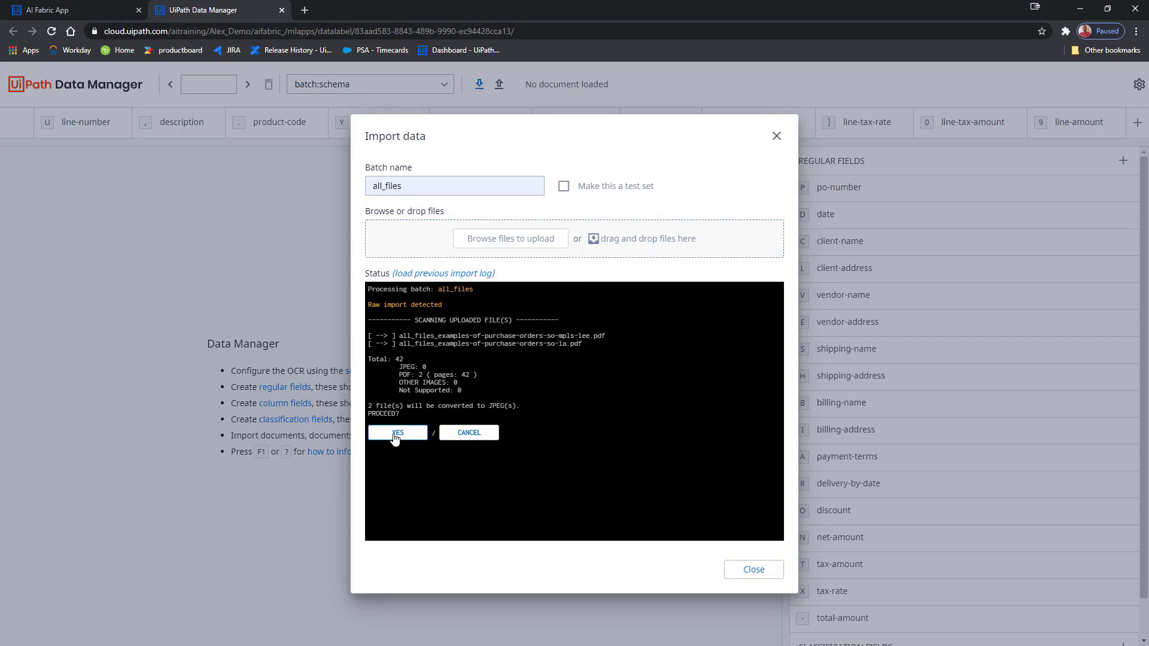
left_click(396, 432)
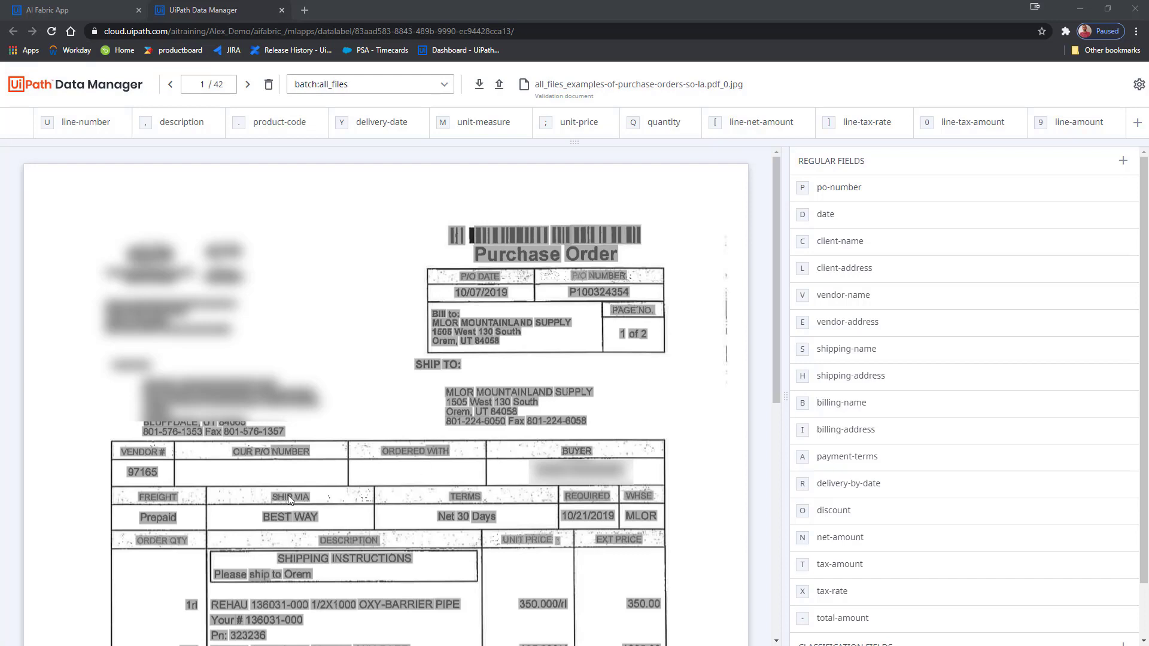
- Add a ship-via regular field to the purchase-order field list
scroll("down", 3)
type("ship-via")
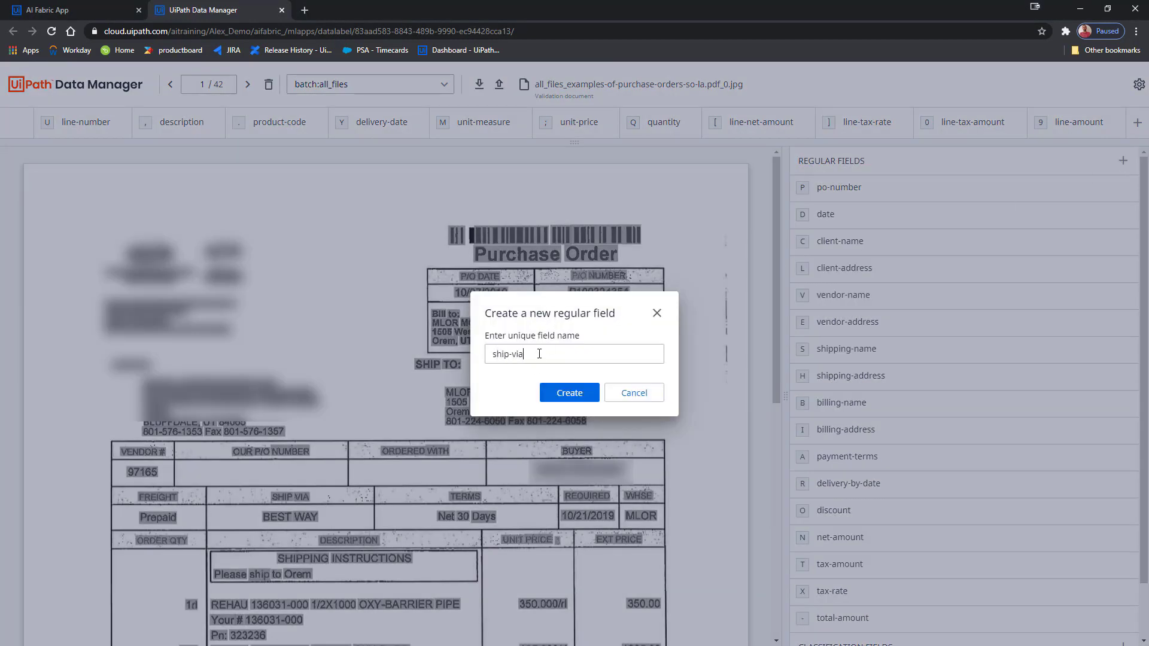
left_click(569, 392)
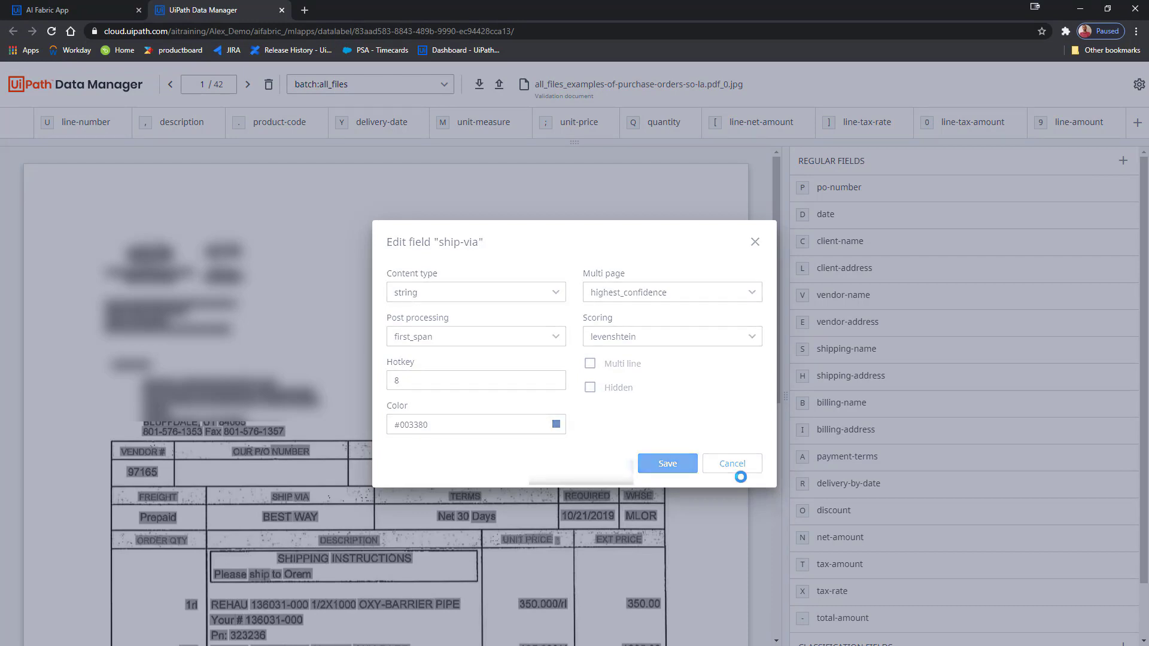
left_click(666, 463)
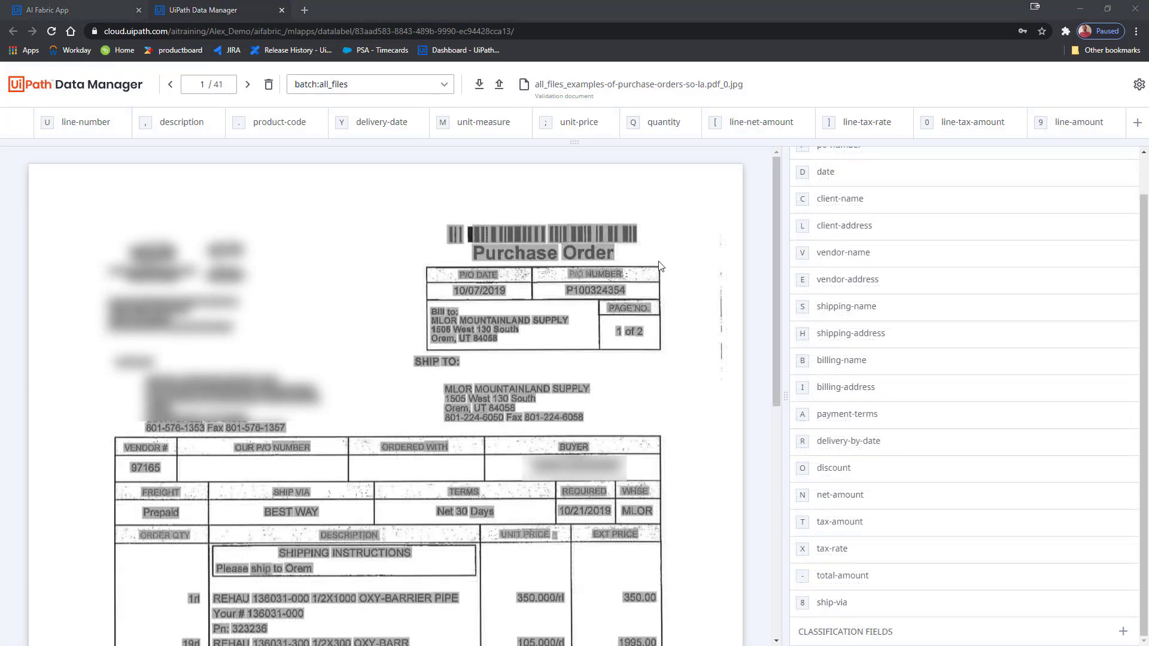
- Open the labelling settings and switch to the Prelabelling options
left_click(1139, 84)
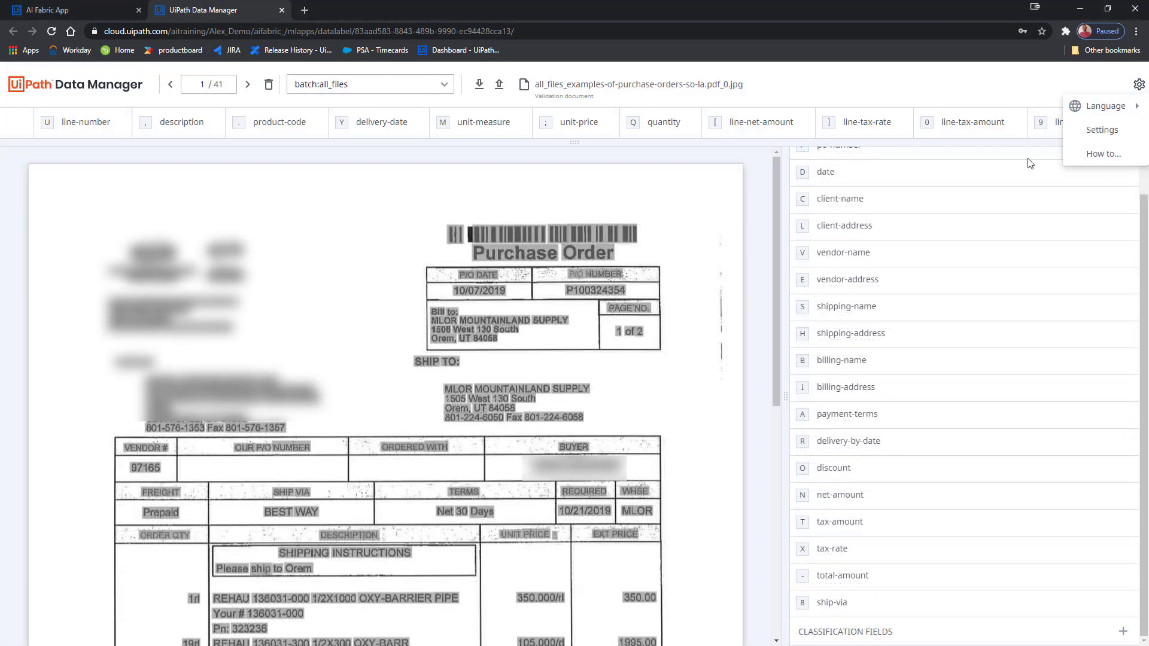
left_click(1101, 130)
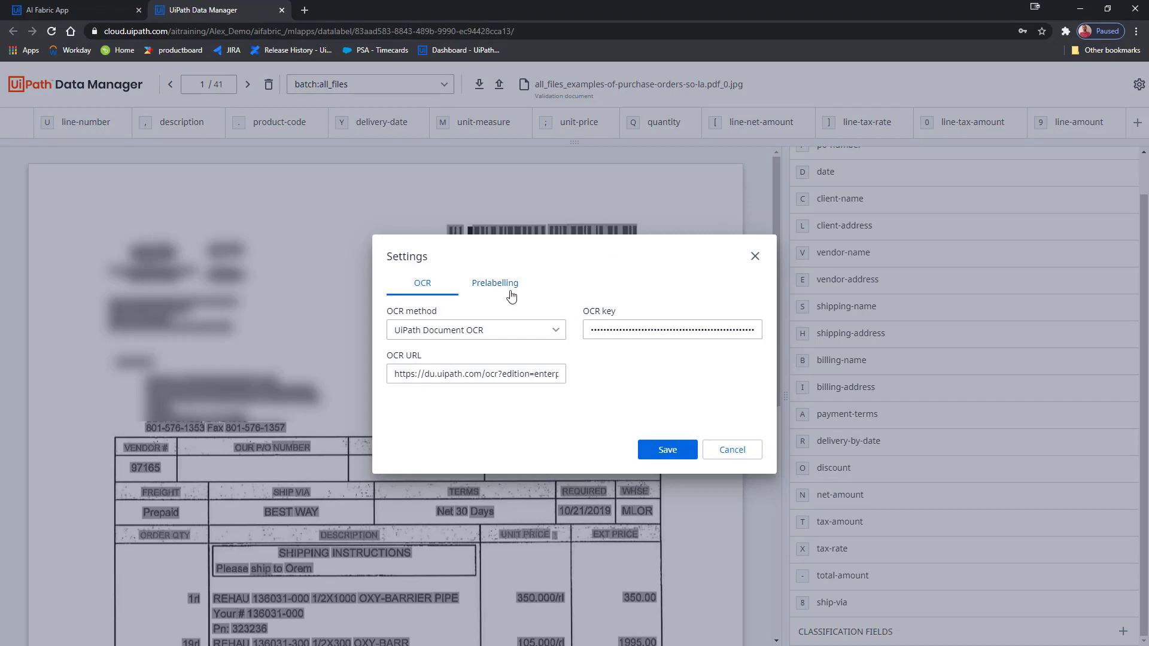
left_click(495, 283)
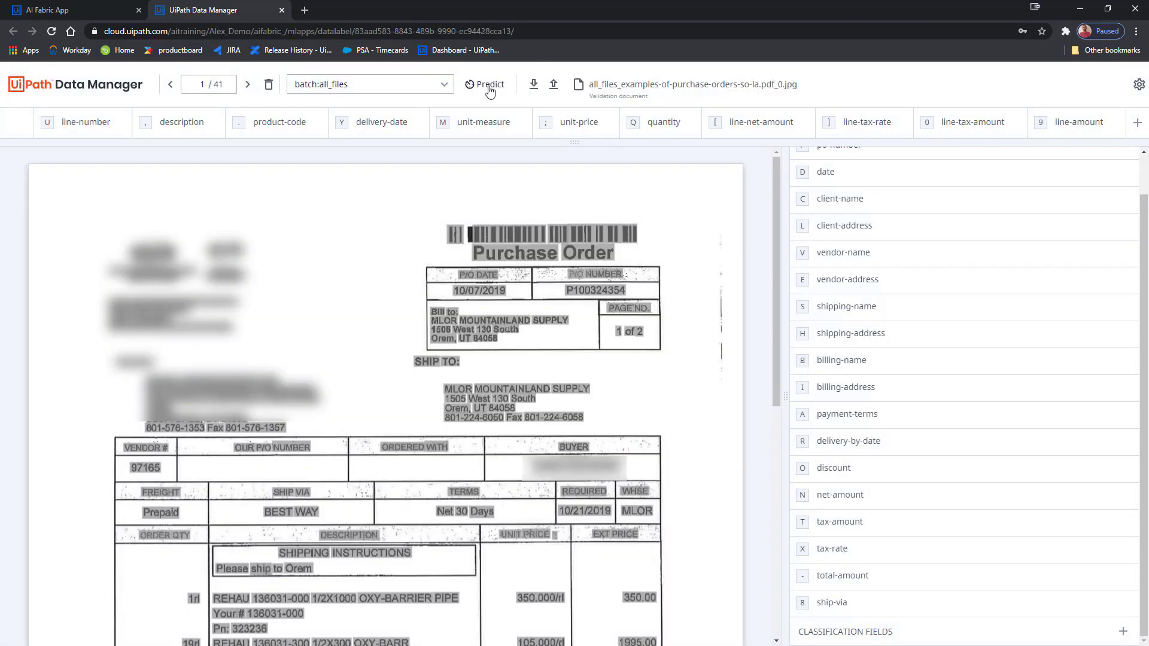
mouse_move(486, 86)
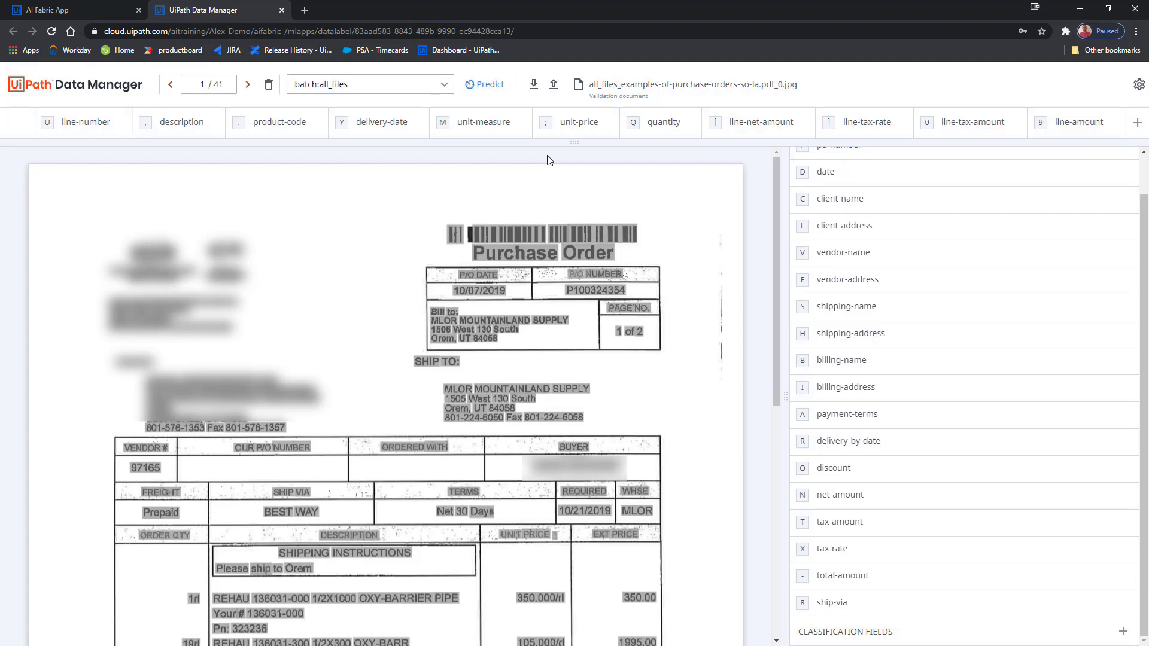
- Run Predict on the first purchase order and review the predicted fields and line items
left_click(483, 84)
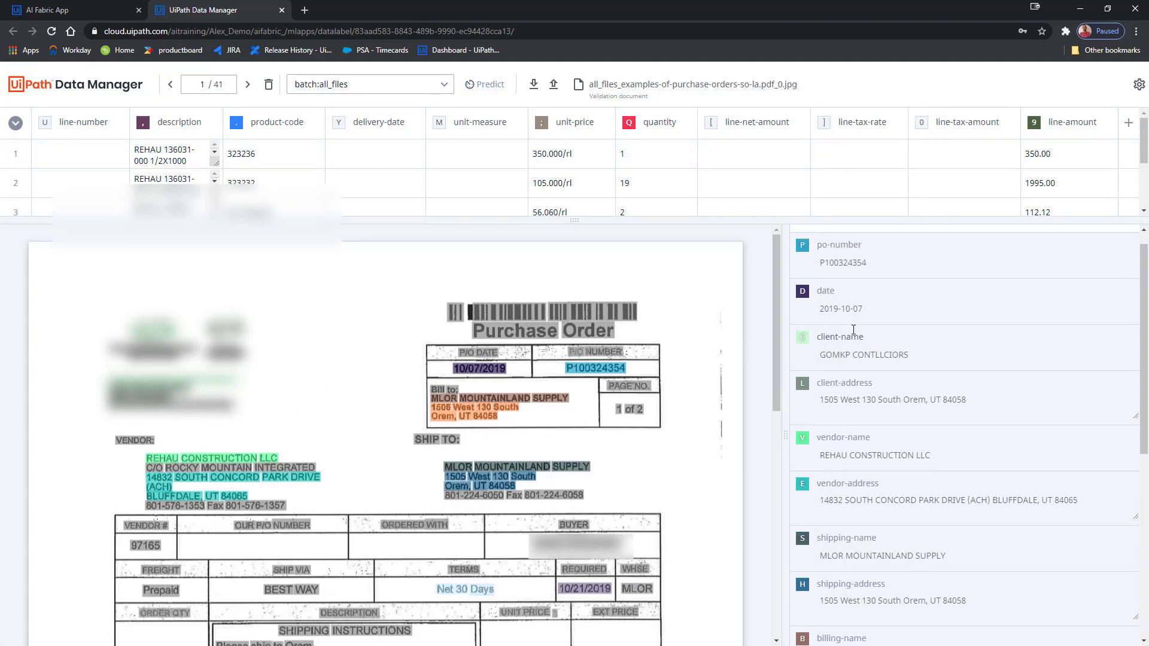
scroll("down", 3)
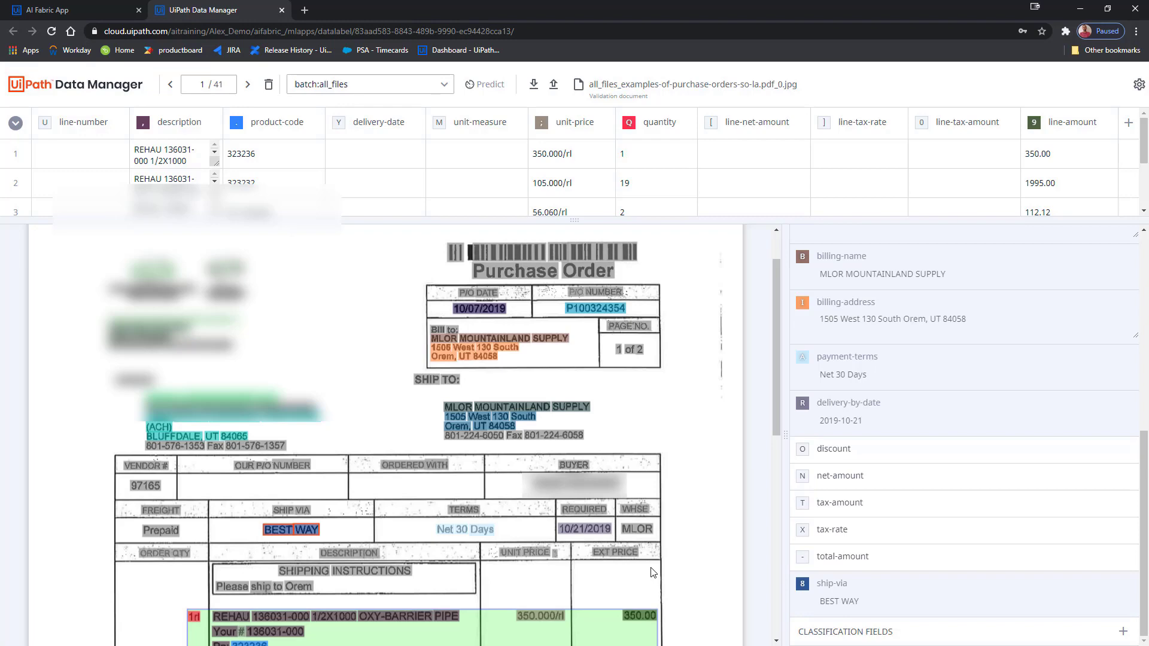
scroll("down", 3)
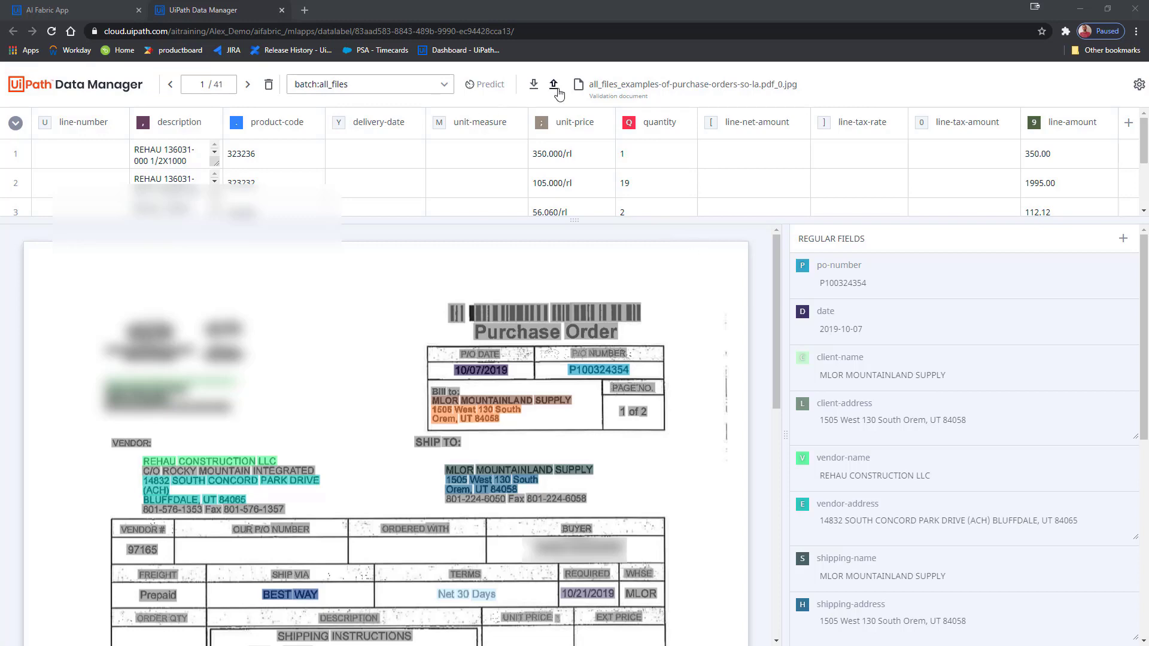
- Export the labelled data to AI Fabric as 'POs Demo' and check the failure alert
left_click(555, 84)
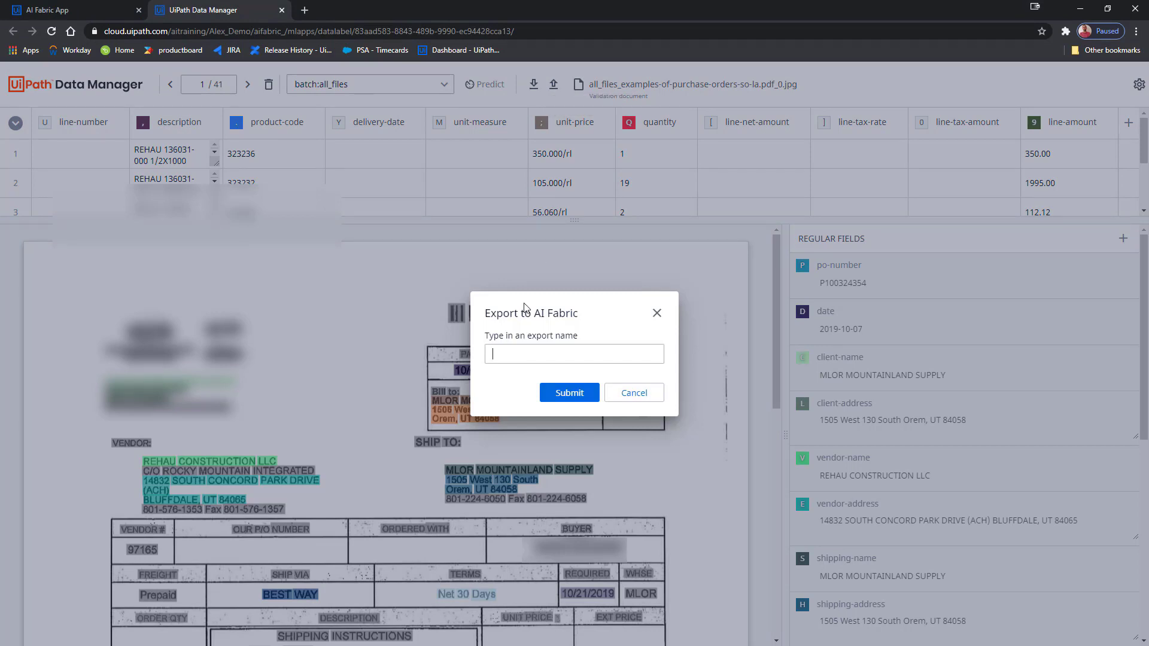
type("POs Demo")
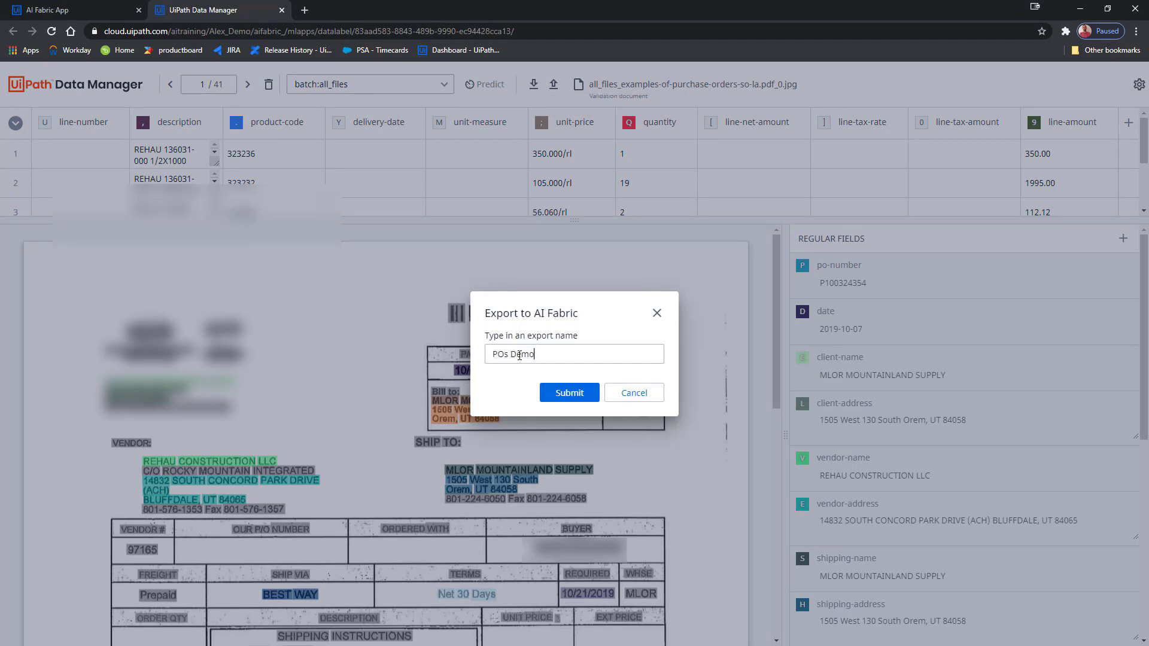
left_click(569, 392)
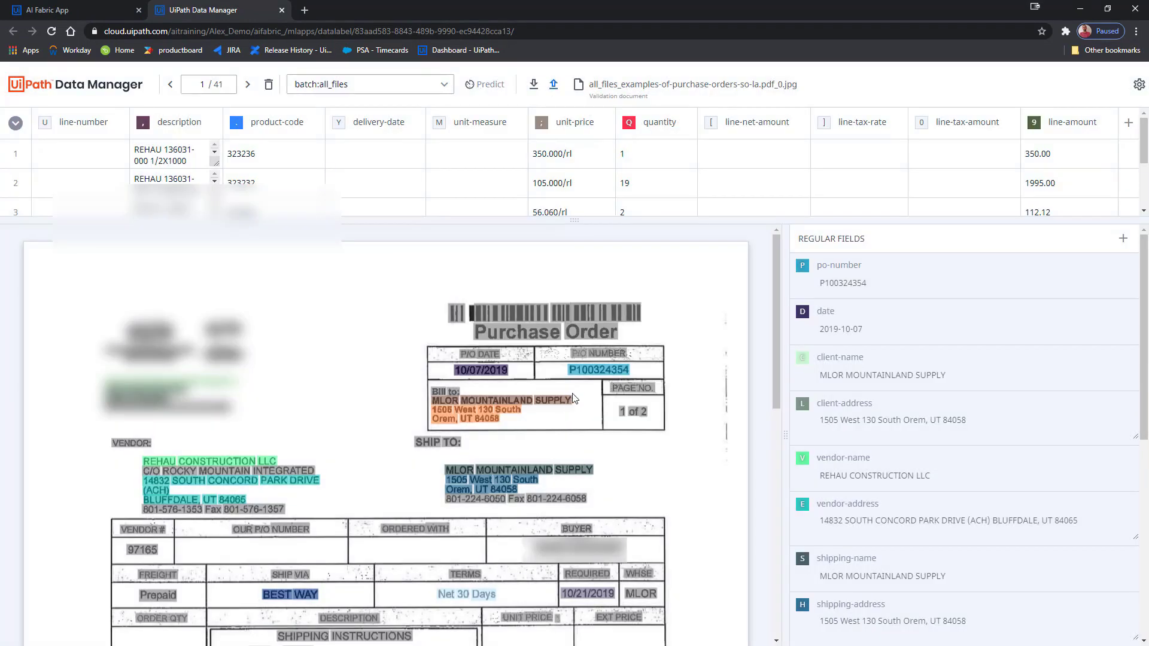
left_click(553, 84)
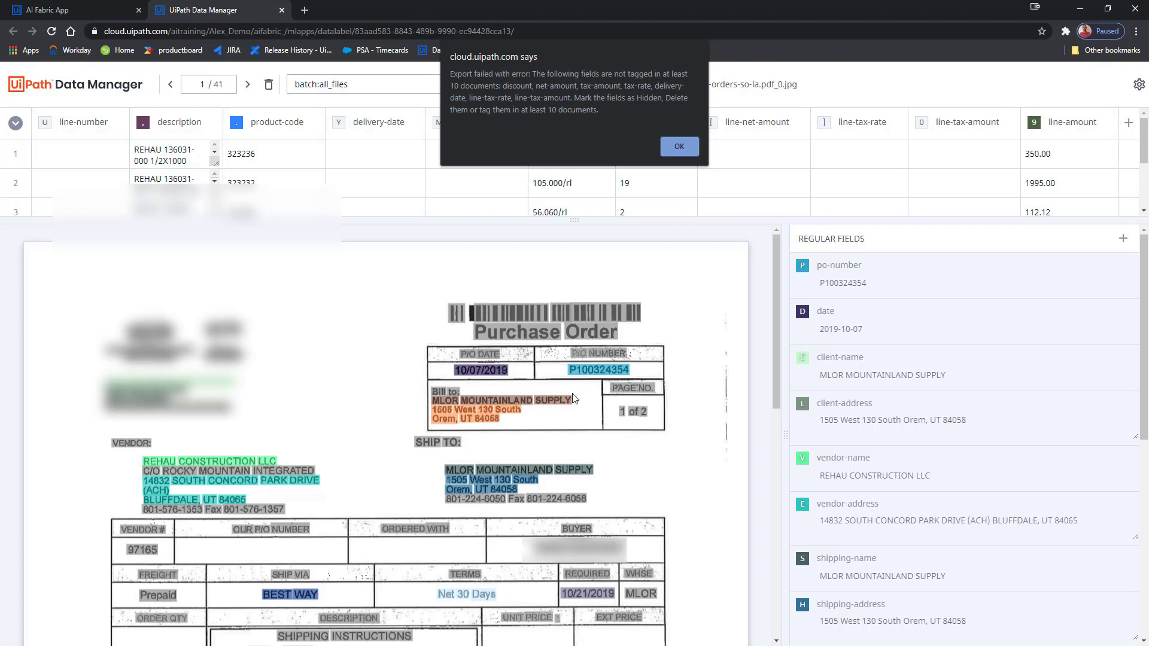
mouse_move(545, 126)
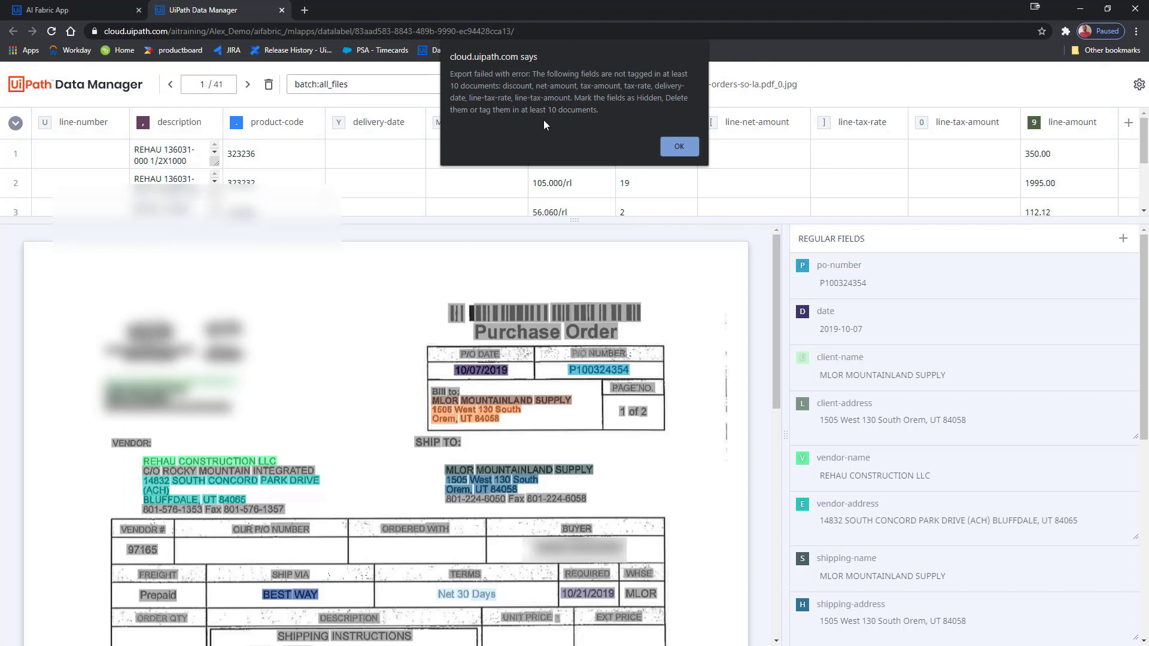
mouse_move(656, 140)
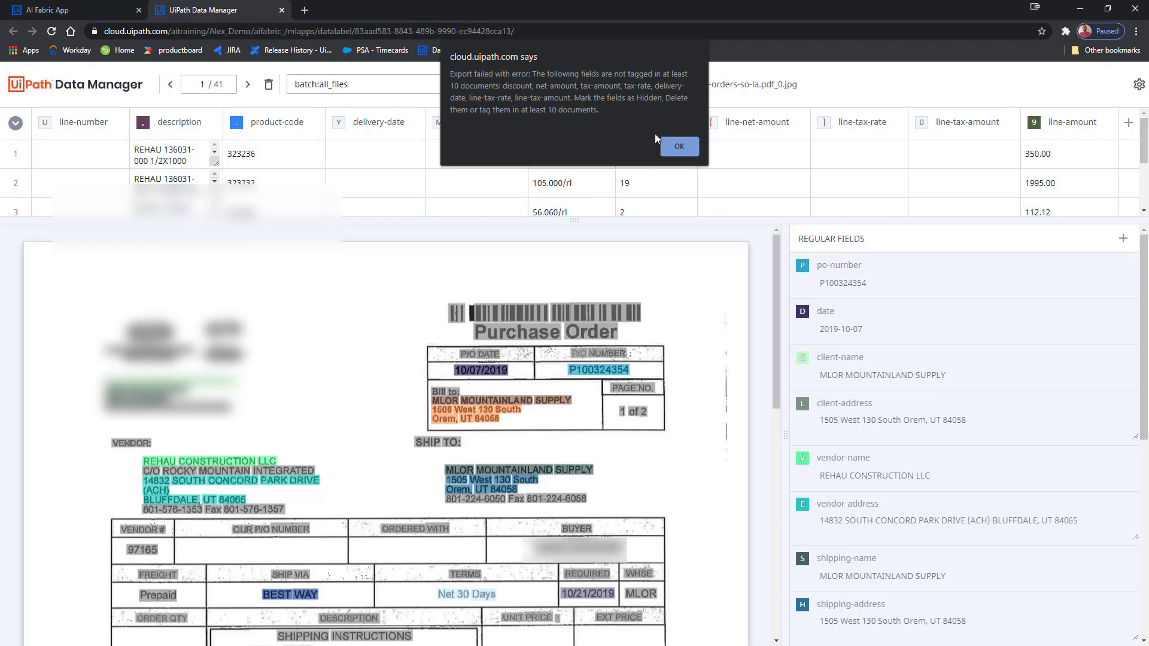
- Dismiss the alert, hide the under-tagged discount field, and retry the export
left_click(678, 147)
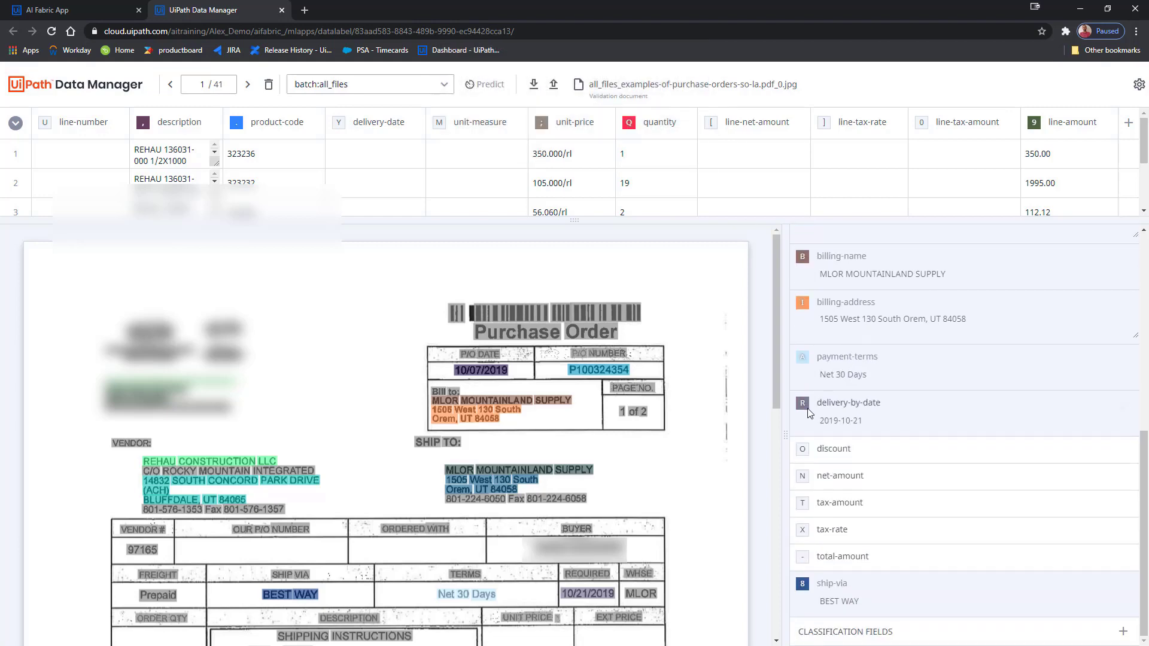
left_click(833, 448)
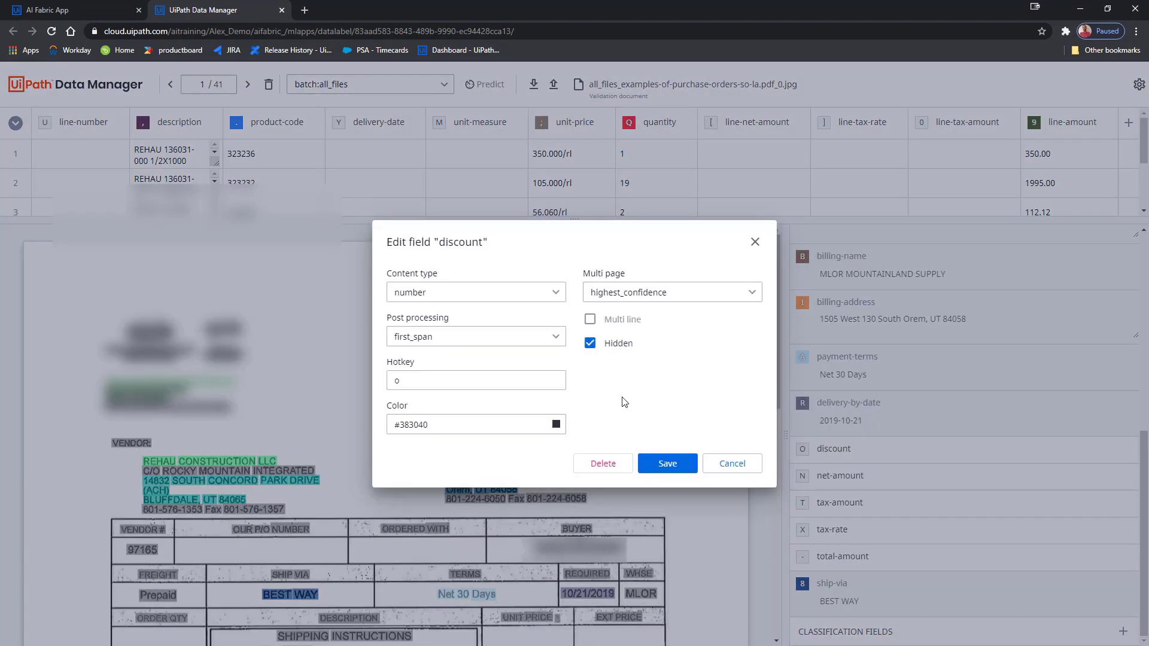
left_click(666, 463)
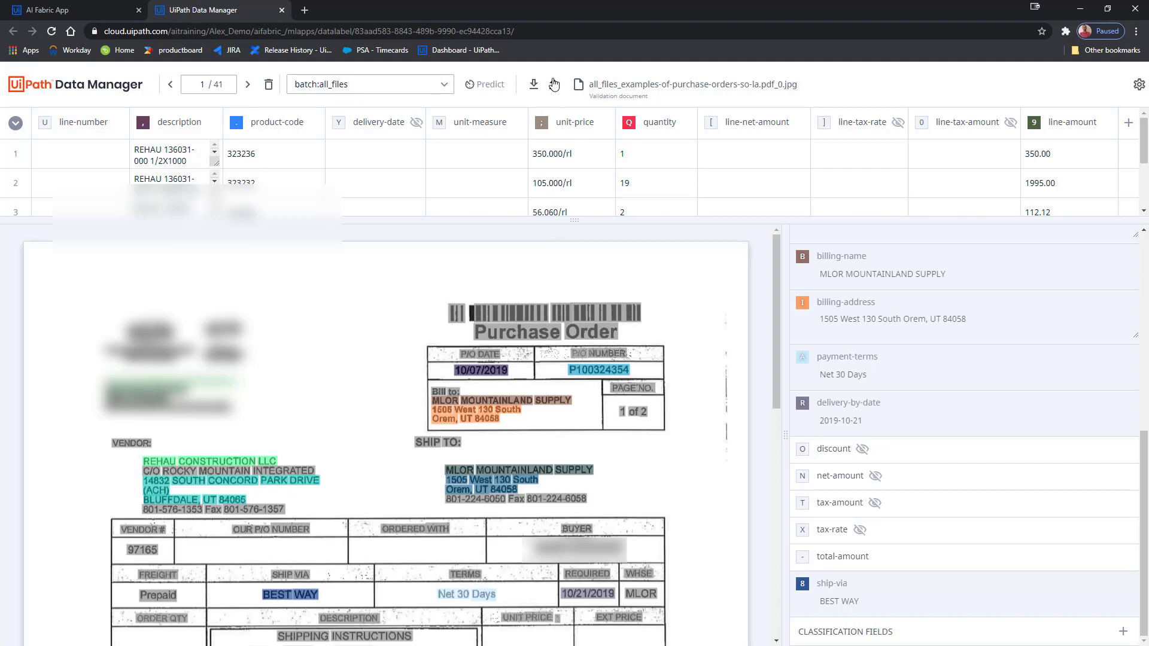
left_click(553, 84)
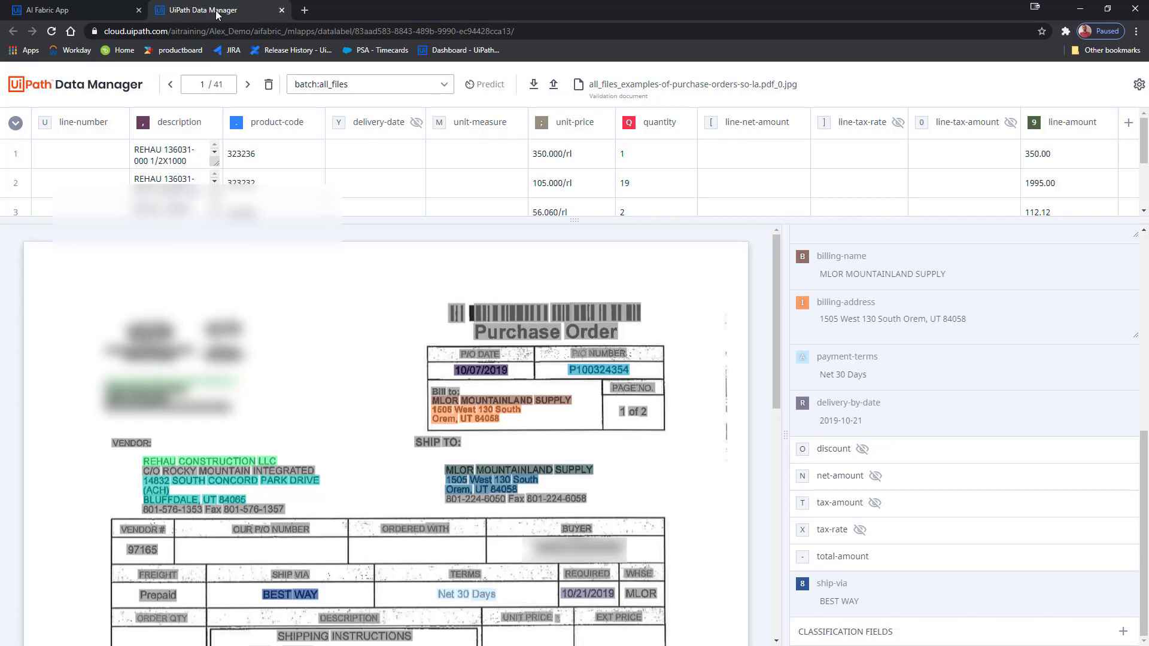
- Return to the POs_Demo project in AI Fabric and open its datasets
left_click(51, 10)
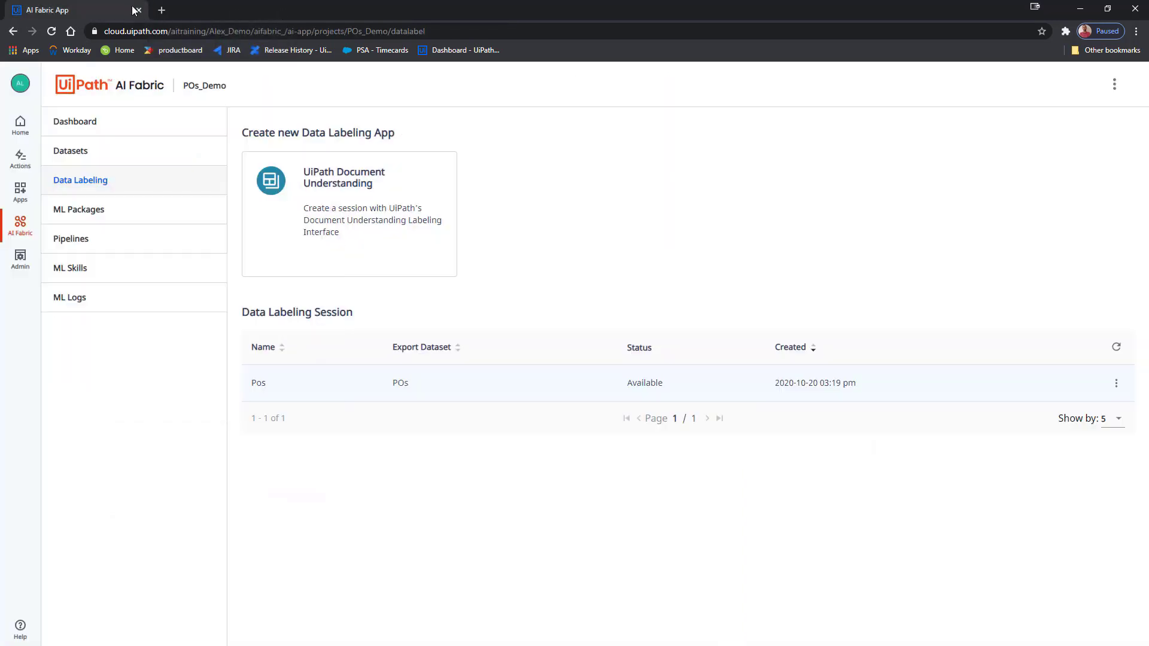
left_click(71, 150)
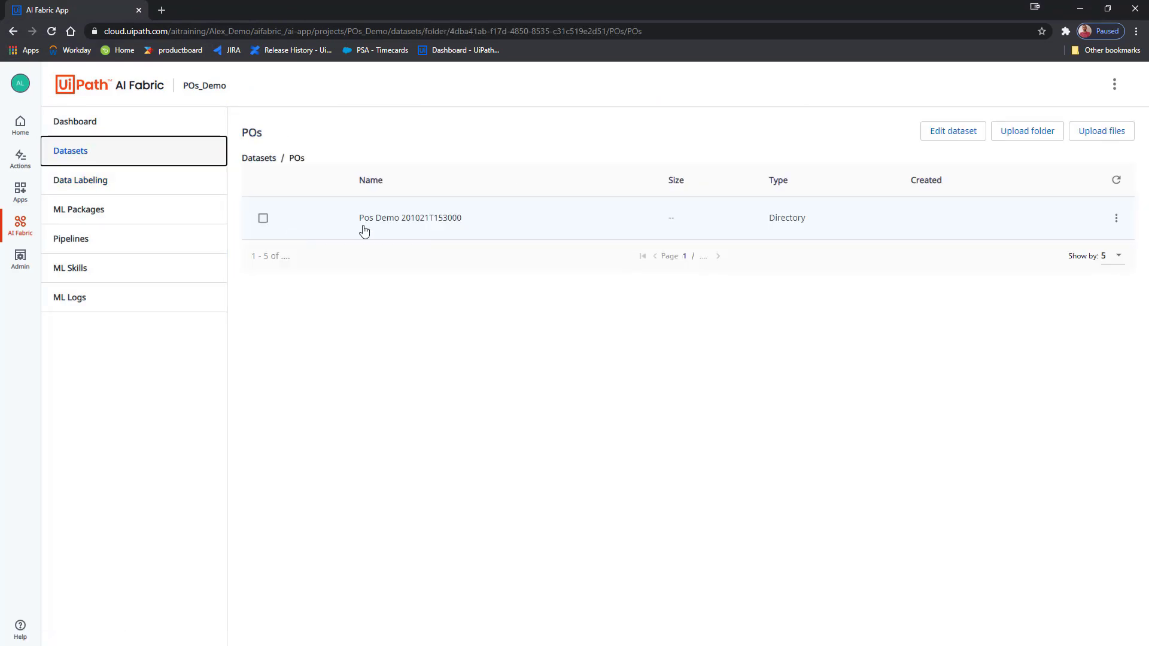
mouse_move(394, 233)
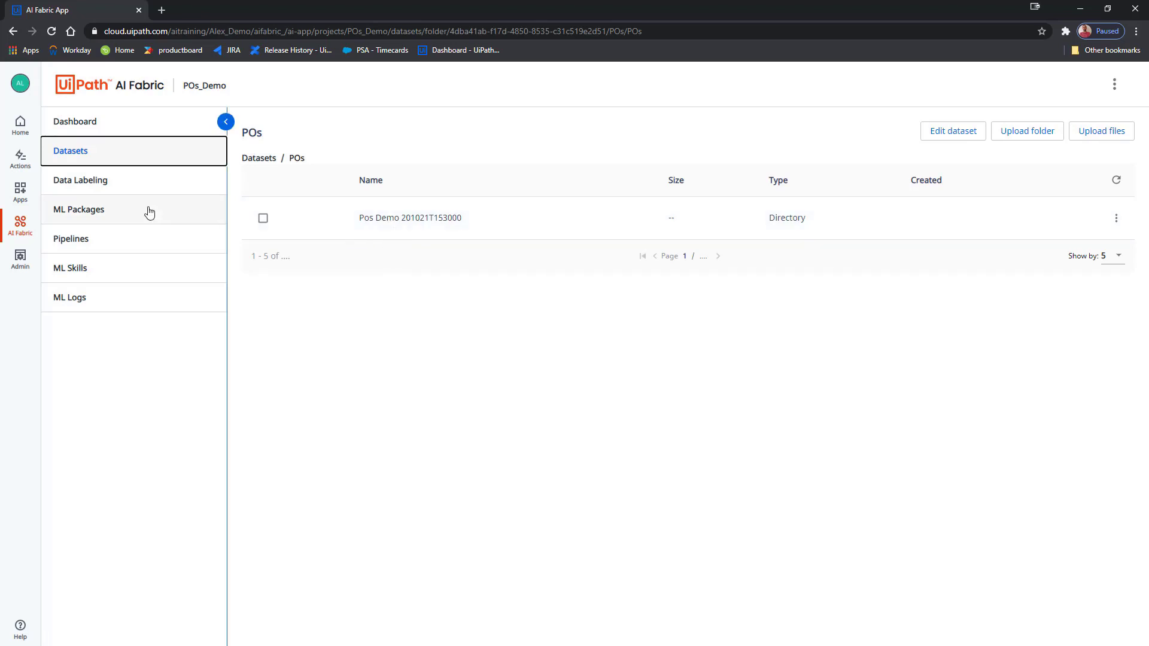
- Create the POs_Demo package from the PurchaseOrders model as version 2.0, then view its versions
left_click(79, 210)
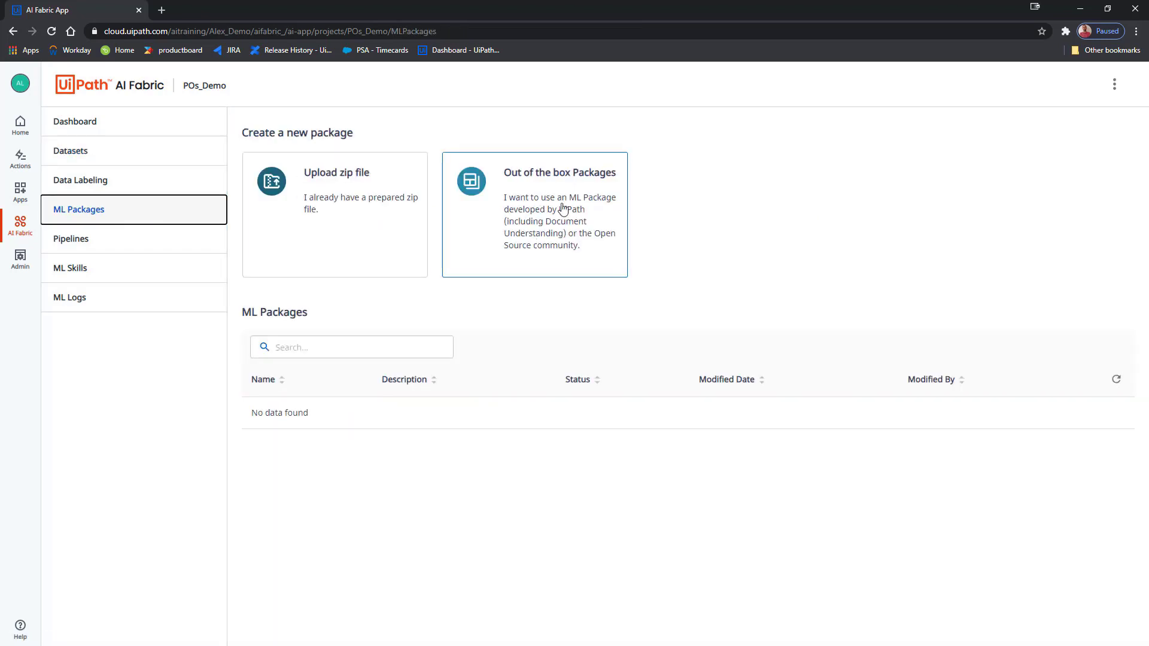
left_click(559, 172)
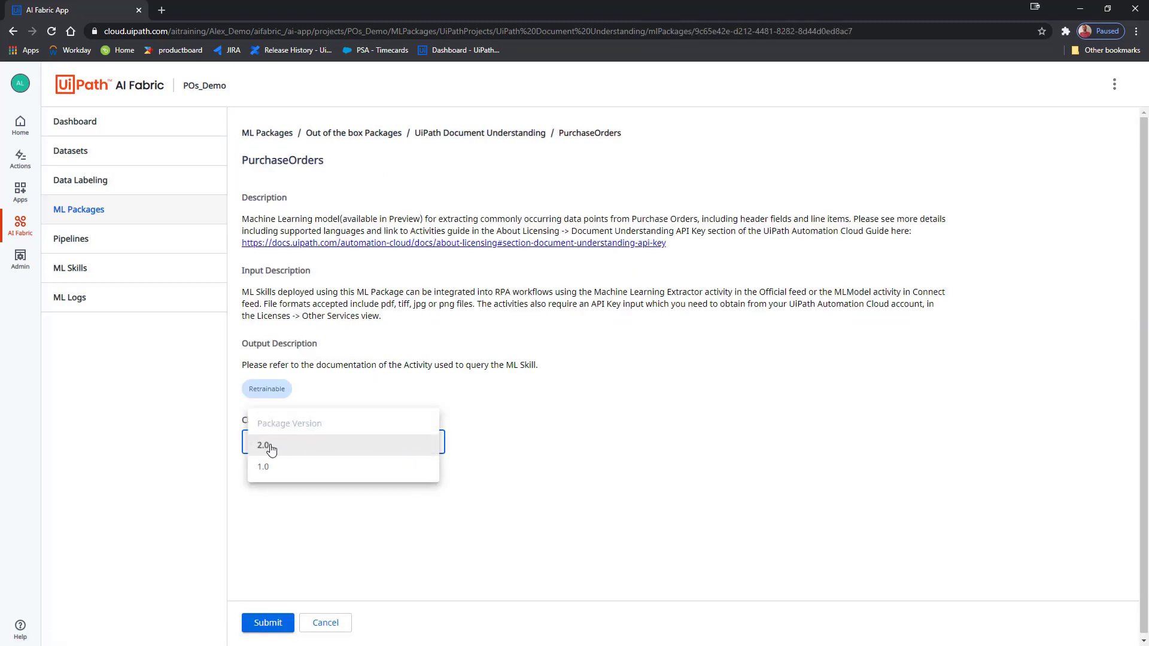
left_click(264, 444)
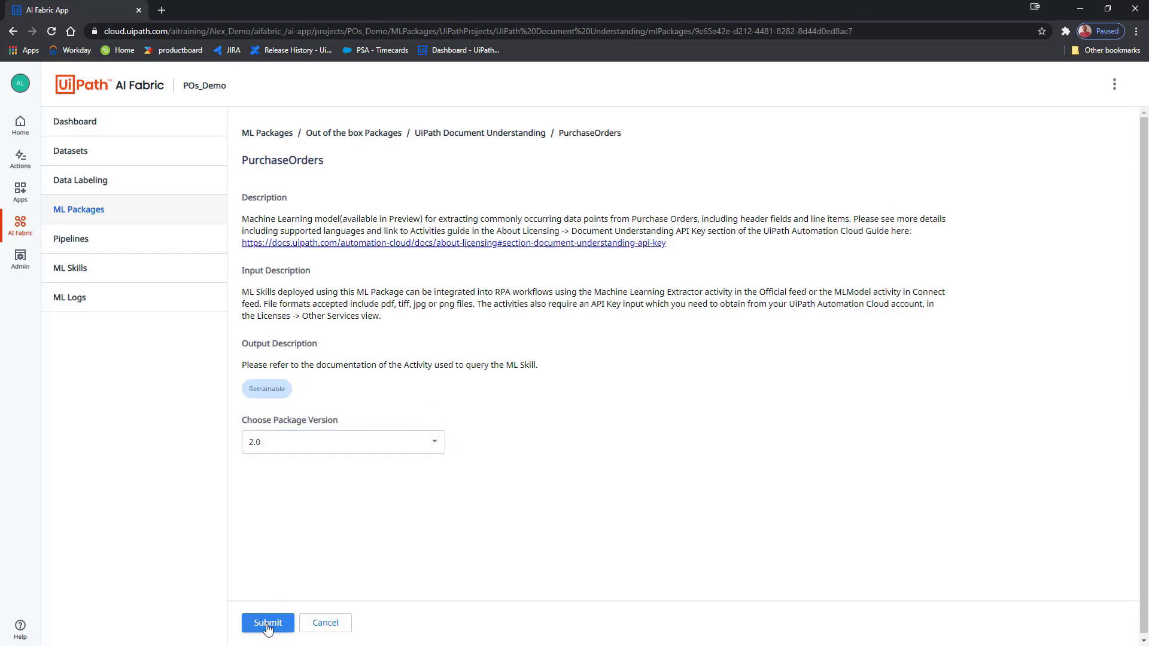
left_click(268, 623)
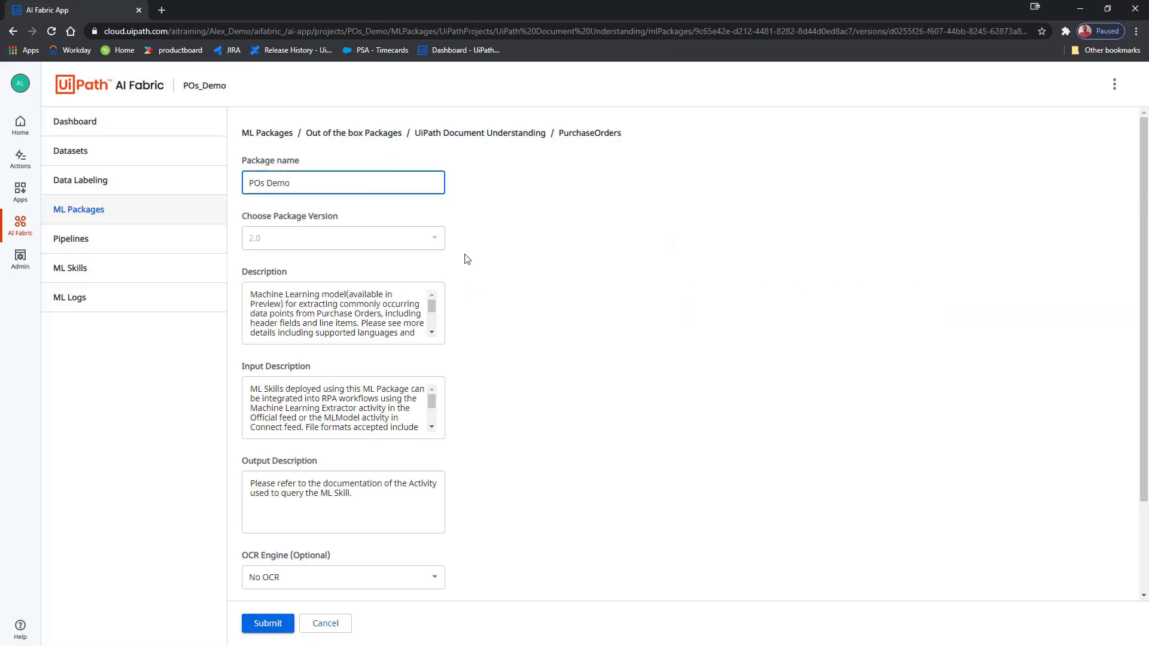
mouse_move(465, 258)
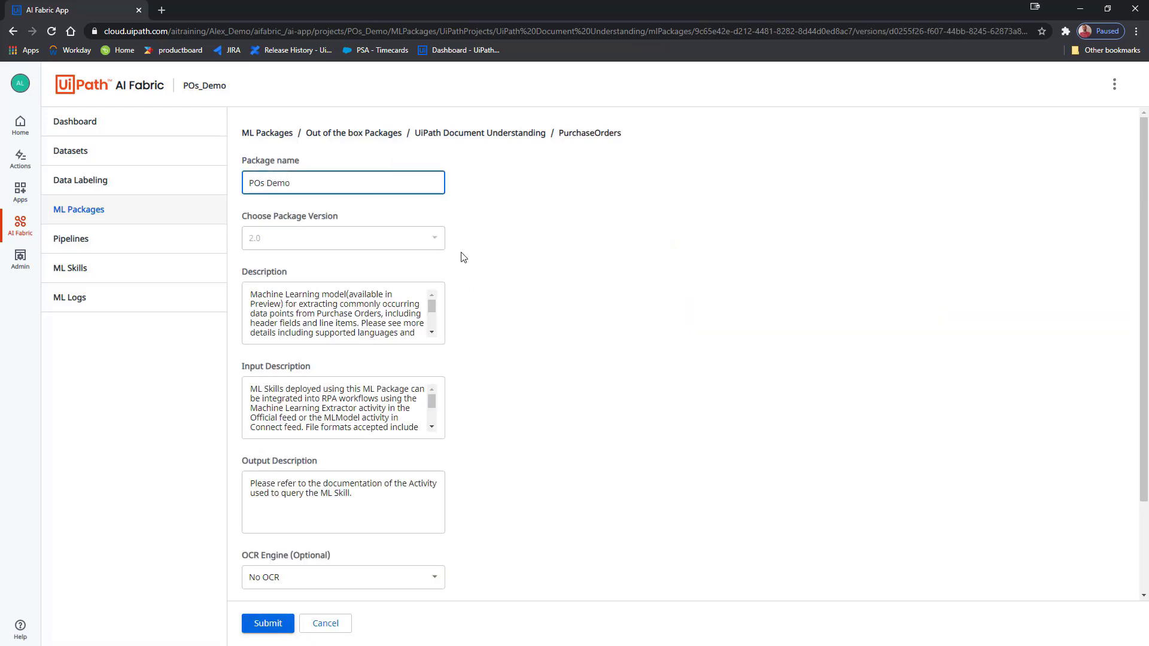
scroll("down", 3)
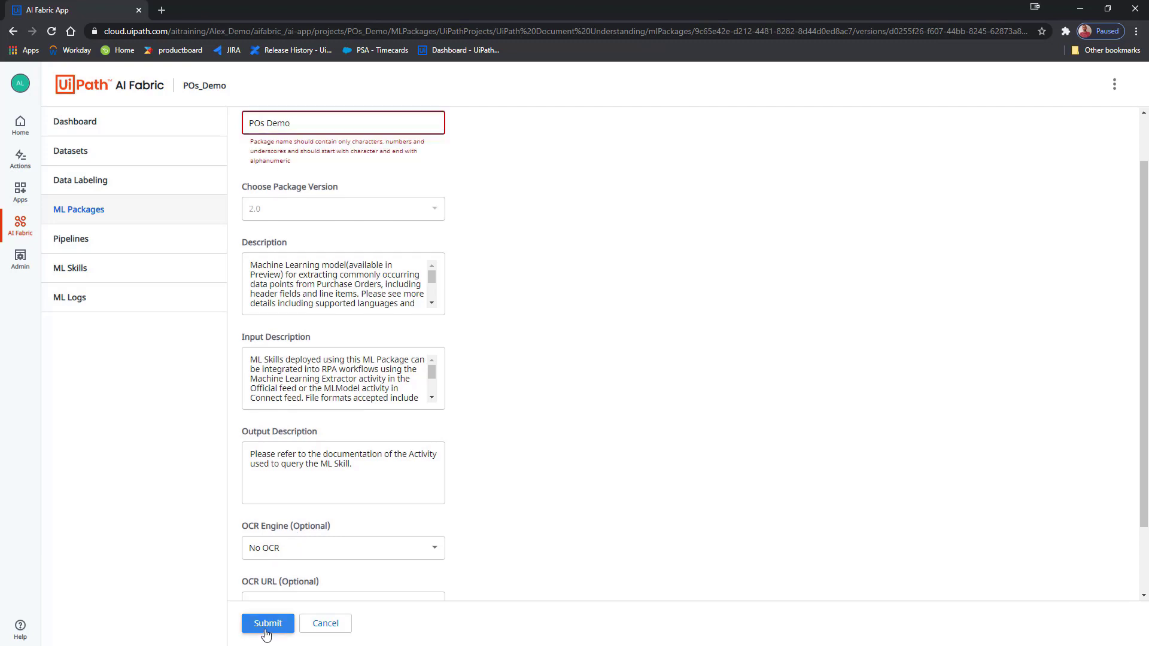
left_click(267, 623)
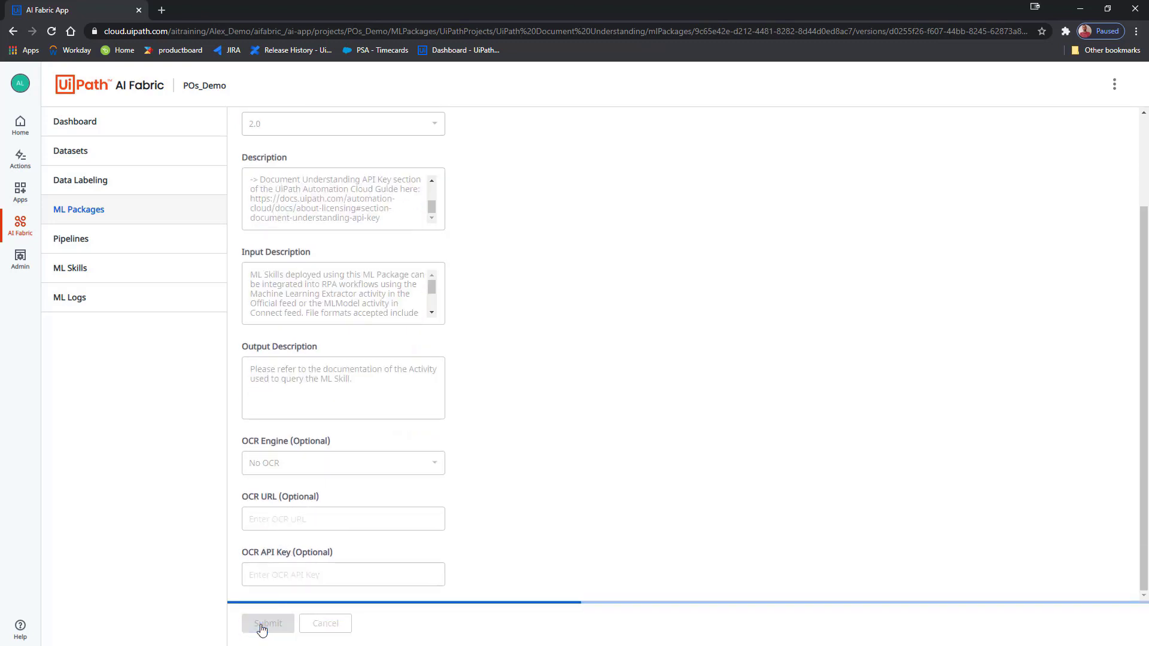
left_click(267, 624)
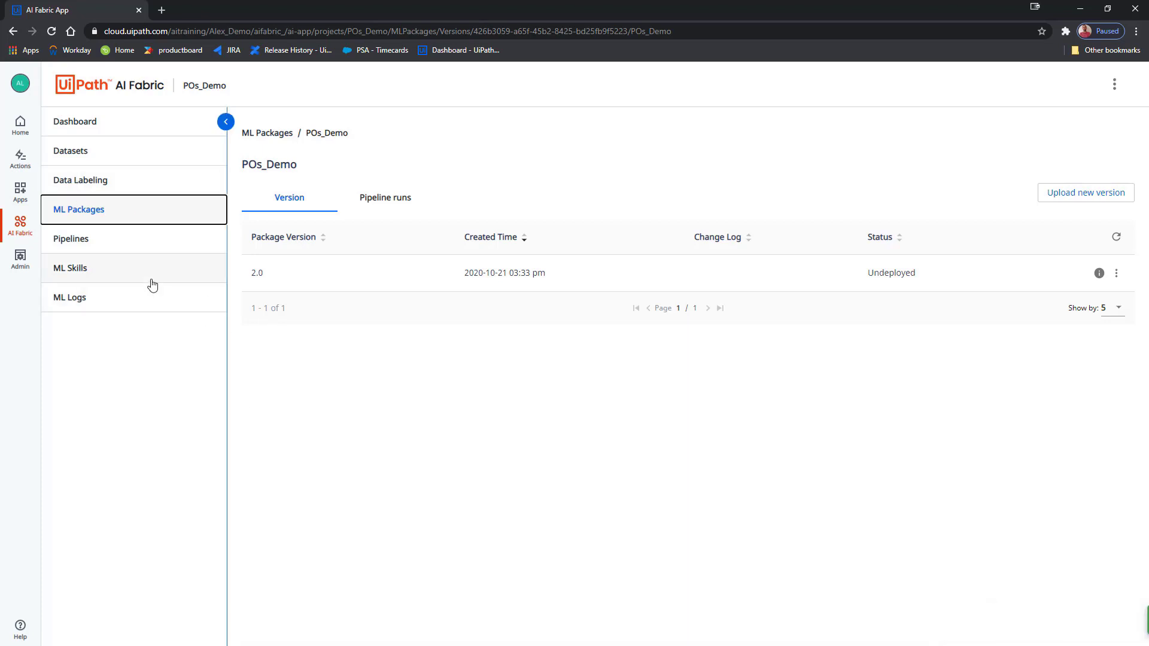
mouse_move(162, 248)
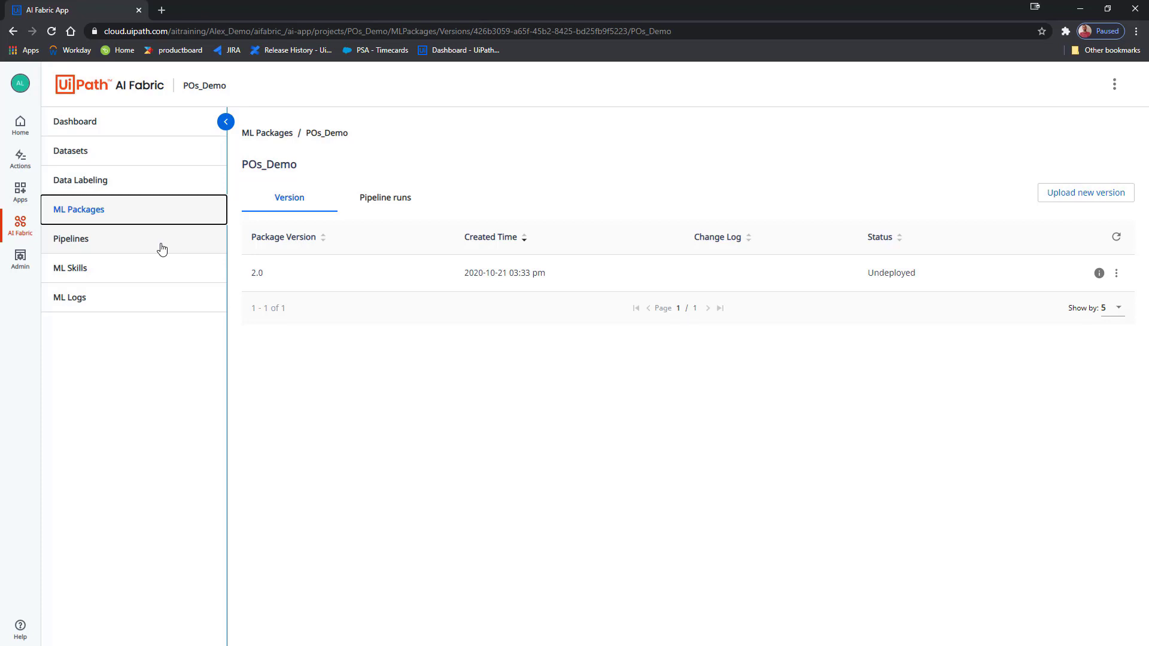
- Launch a Train pipeline run for POs_Demo 2.0 on the Pos Demo 201021T153000 dataset
left_click(71, 239)
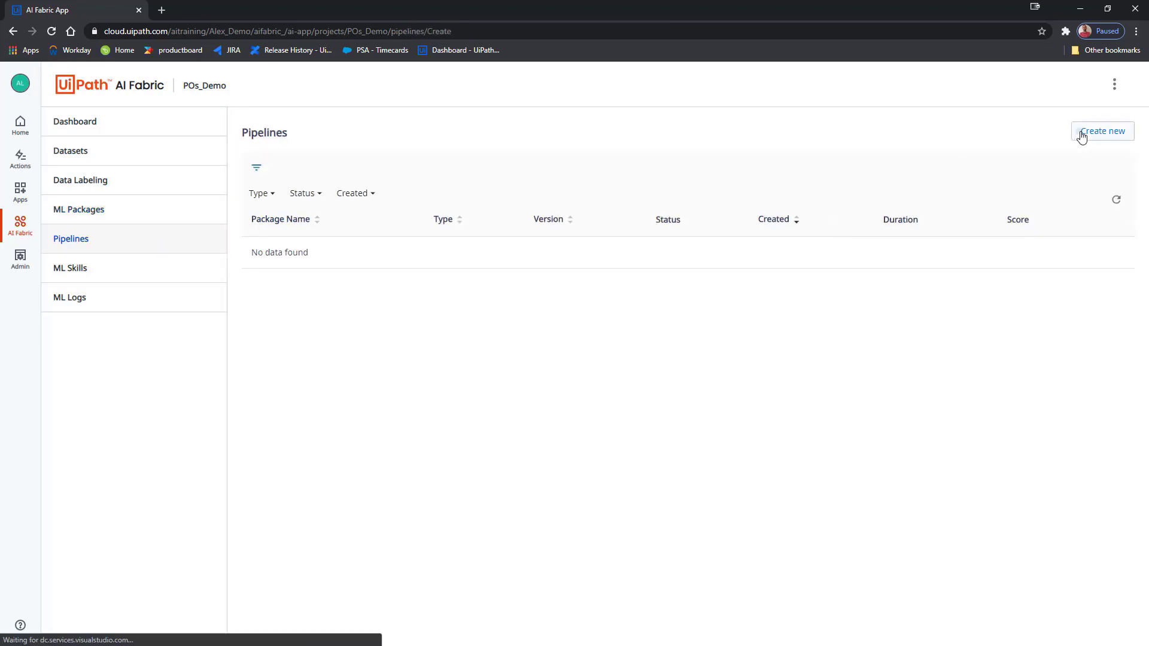
left_click(1105, 131)
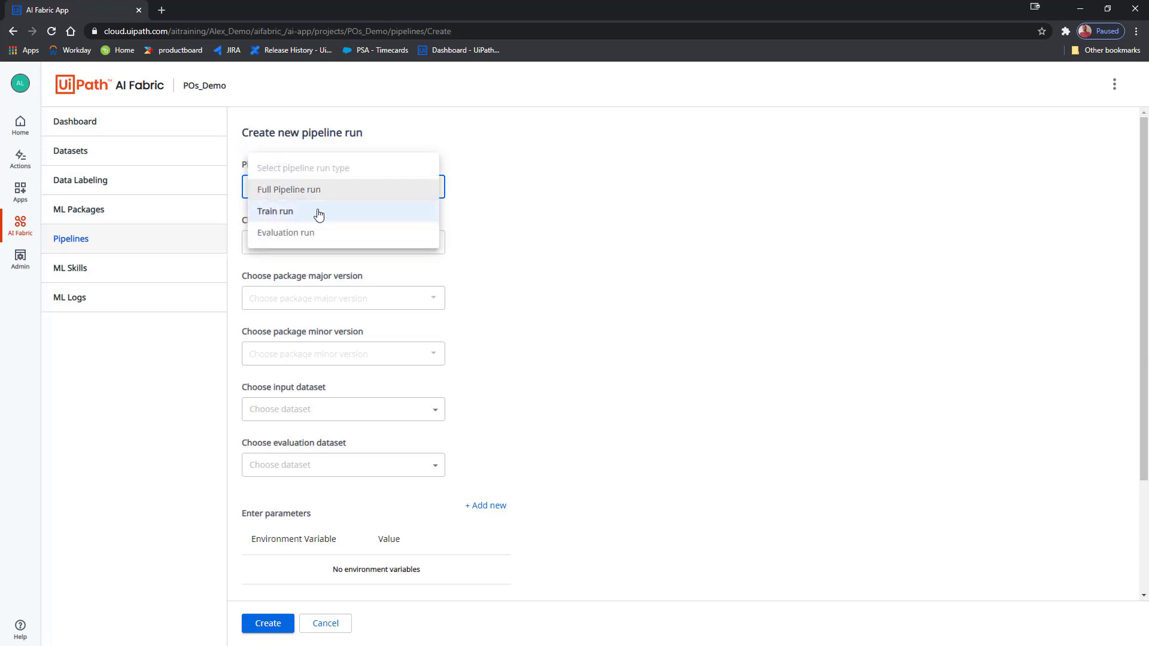
left_click(275, 212)
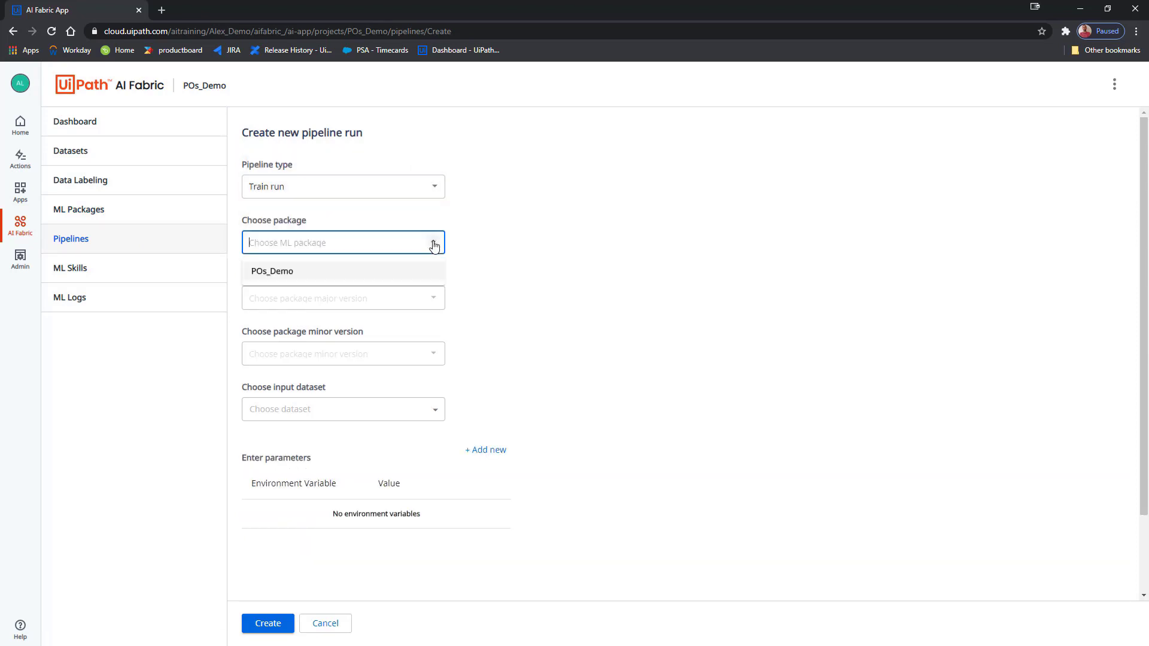
left_click(272, 271)
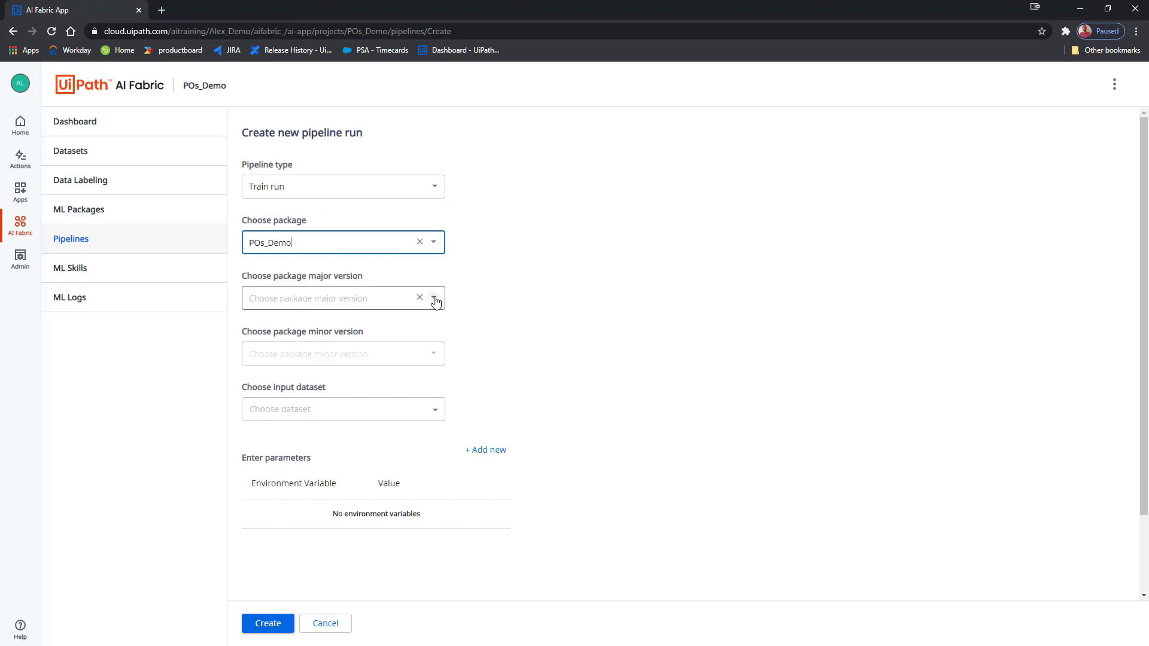
left_click(342, 409)
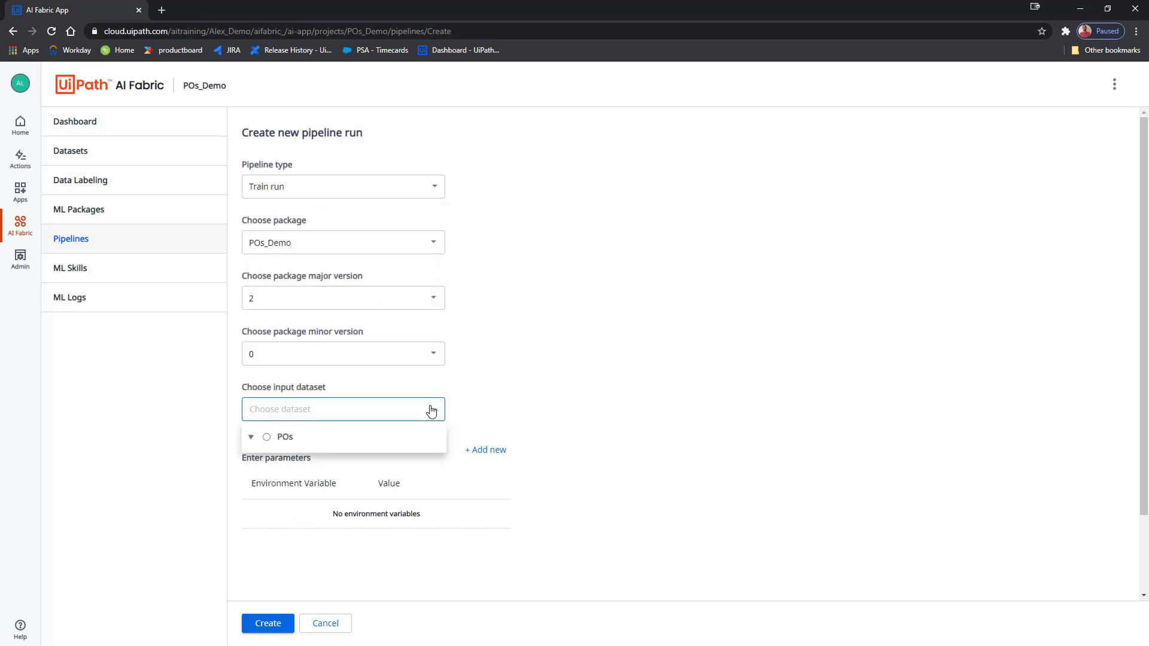
left_click(251, 437)
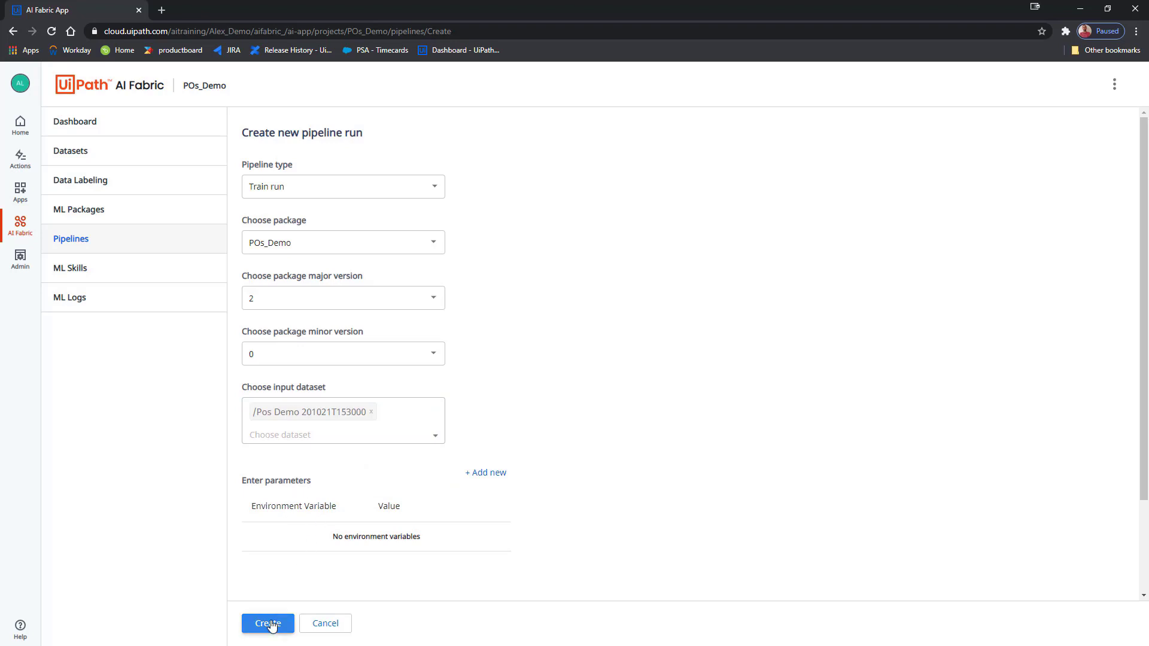
left_click(267, 623)
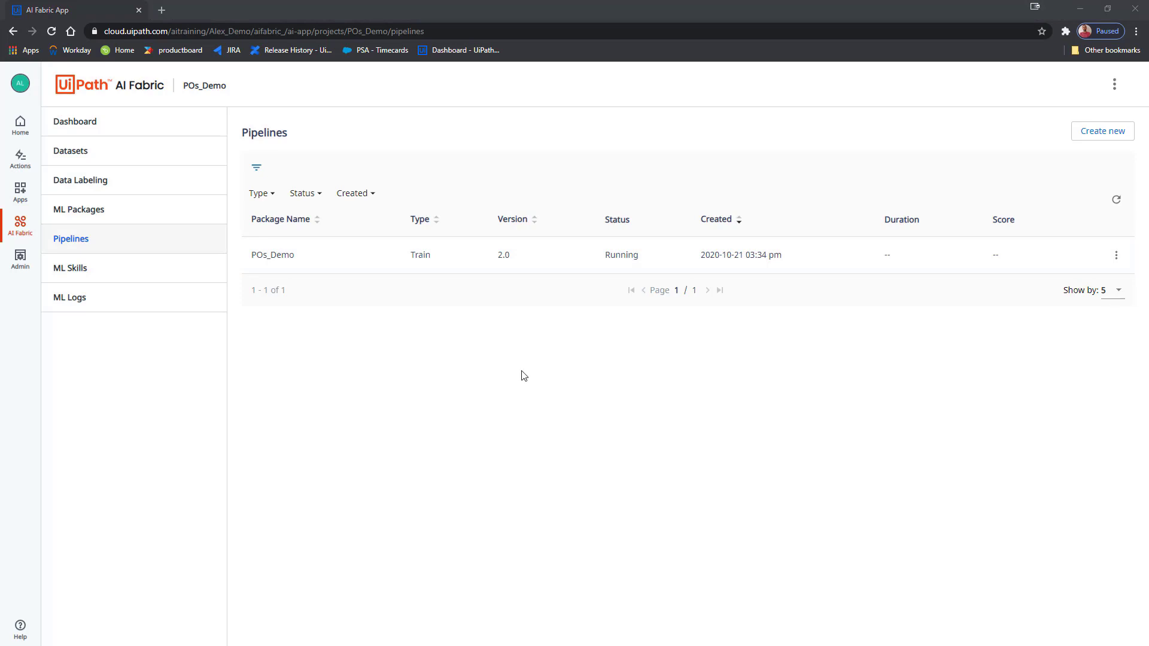
mouse_move(571, 357)
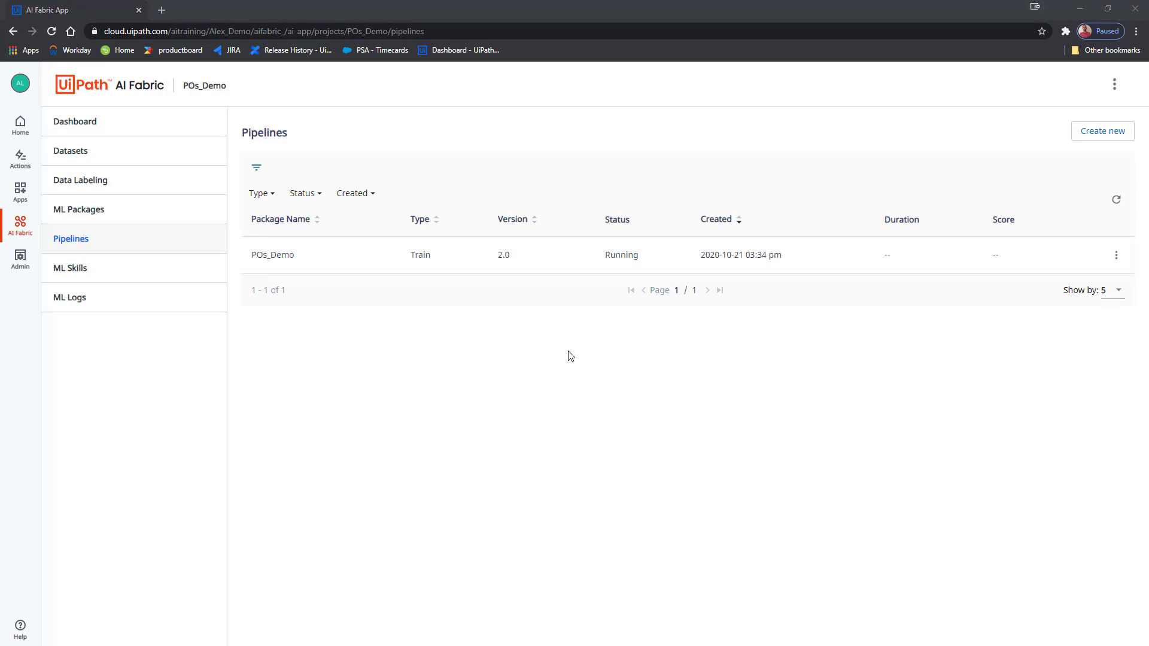
mouse_move(597, 294)
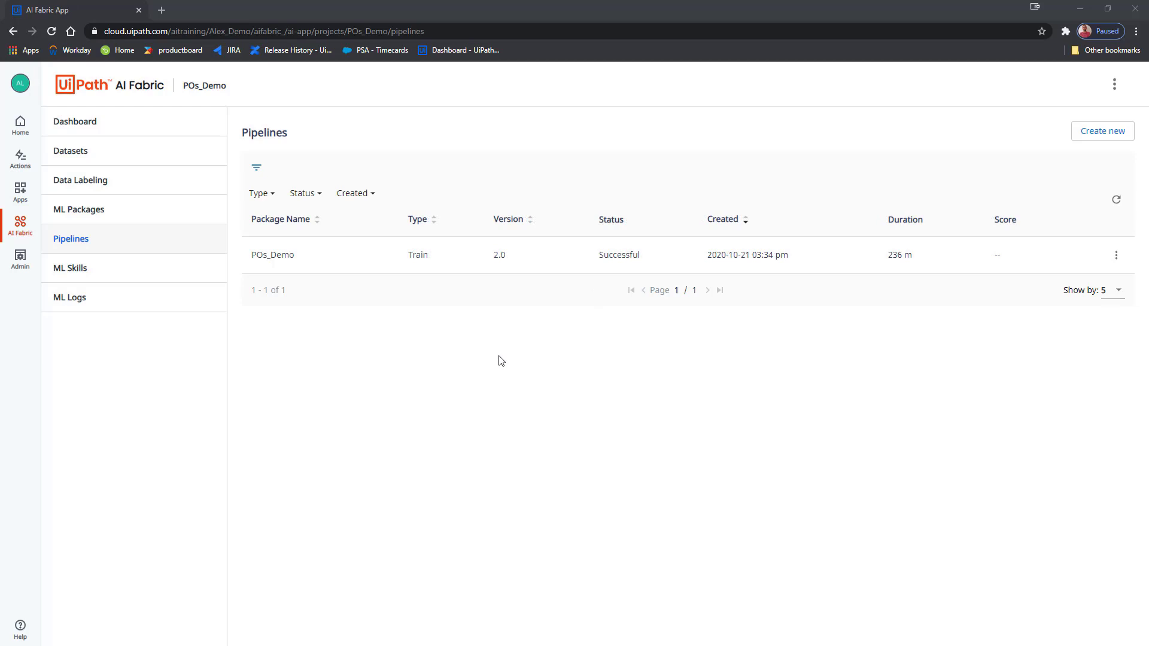
mouse_move(647, 262)
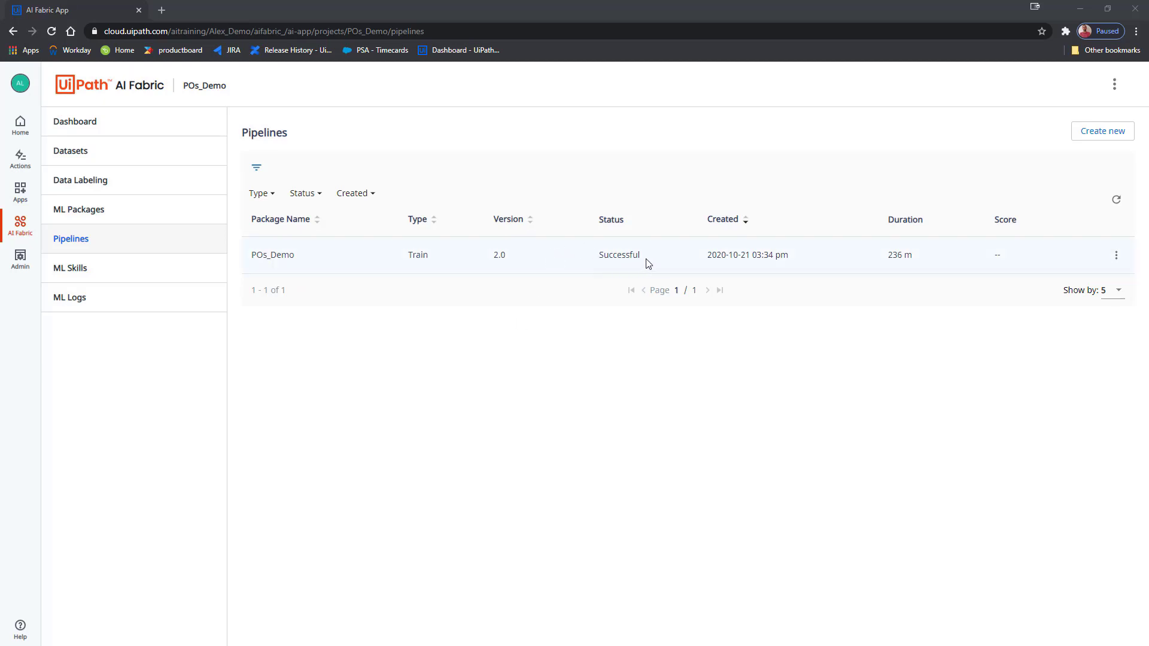
mouse_move(596, 259)
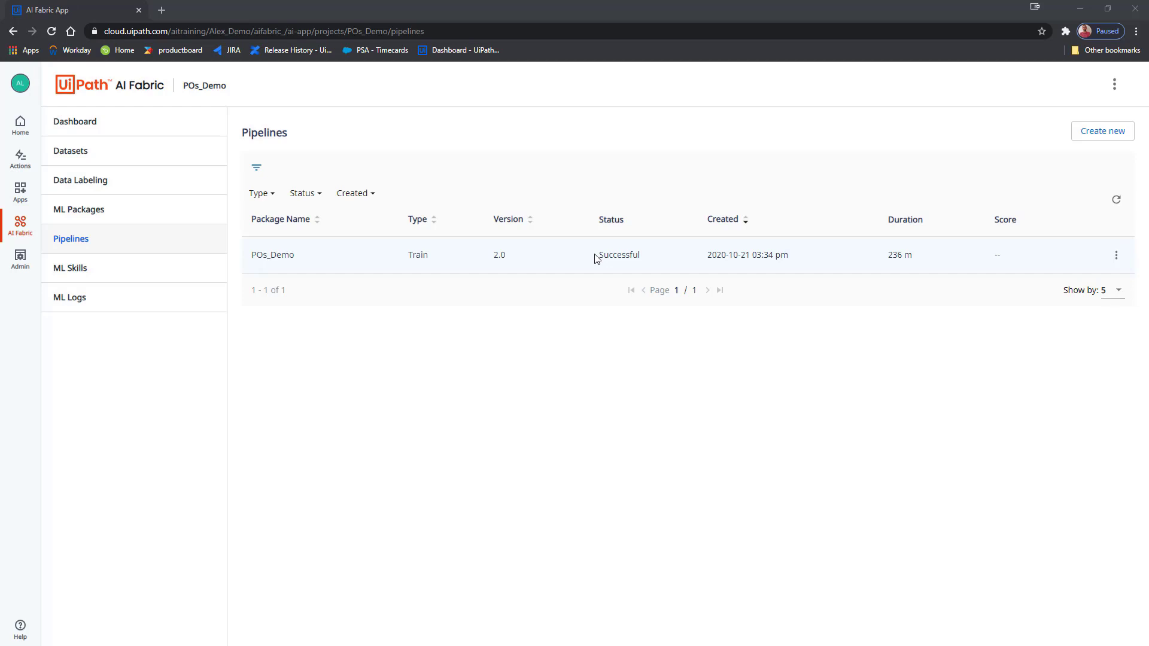
- Create the POs ML skill from POs_Demo, major version 2, minor version 1
left_click(71, 267)
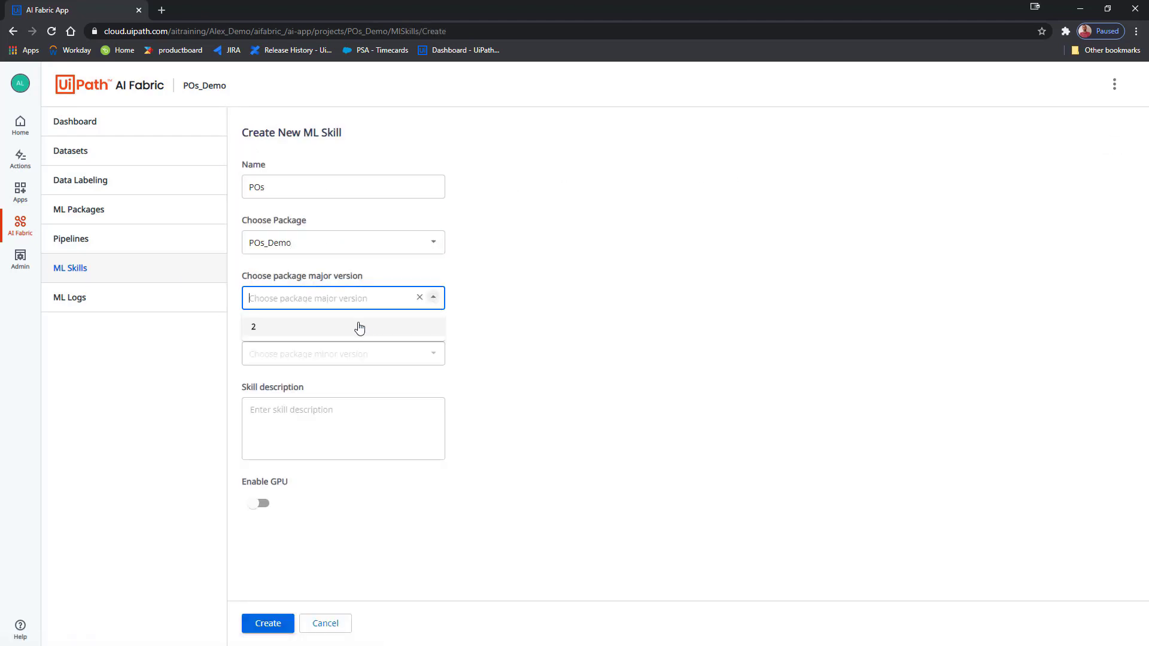
left_click(253, 326)
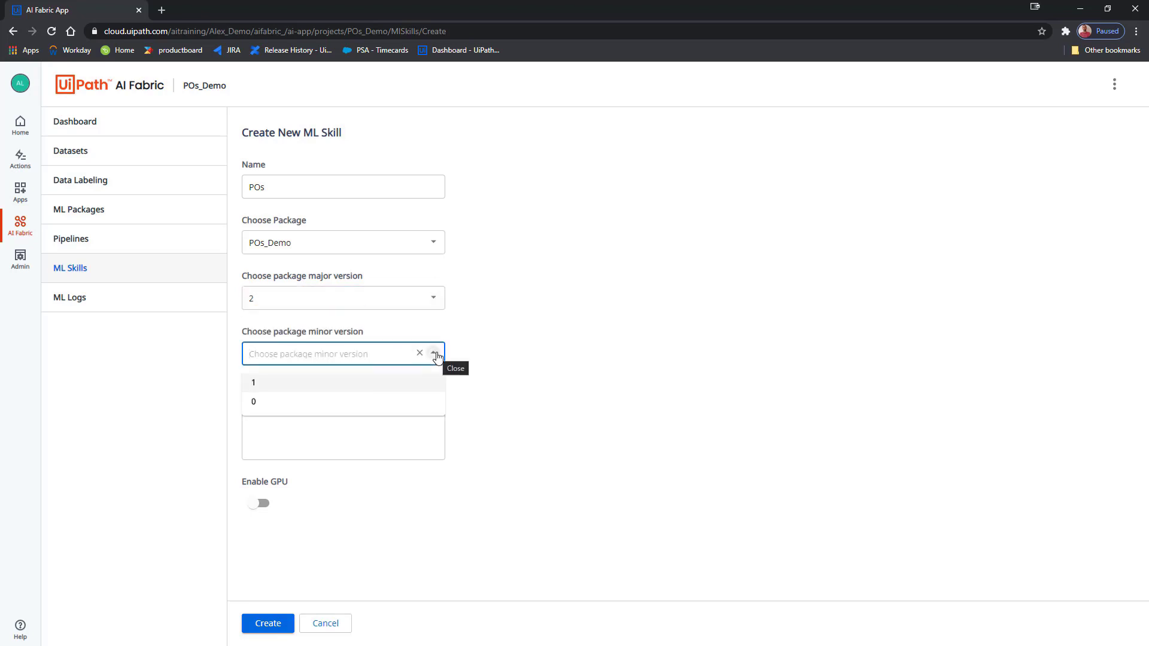
left_click(253, 381)
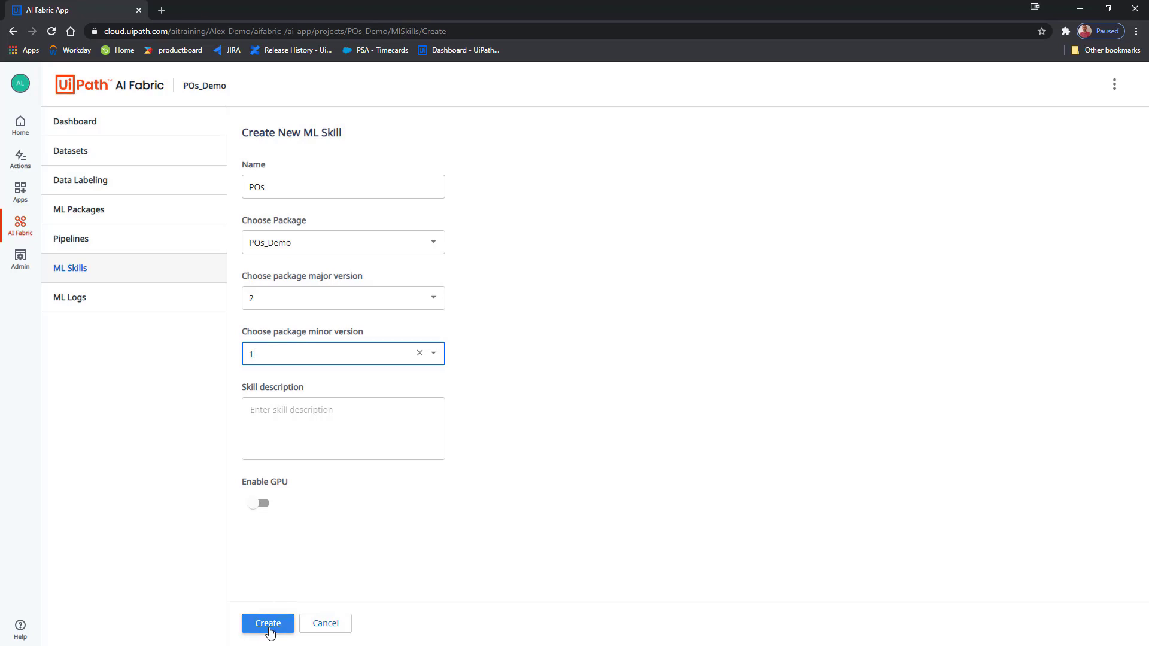
left_click(267, 624)
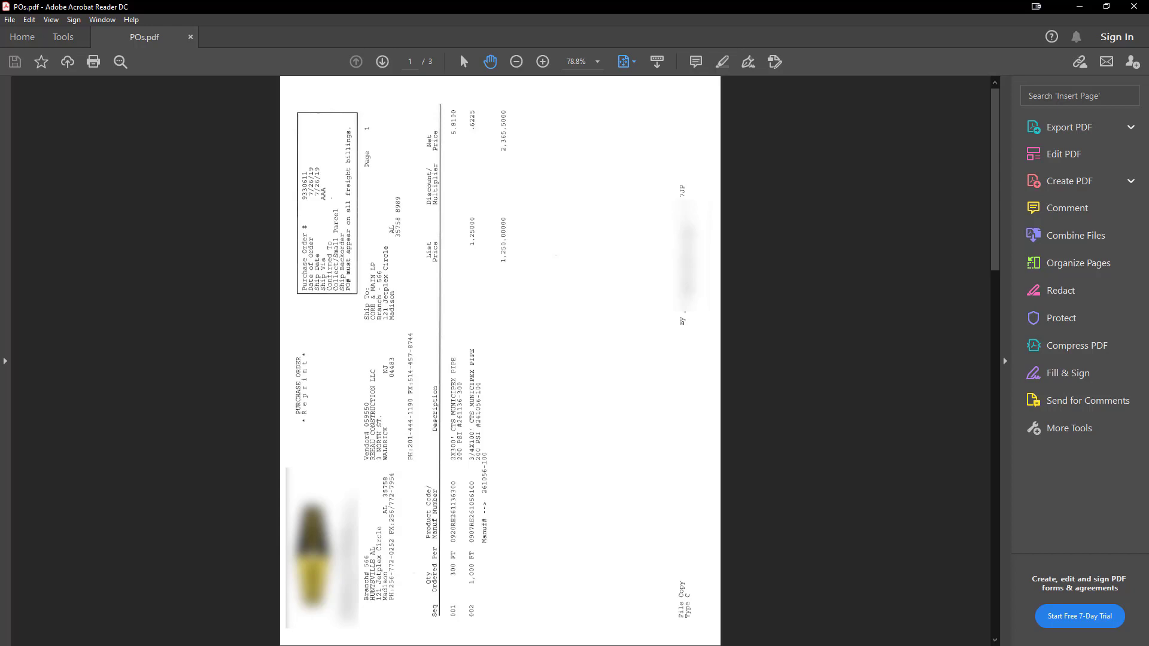
- View the first page of the three-page POs.pdf purchase order in Acrobat Reader
left_click(382, 61)
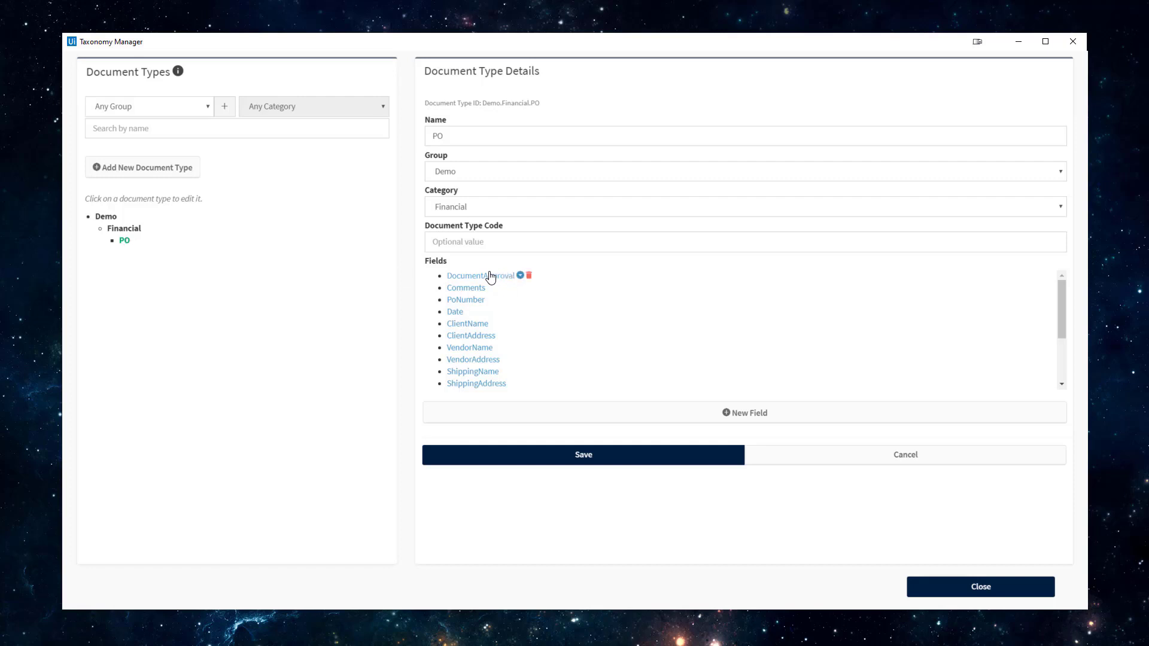
- Inspect the PO type's DocumentApproval (Boolean) and Comments (Text) field settings
left_click(481, 276)
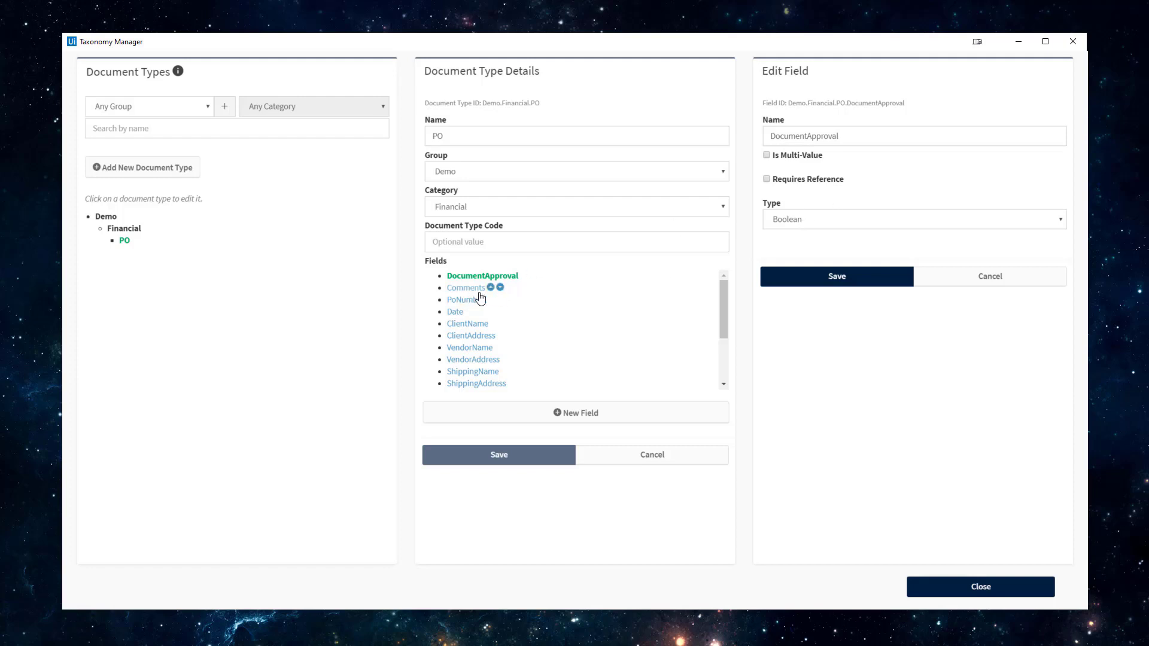
left_click(467, 287)
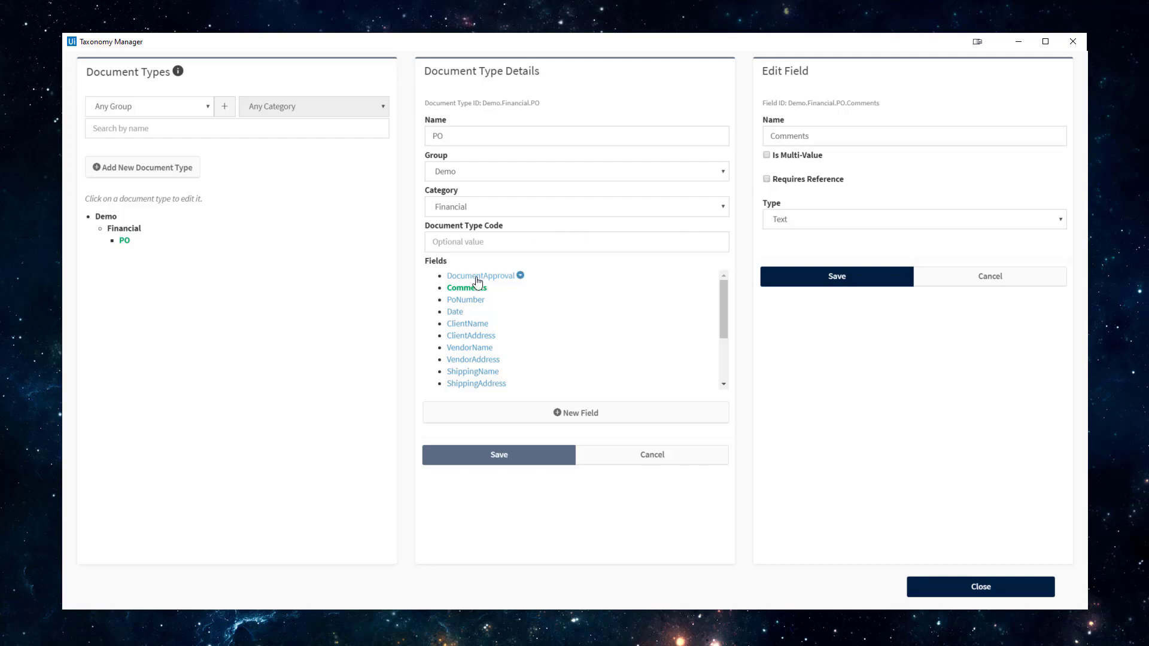
left_click(481, 275)
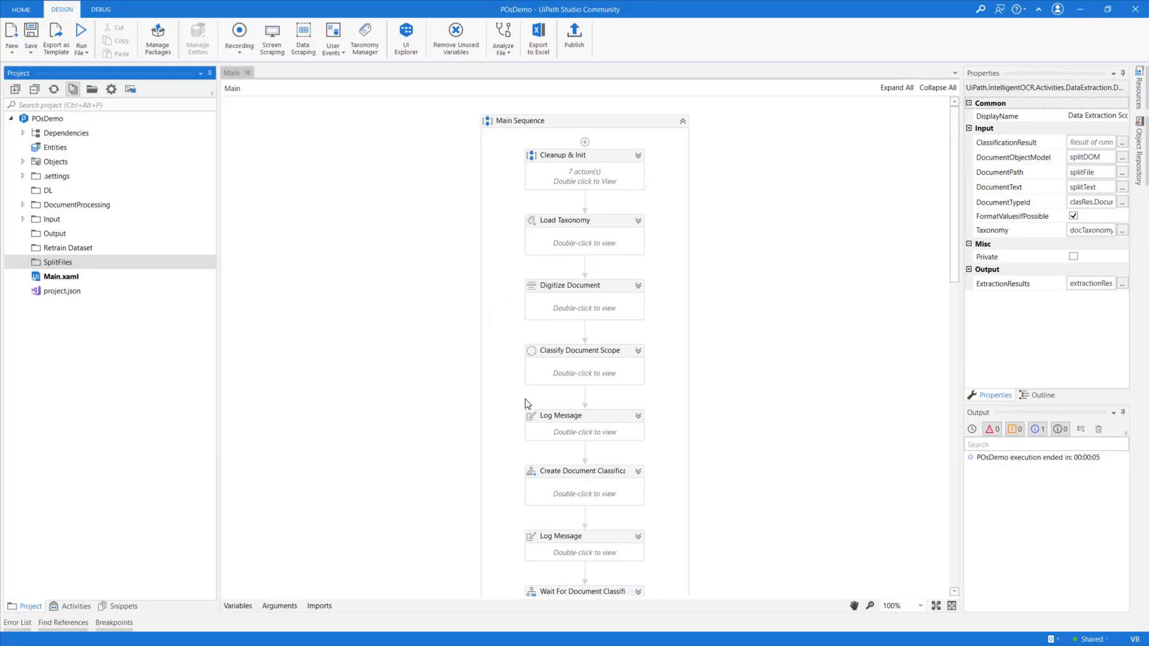
mouse_move(579, 294)
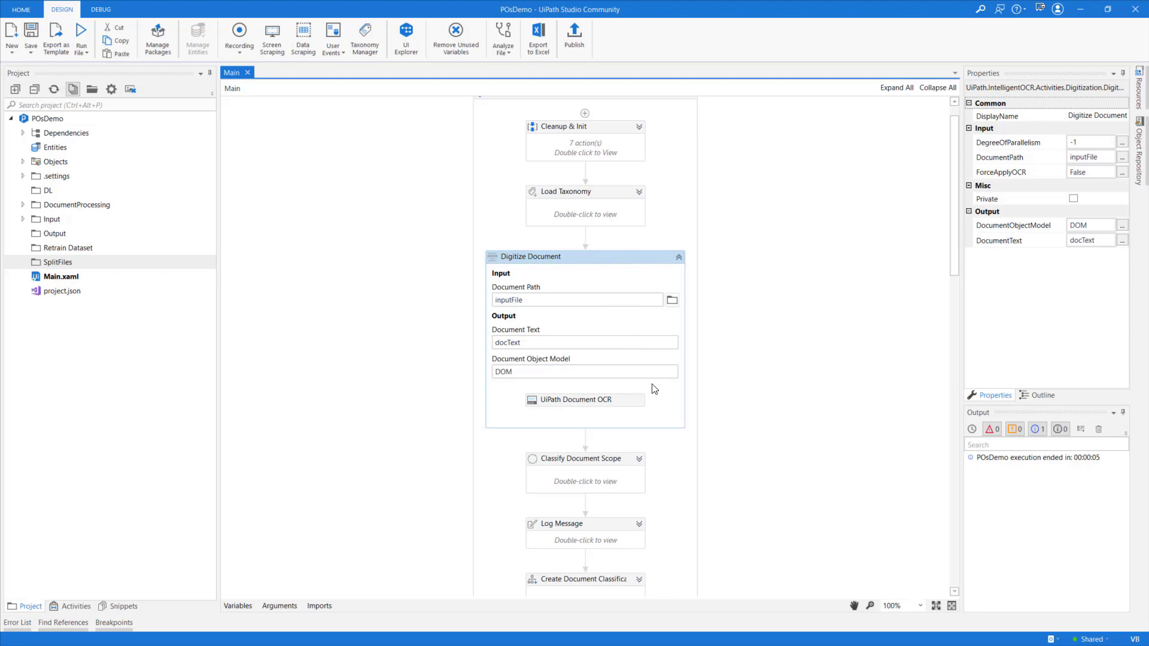
- Collapse Digitize Document, inspect Classify Document Scope, and debug-run the POsDemo project
left_click(584, 400)
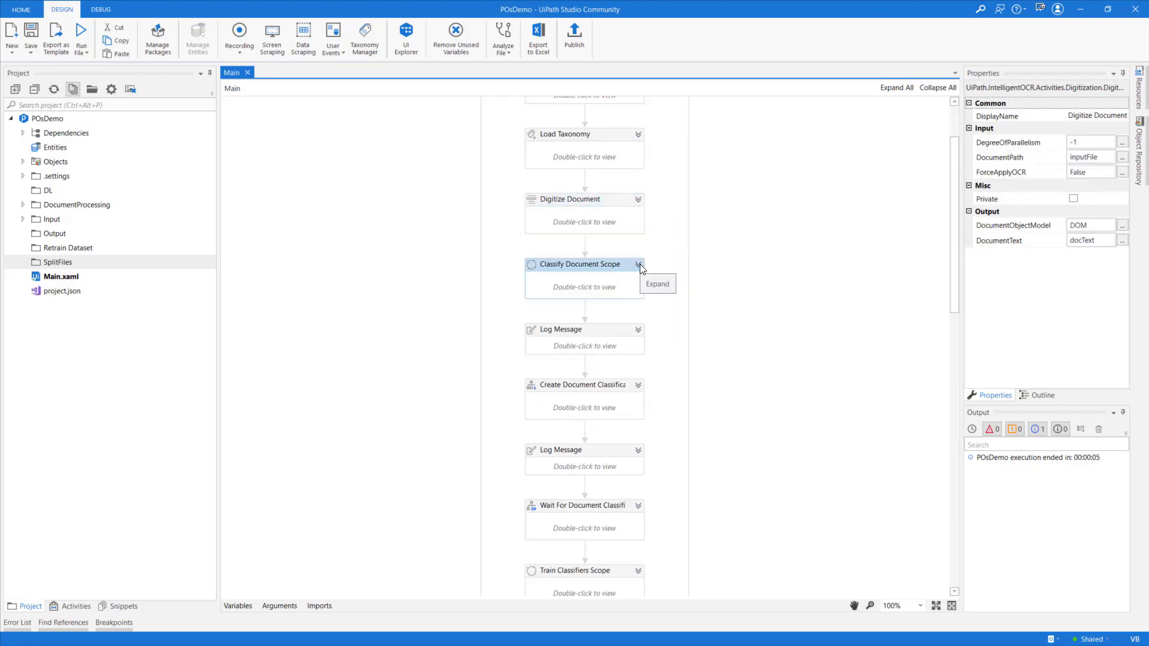
left_click(637, 264)
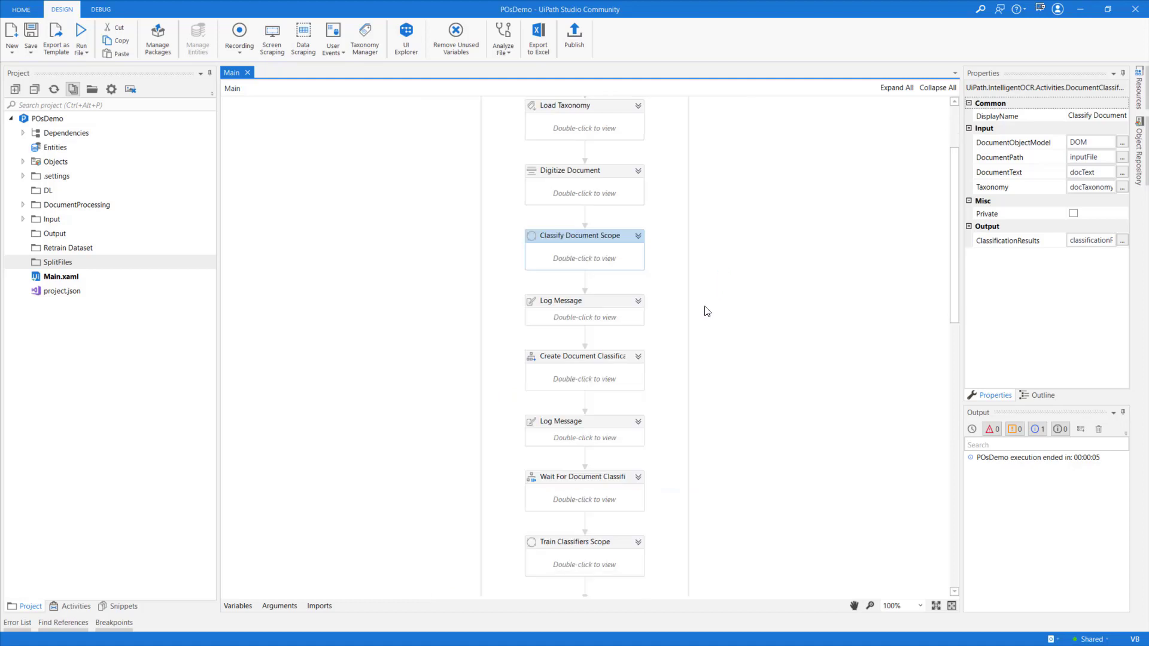
scroll("down", 3)
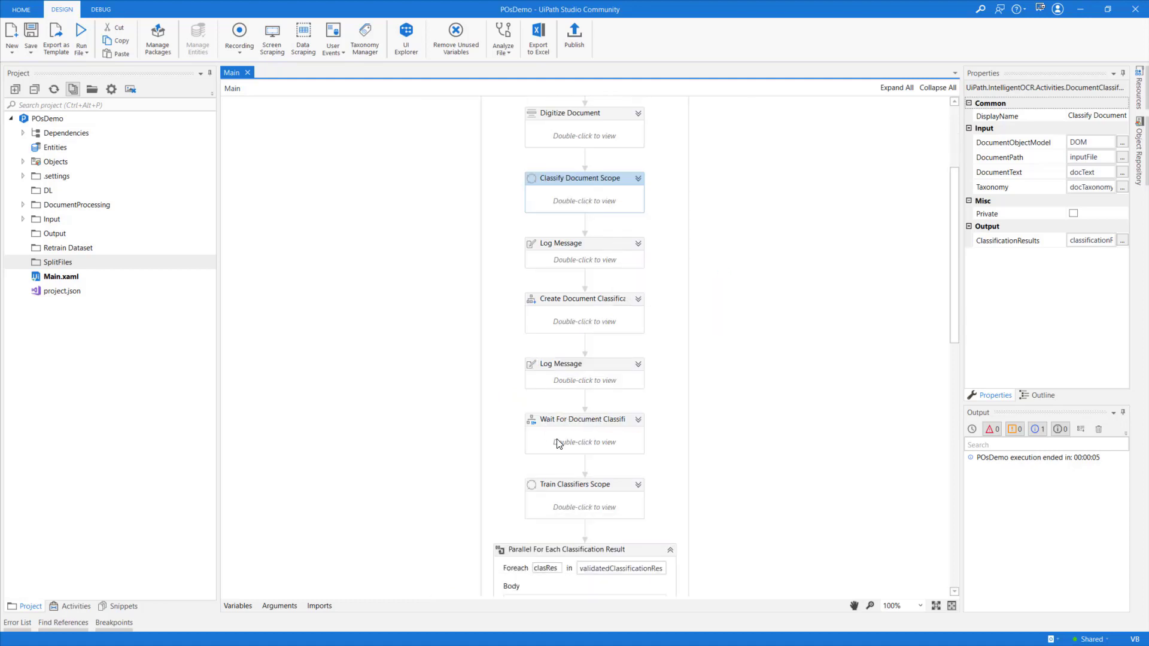
scroll("down", 3)
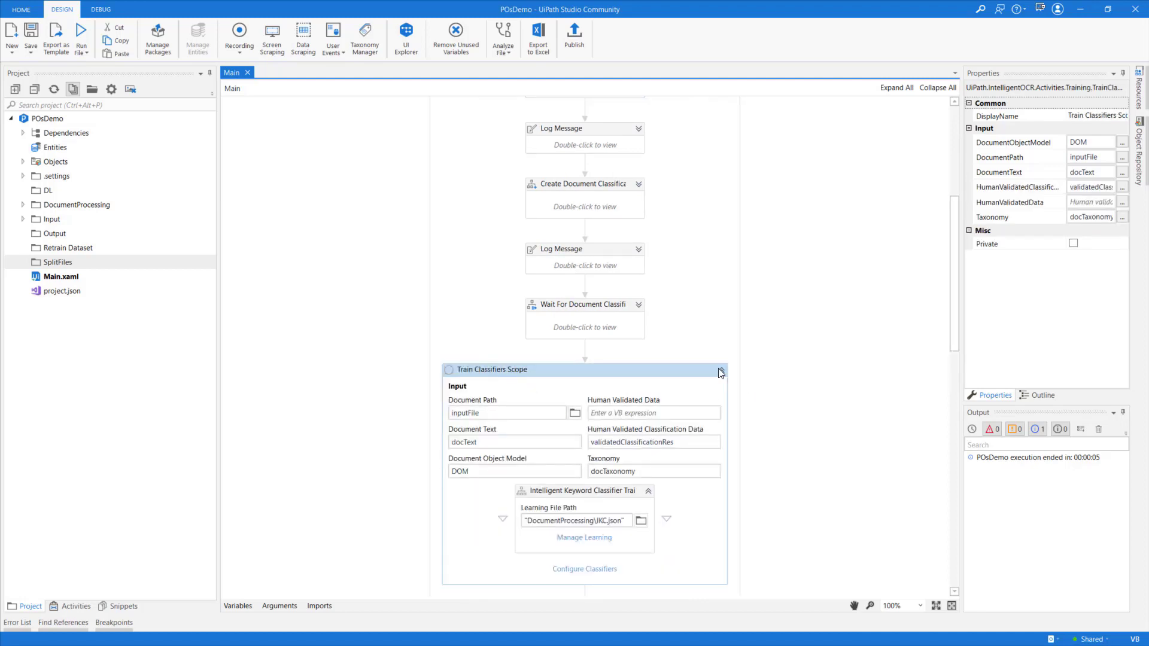
left_click(720, 369)
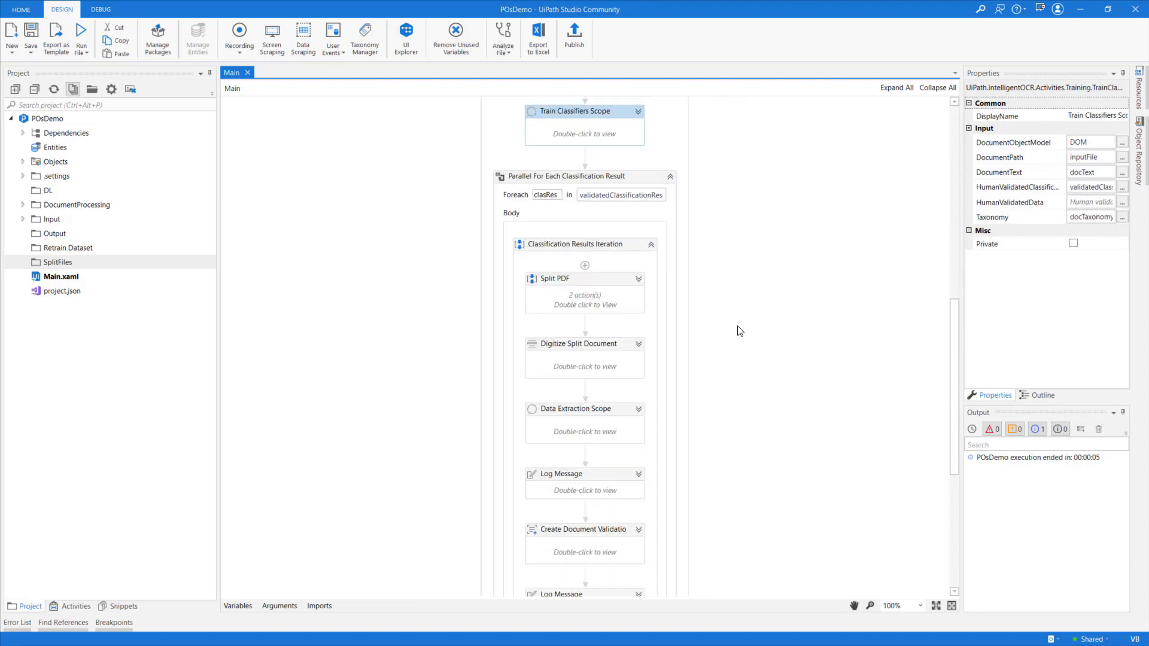
left_click(81, 35)
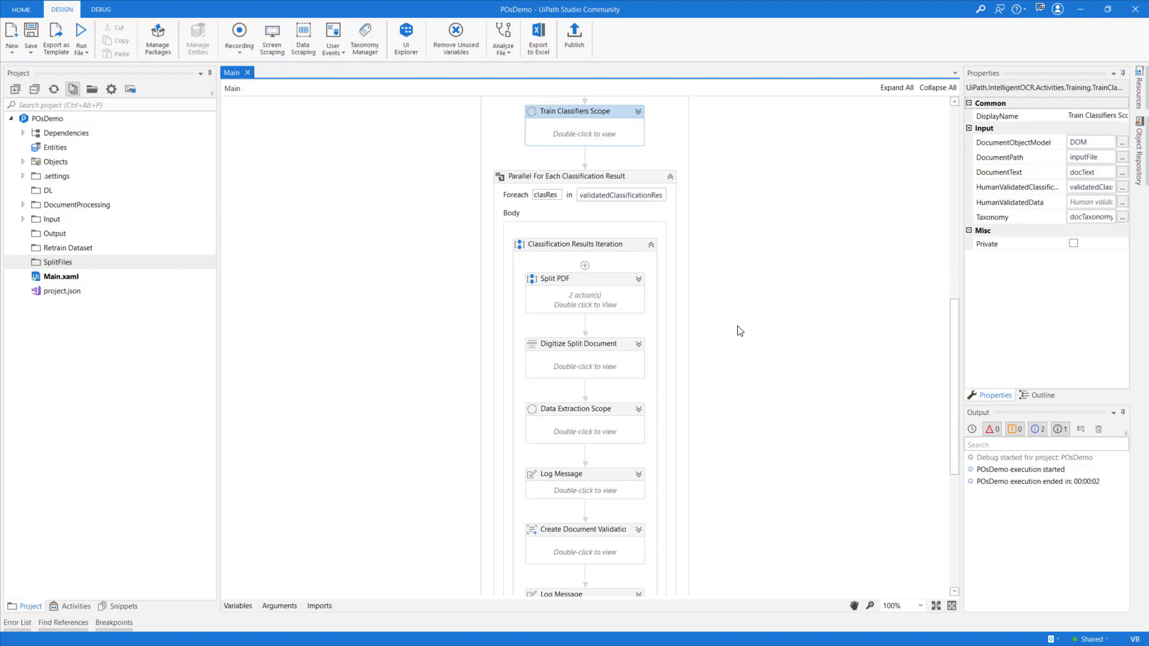
left_click(639, 279)
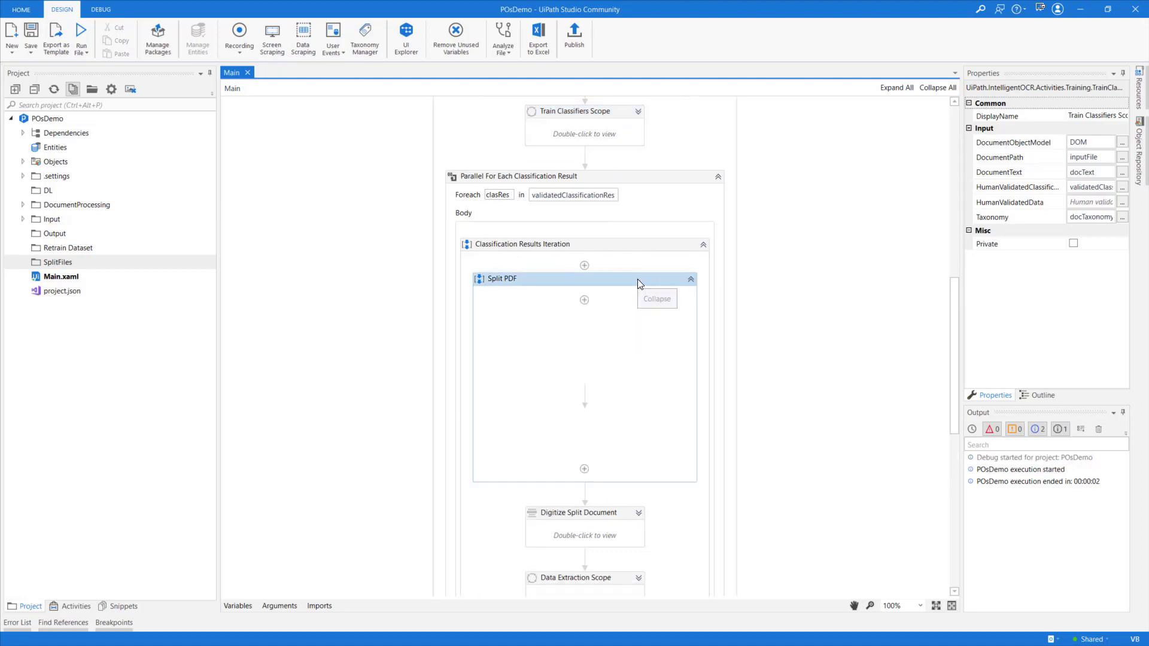
left_click(688, 279)
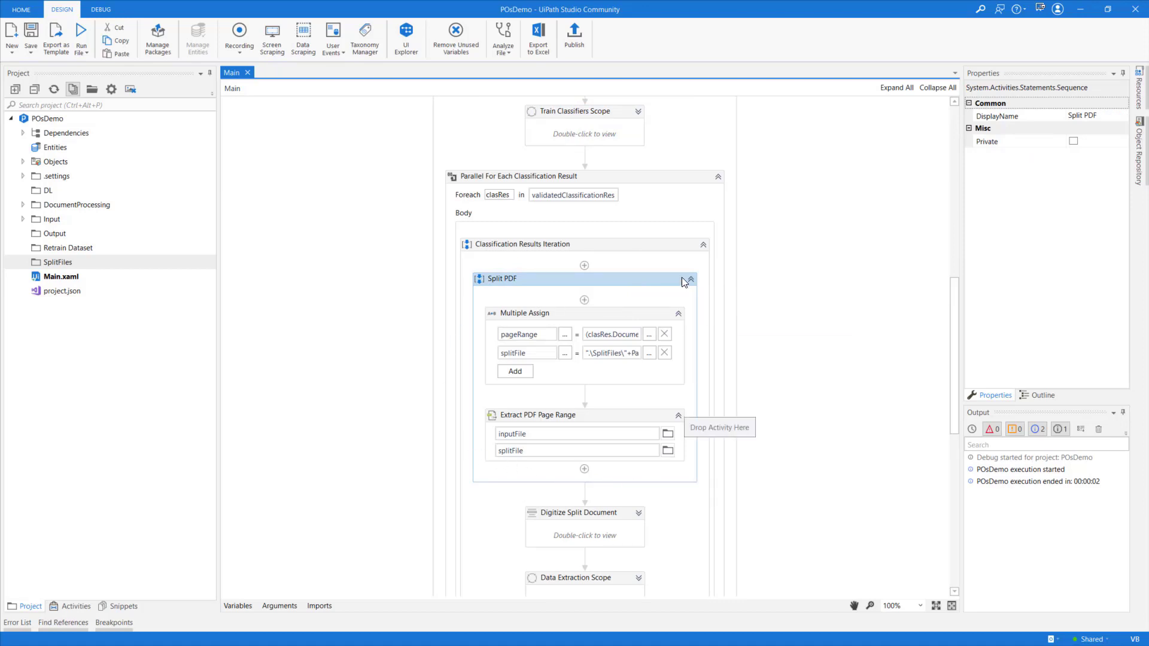
left_click(689, 280)
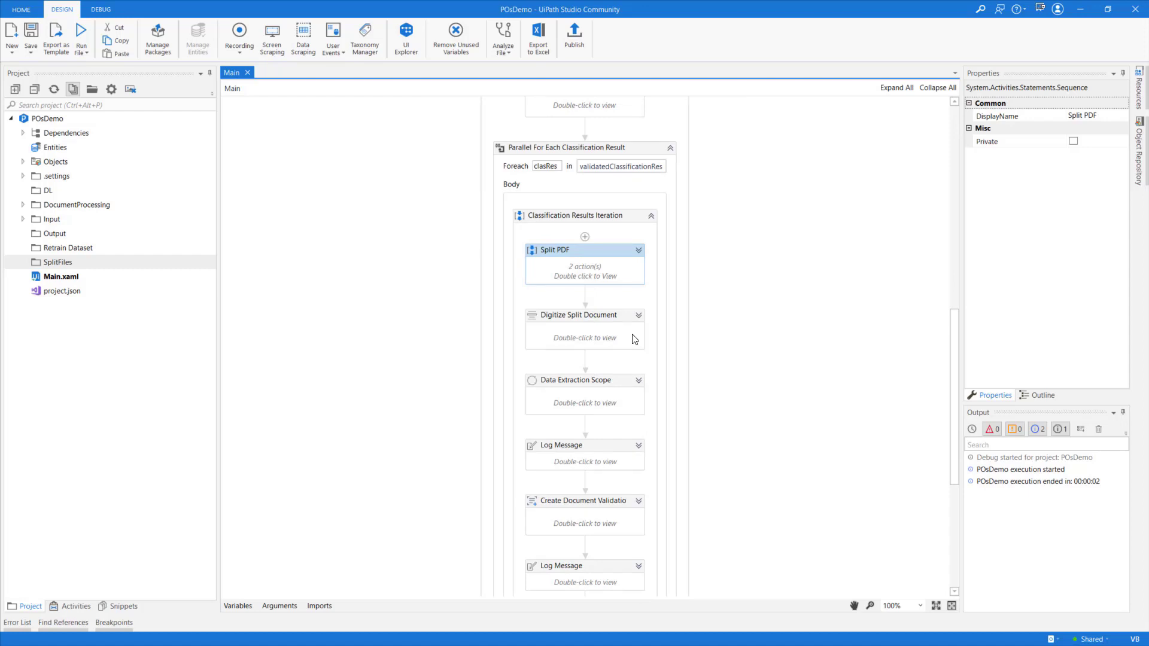
scroll("down", 3)
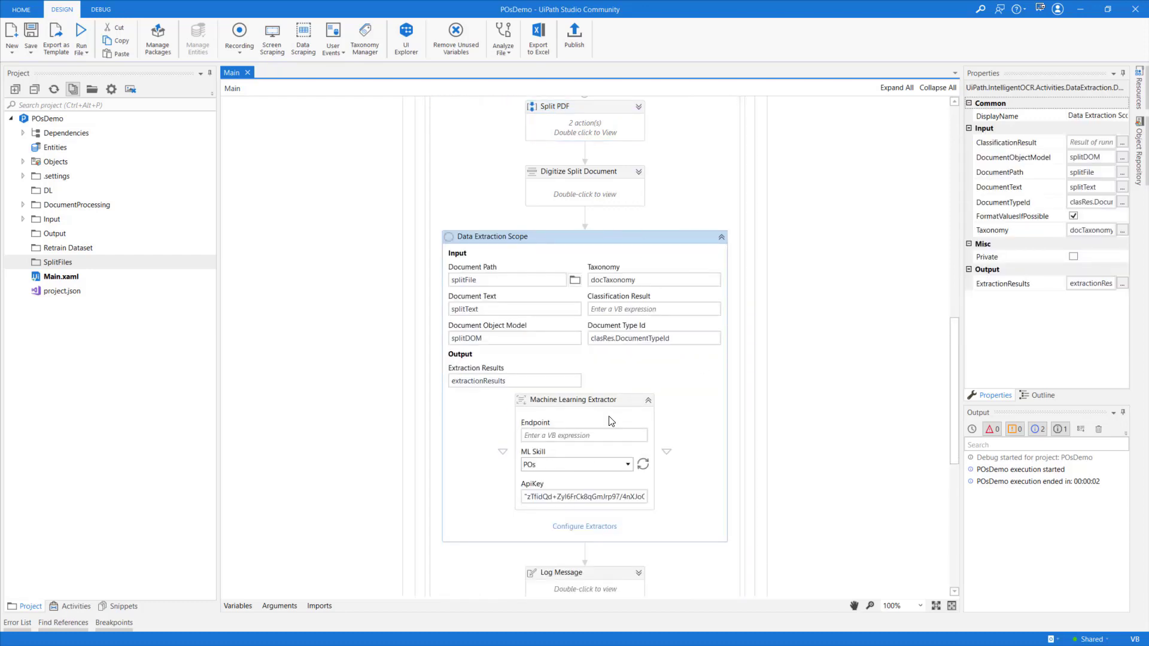
left_click(721, 237)
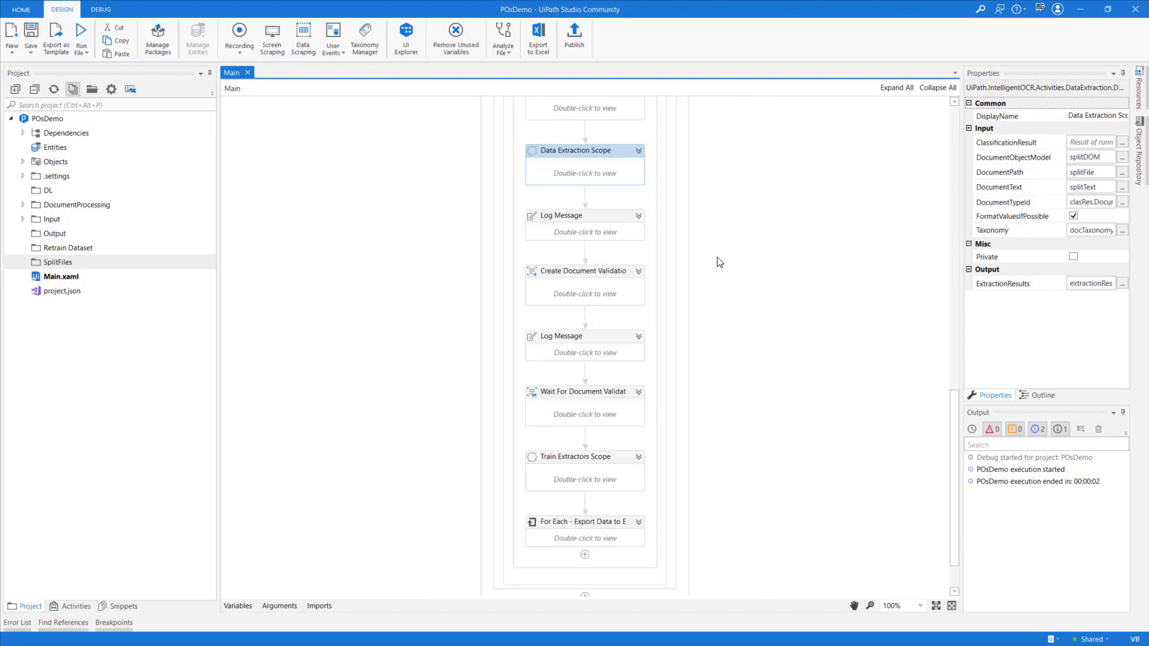
left_click(585, 392)
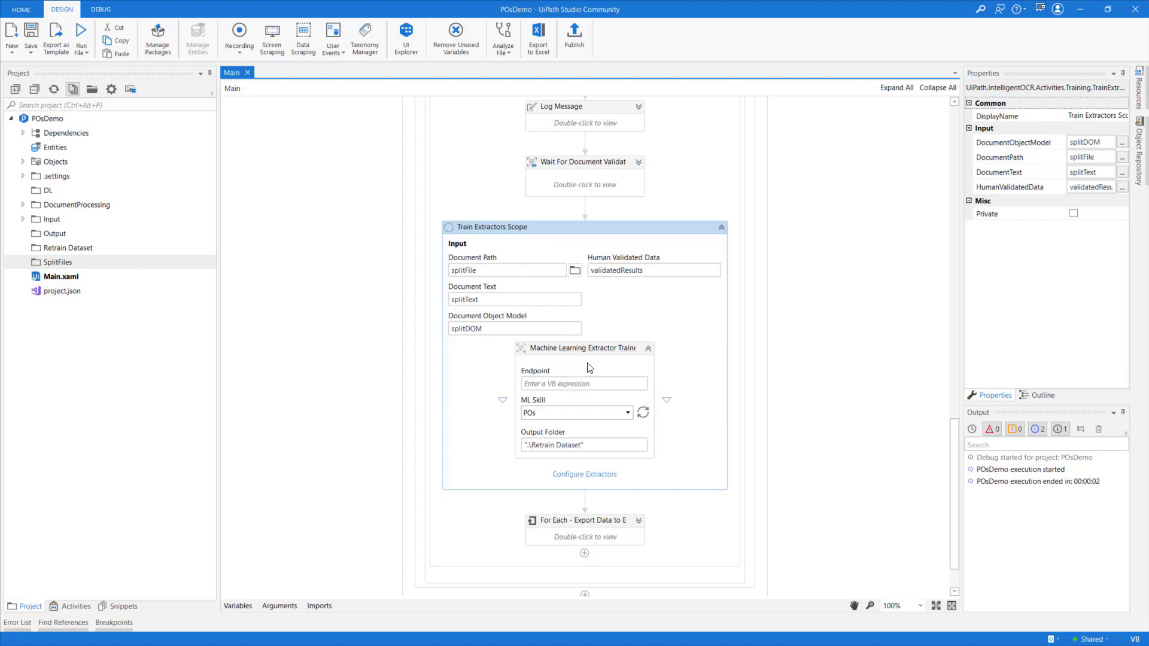
mouse_move(599, 368)
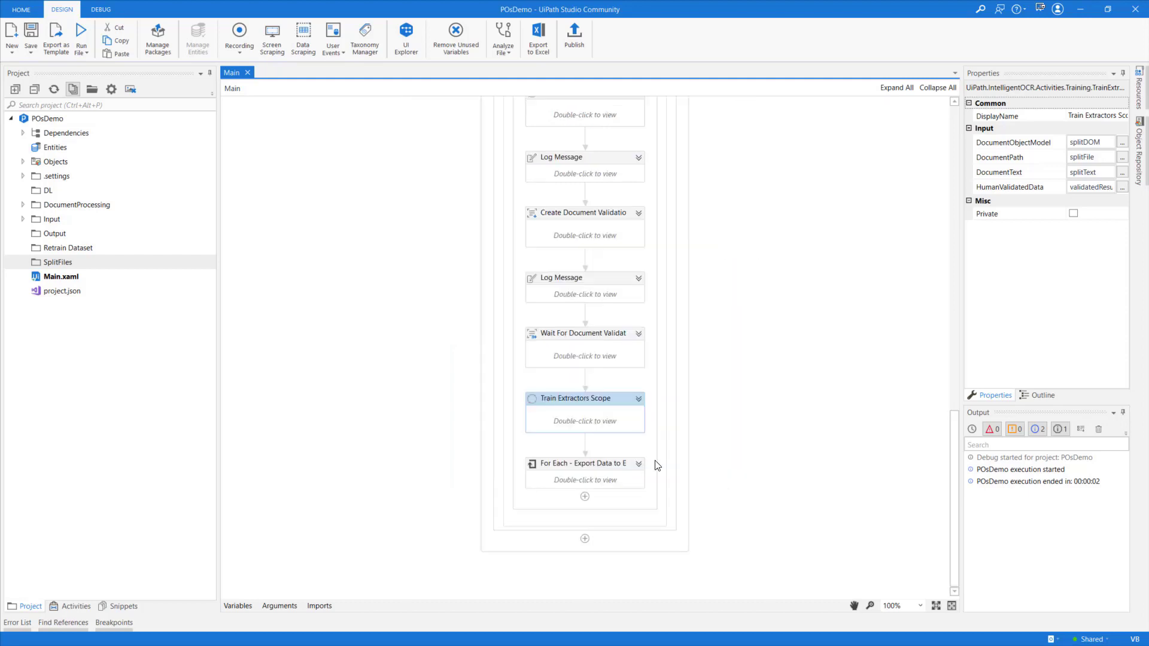
left_click(639, 463)
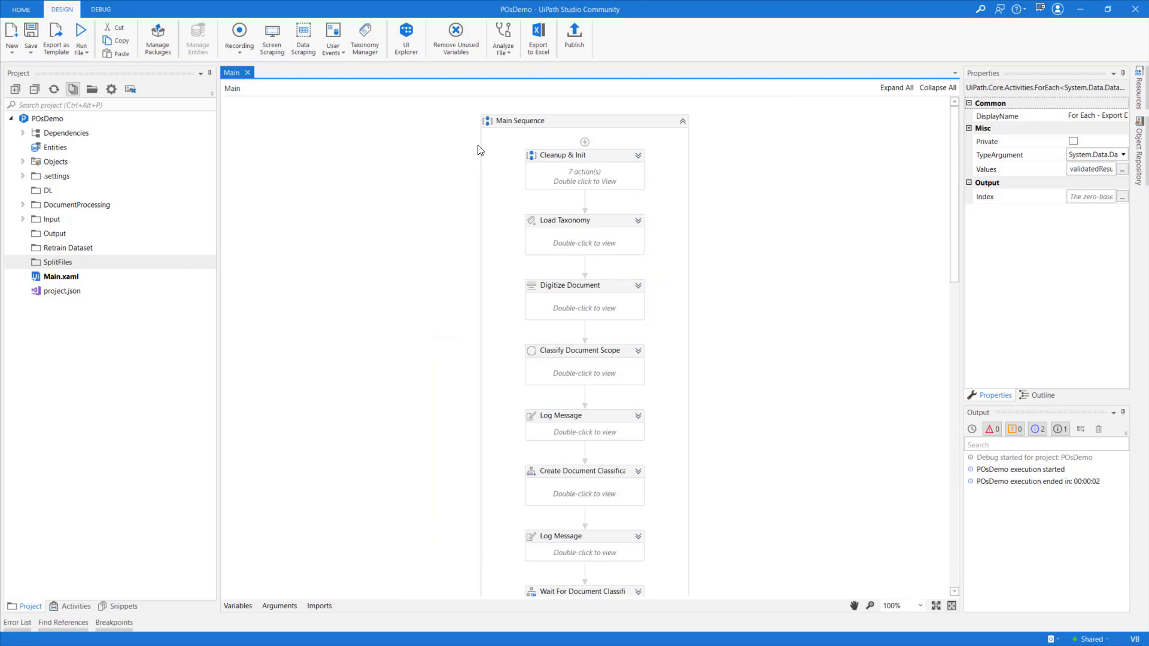
- Run Main.xaml, select Wait For Document Classification, and resume once it suspends
left_click(81, 35)
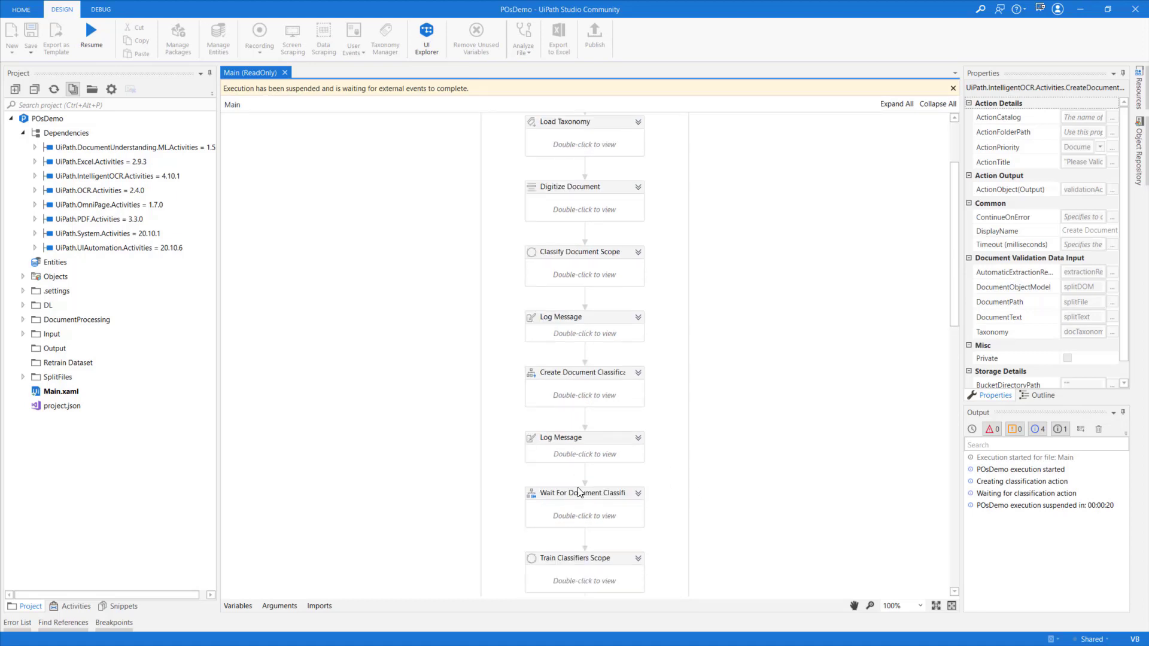
mouse_move(573, 506)
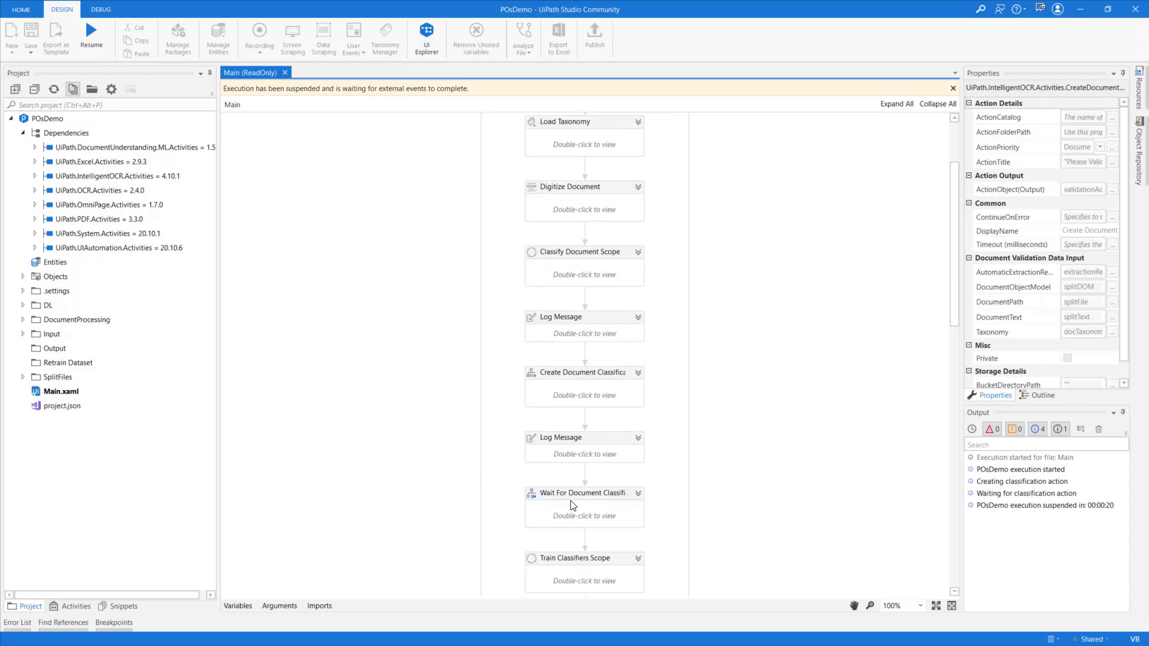
left_click(584, 493)
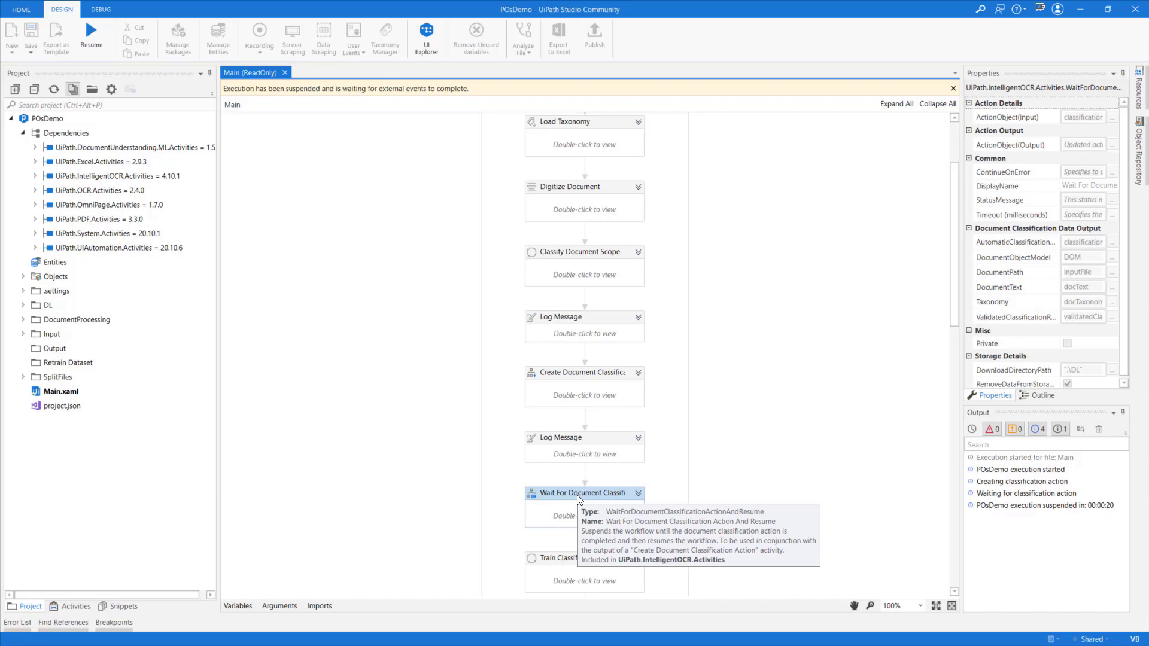
mouse_move(409, 474)
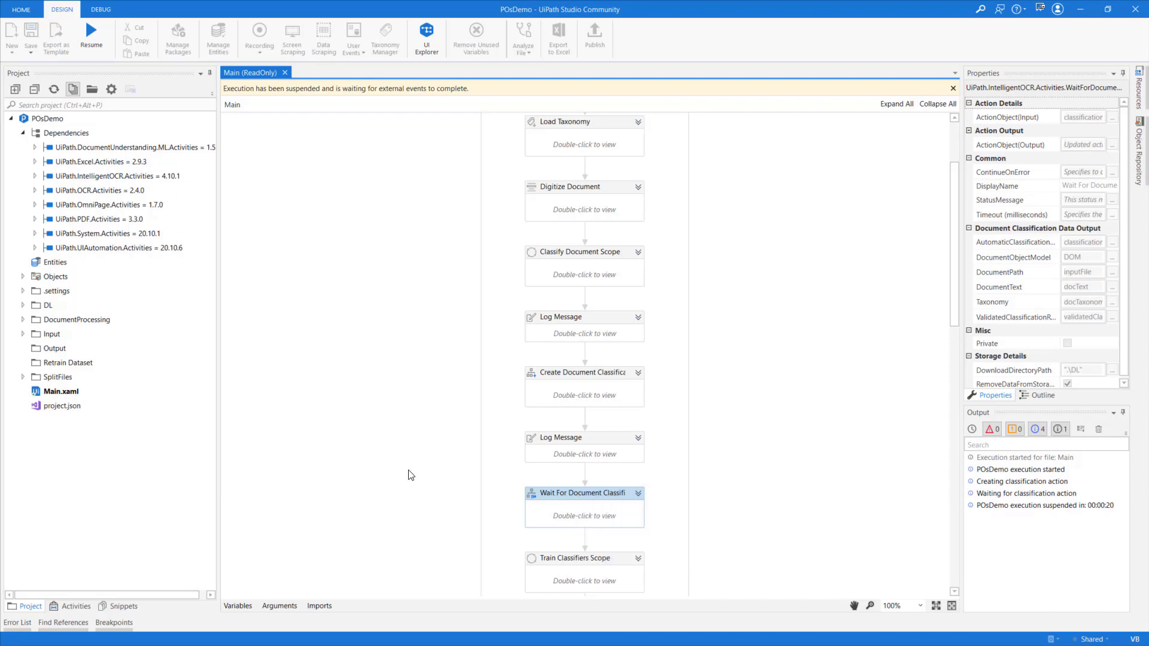
left_click(90, 38)
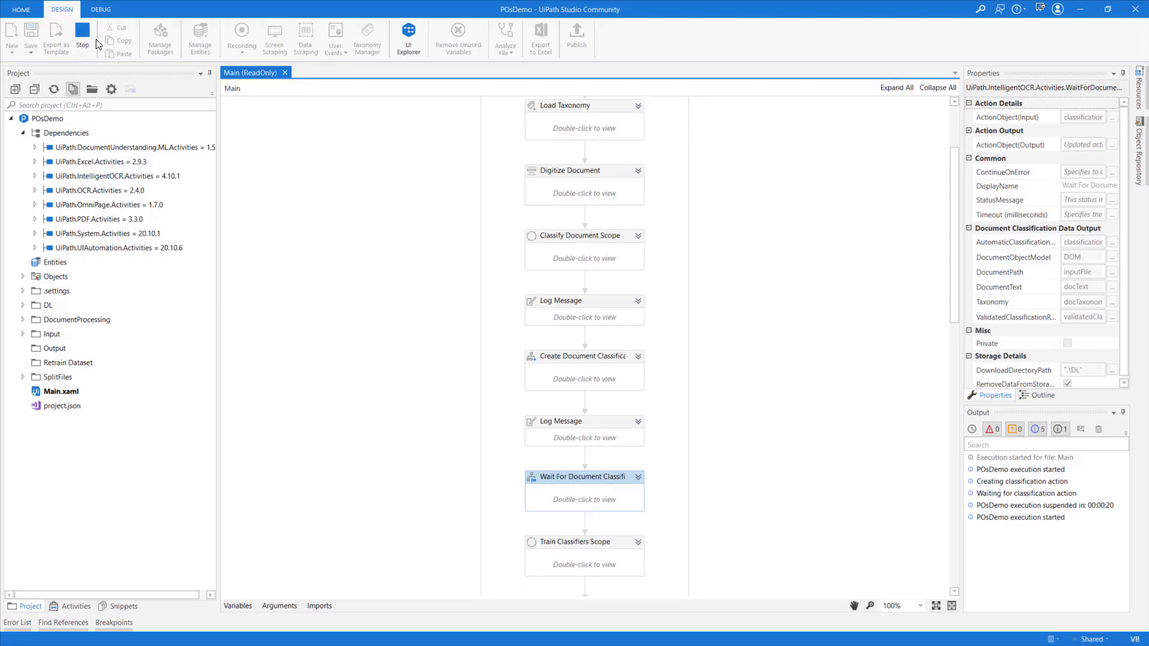
left_click(82, 37)
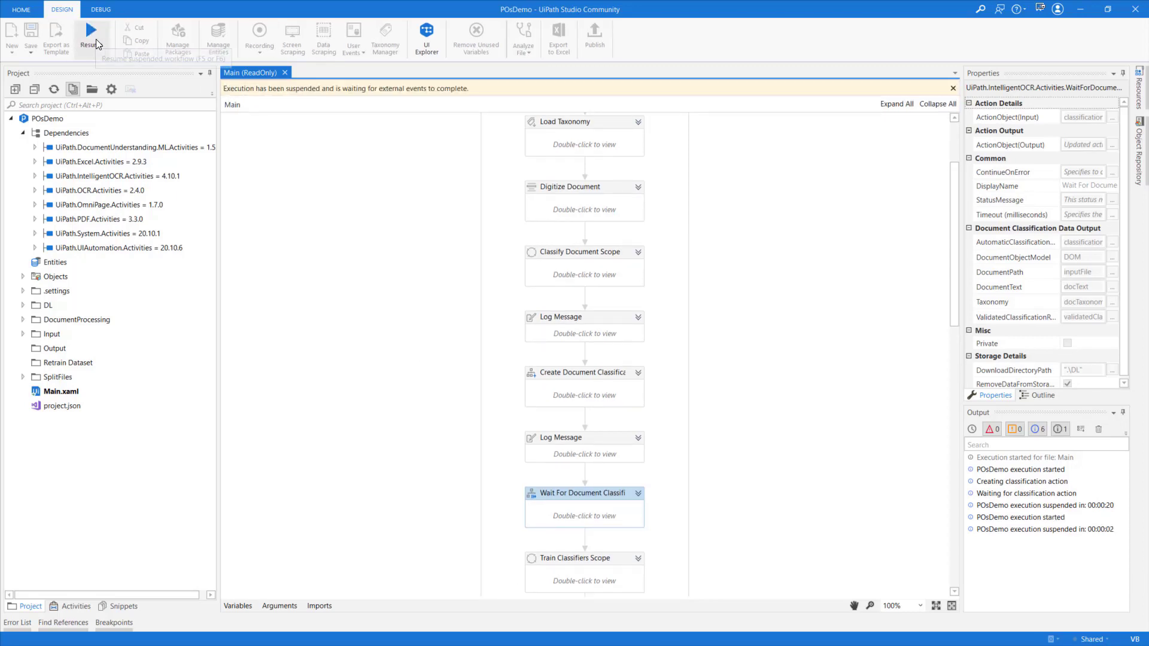
mouse_move(91, 33)
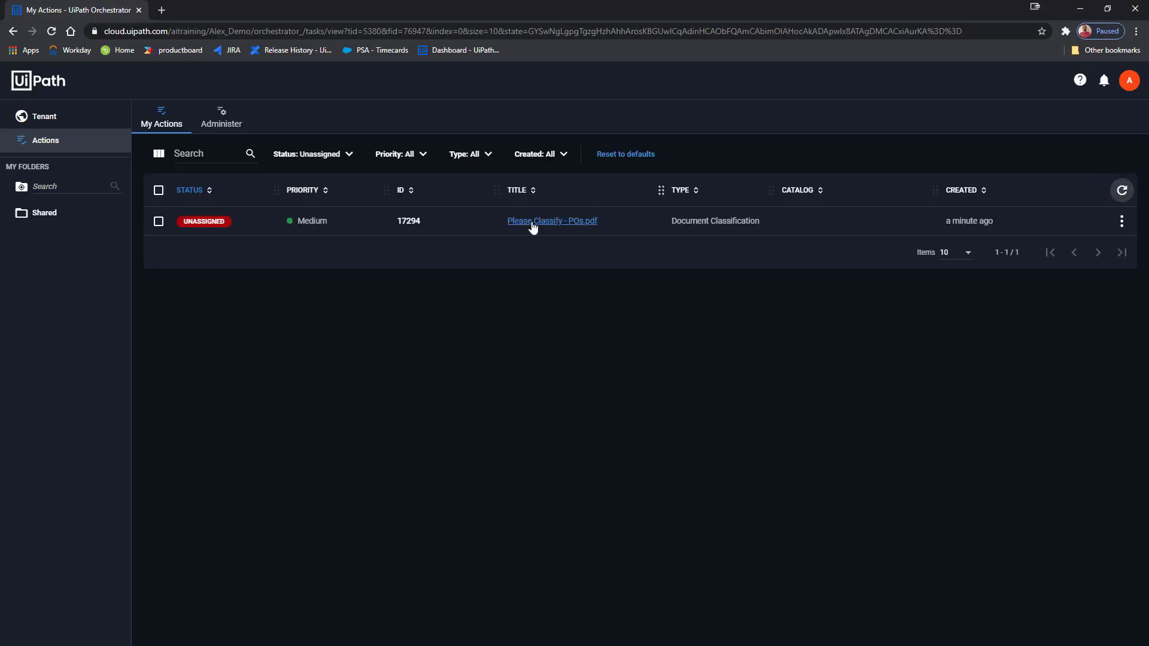
- Assign the Please Classify - POs.pdf task to yourself and save its two PO groupings
left_click(551, 221)
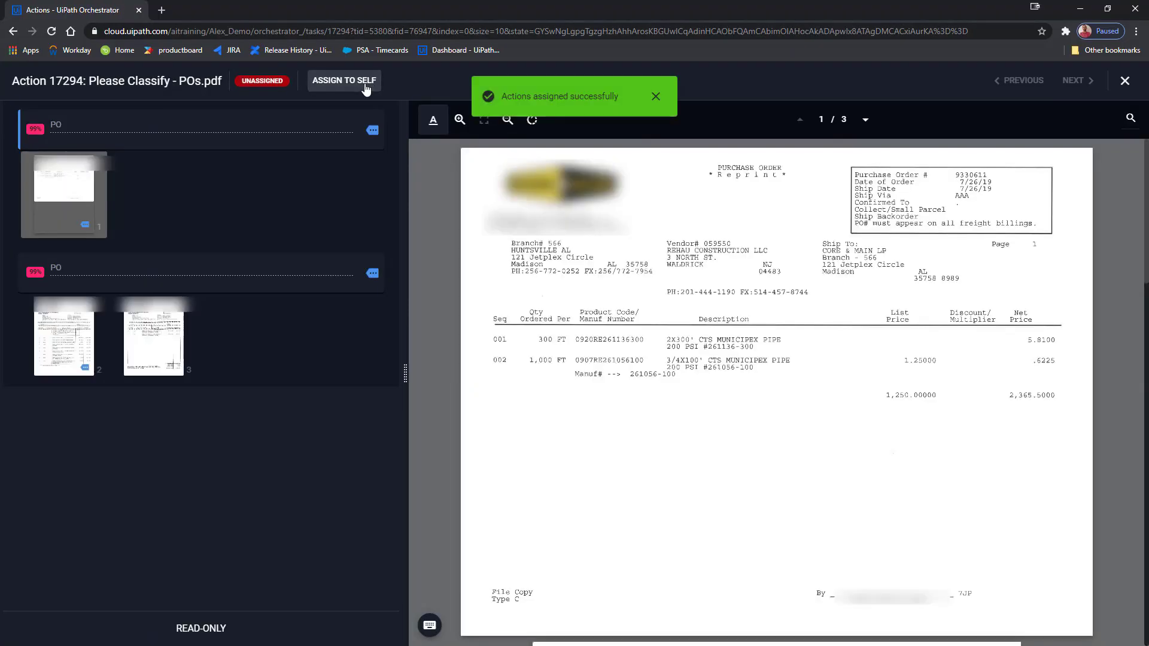
left_click(343, 81)
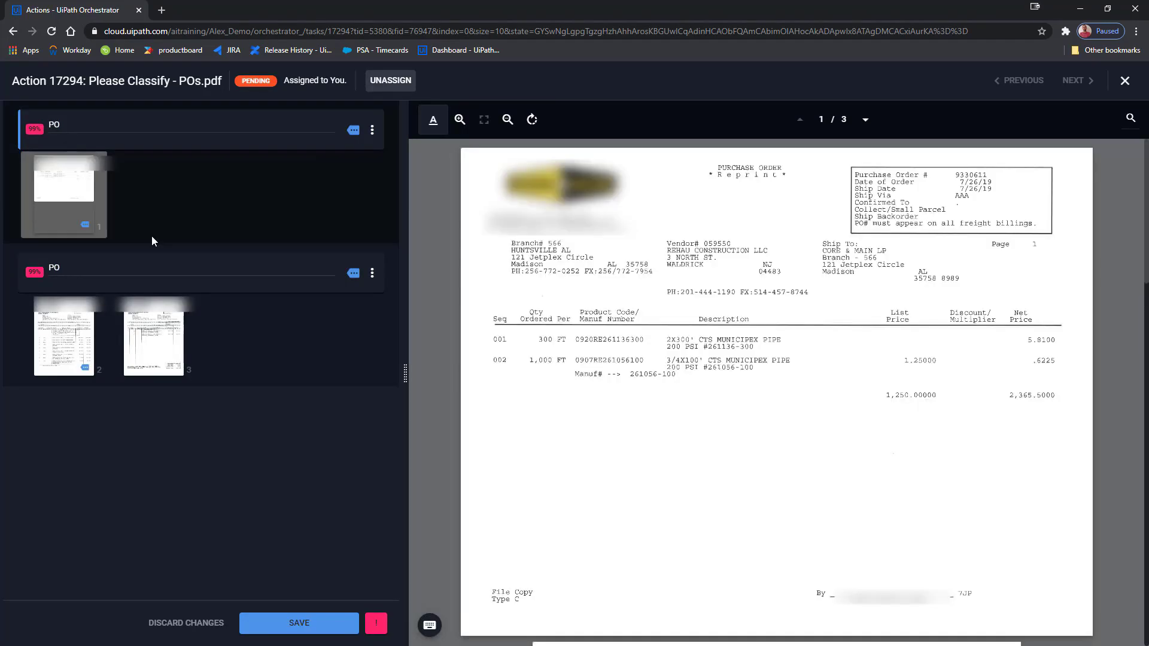
mouse_move(48, 139)
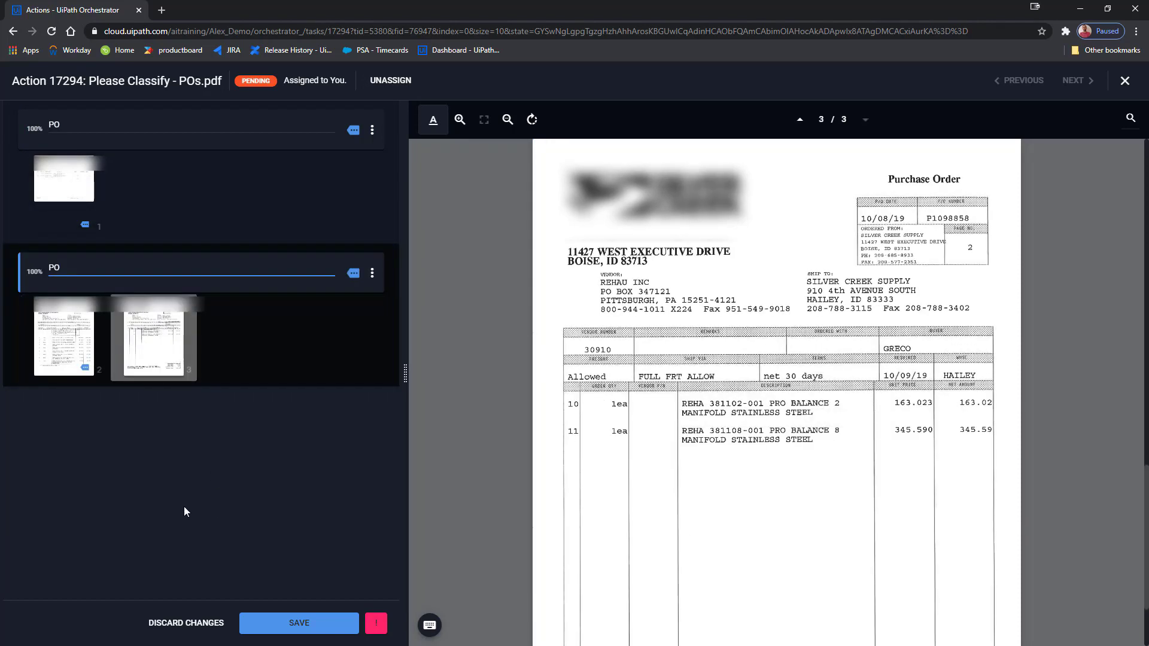
left_click(298, 624)
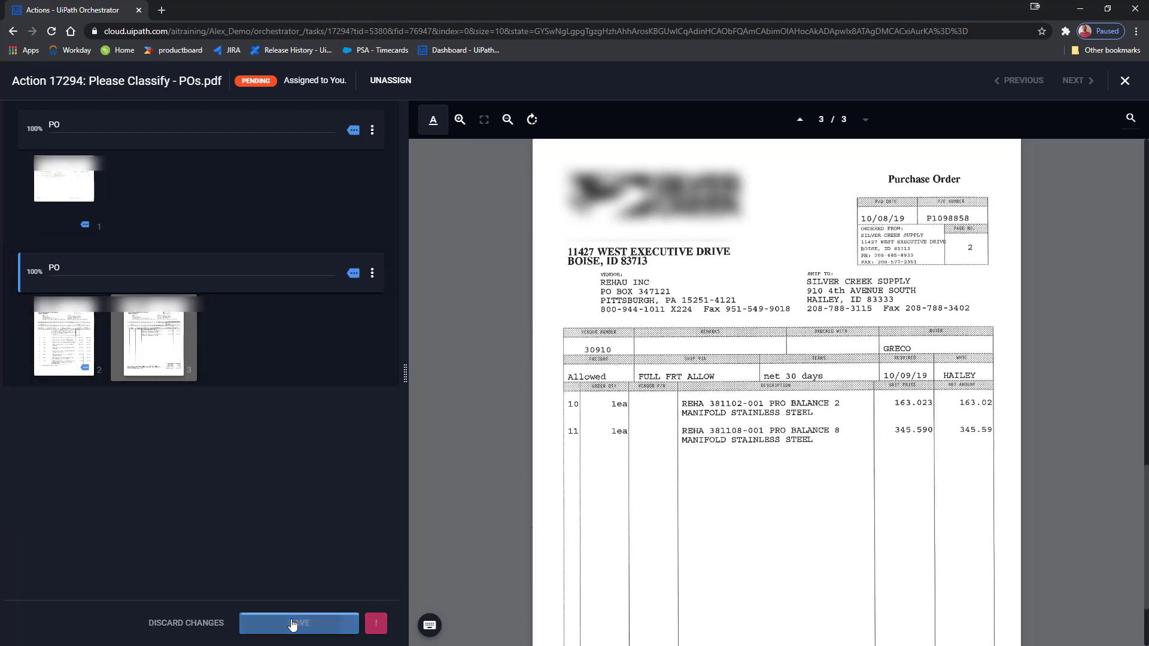
left_click(298, 623)
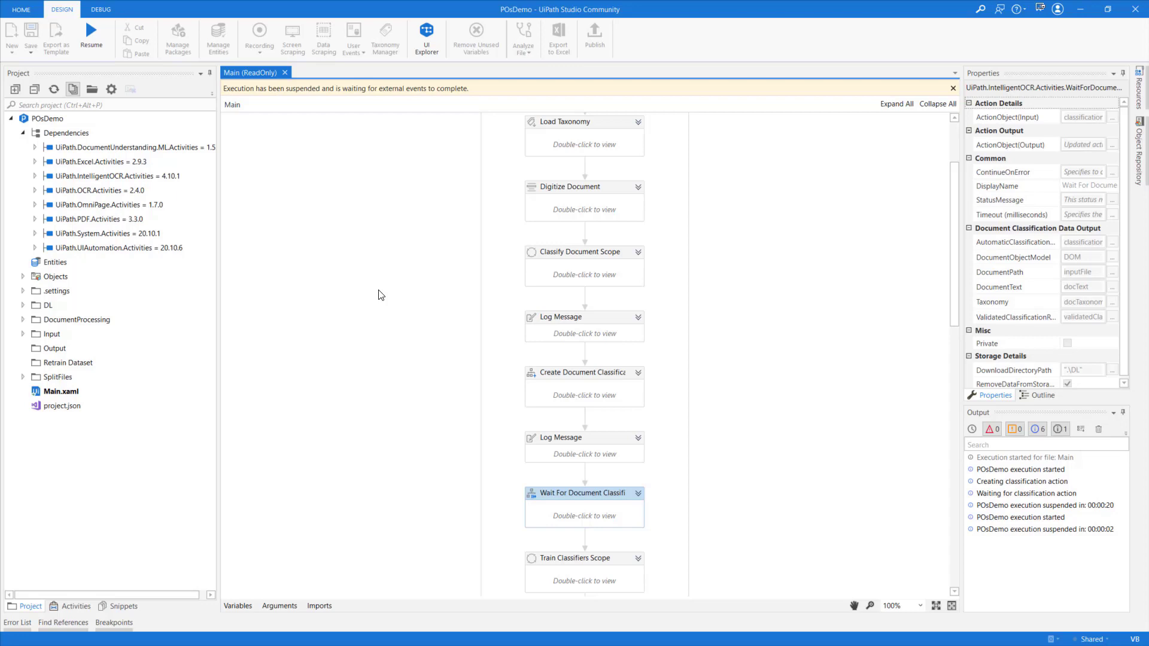
- Resume the run and follow the Output until it suspends awaiting POs_1-1 and POs_2-3 validation
left_click(91, 38)
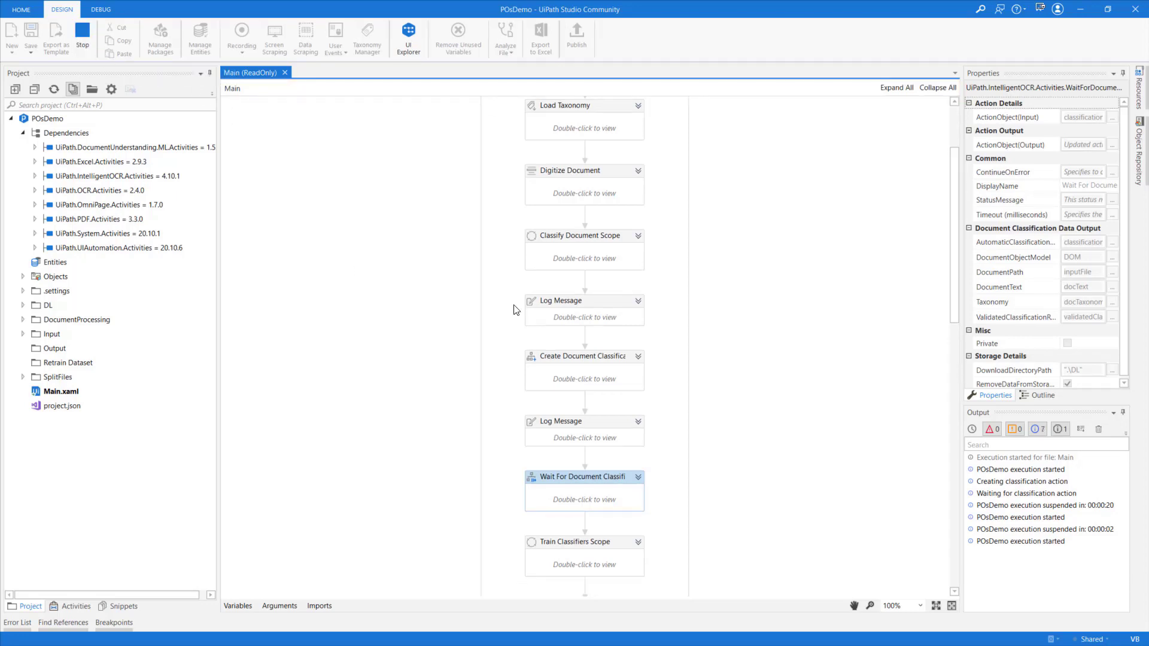
scroll("down", 3)
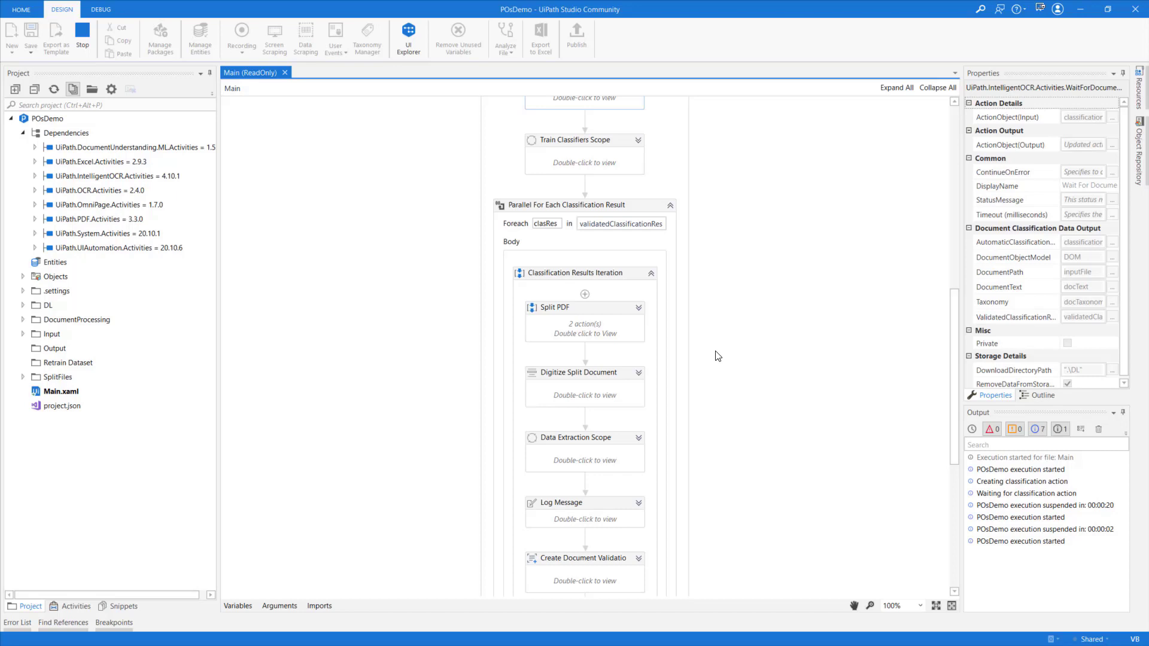
scroll("down", 3)
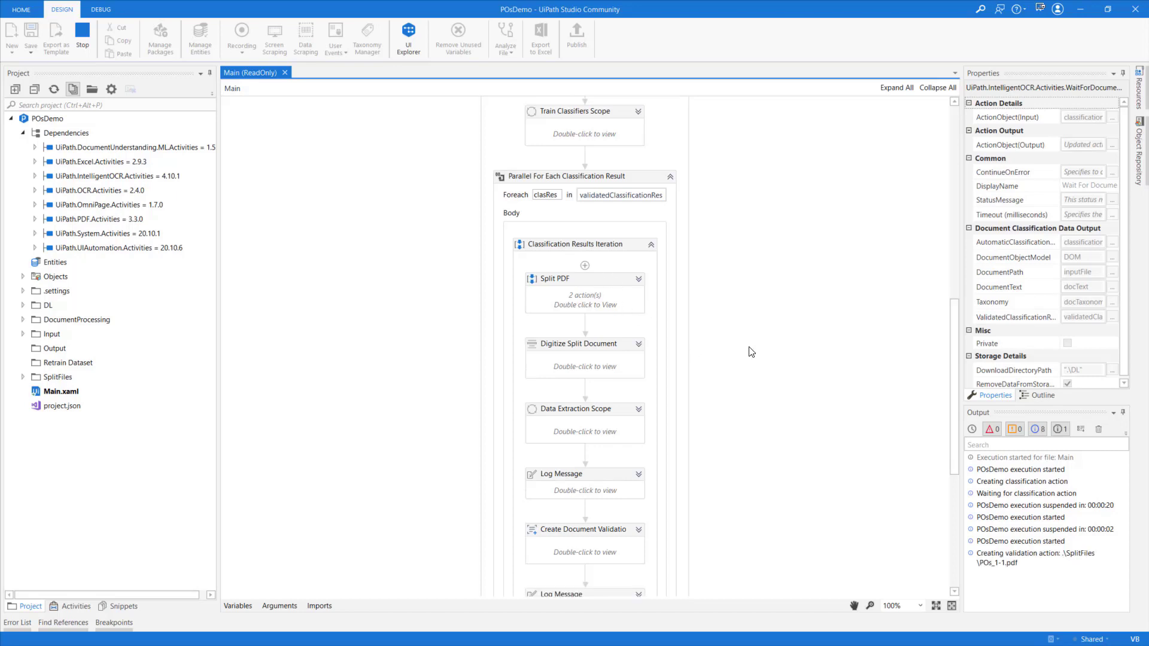
scroll("down", 3)
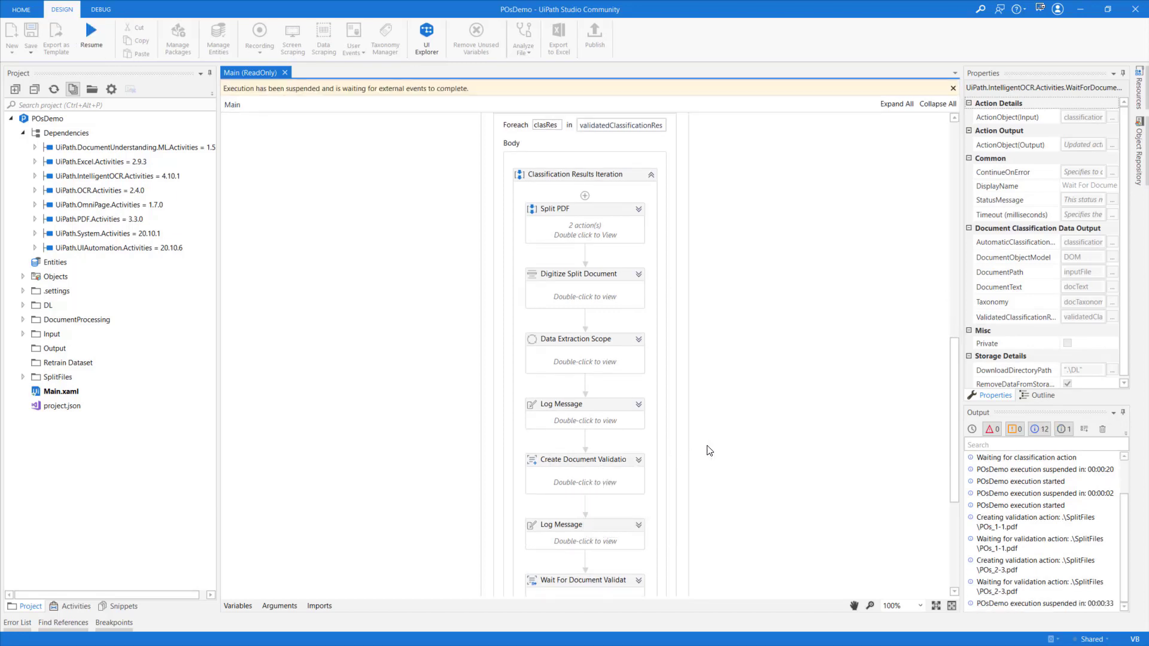
scroll("down", 3)
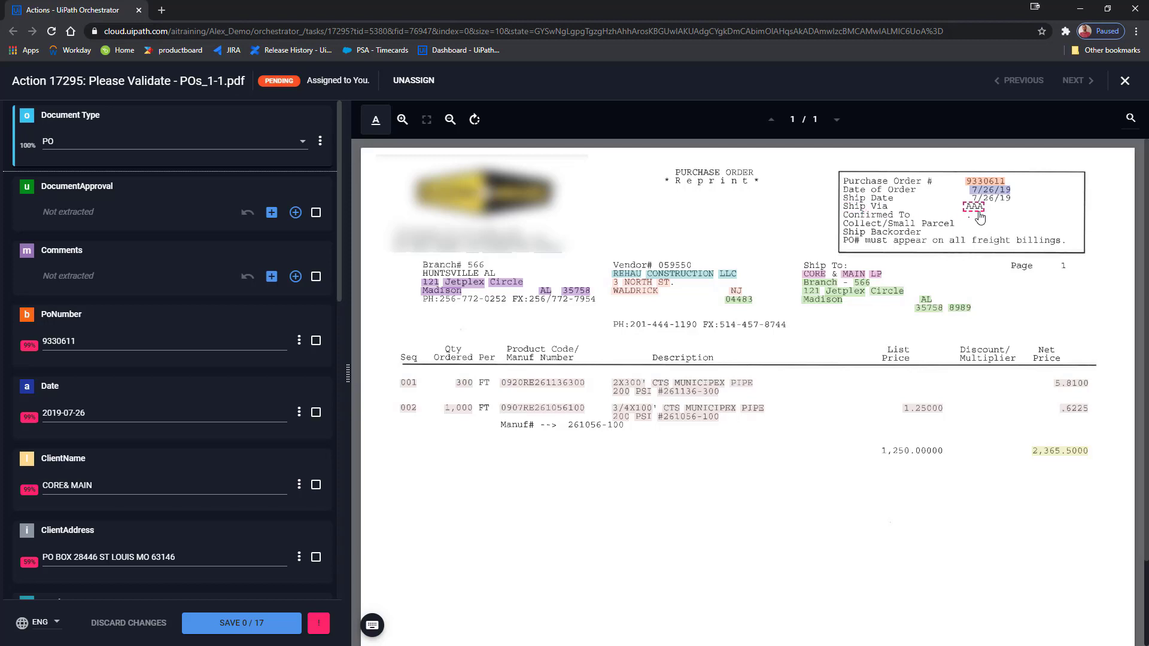
- Set DocumentApproval to Yes, add the comment 'I really like this PO!', and save
scroll("down", 3)
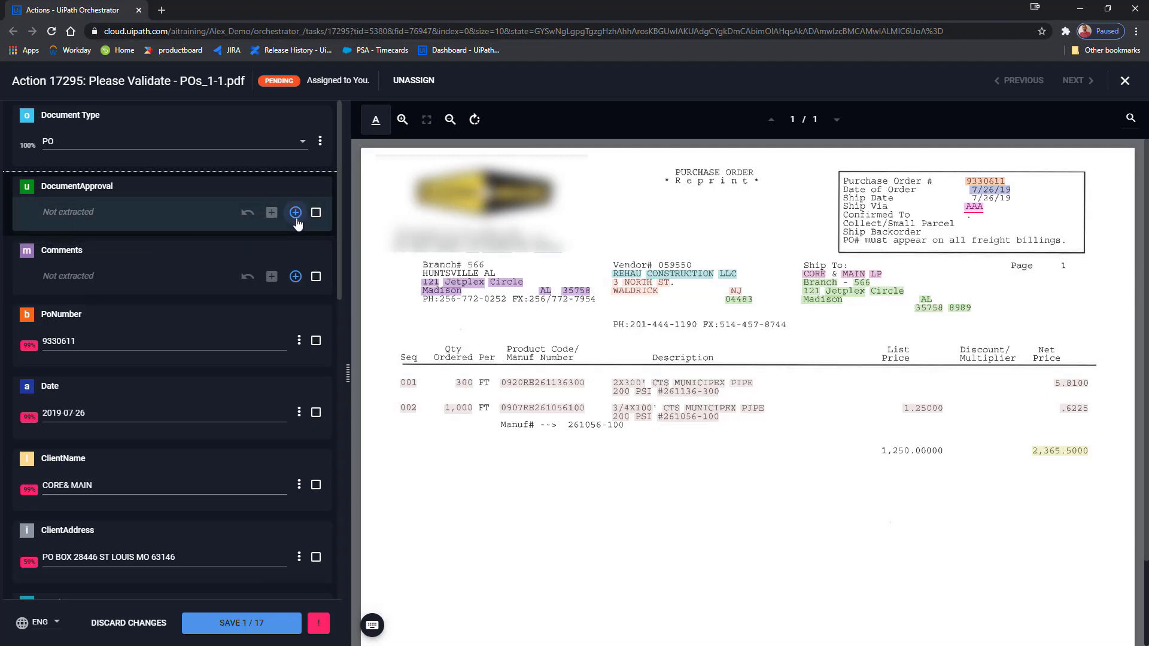
mouse_move(295, 212)
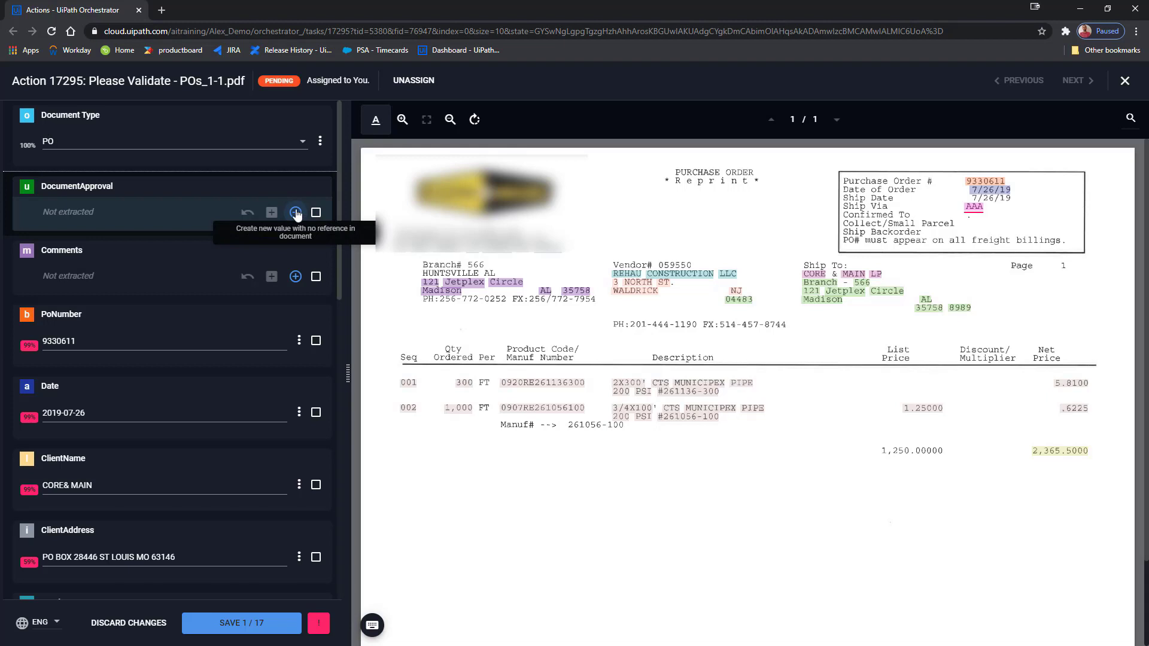
left_click(296, 213)
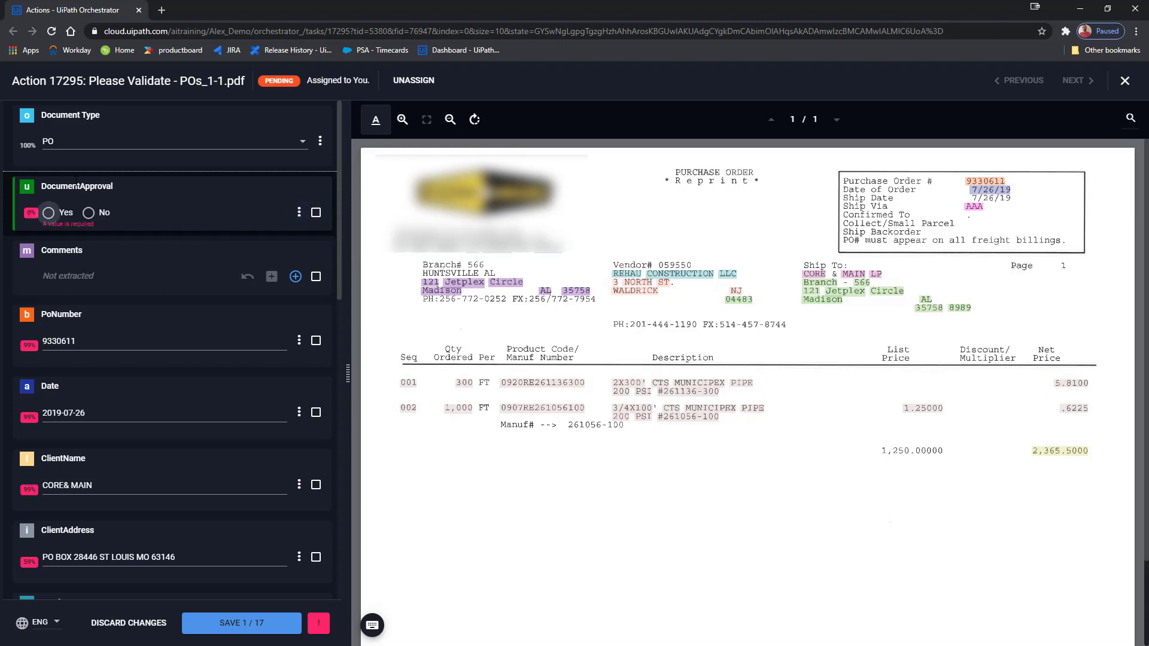
left_click(48, 212)
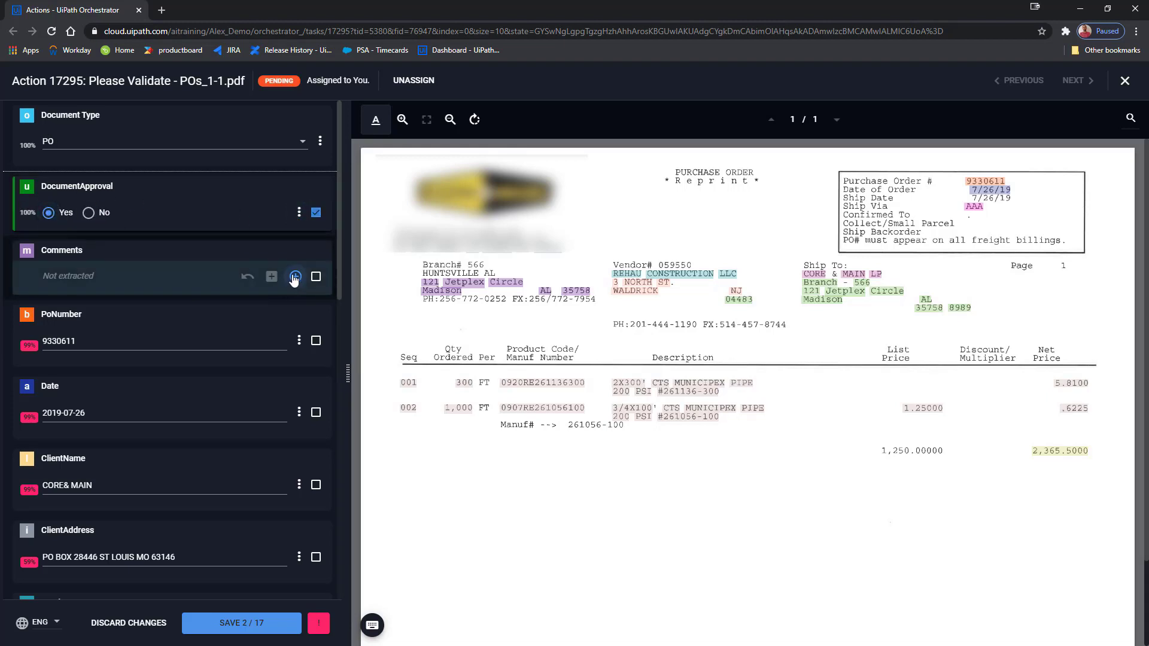
left_click(295, 277)
type("I really like this PO!")
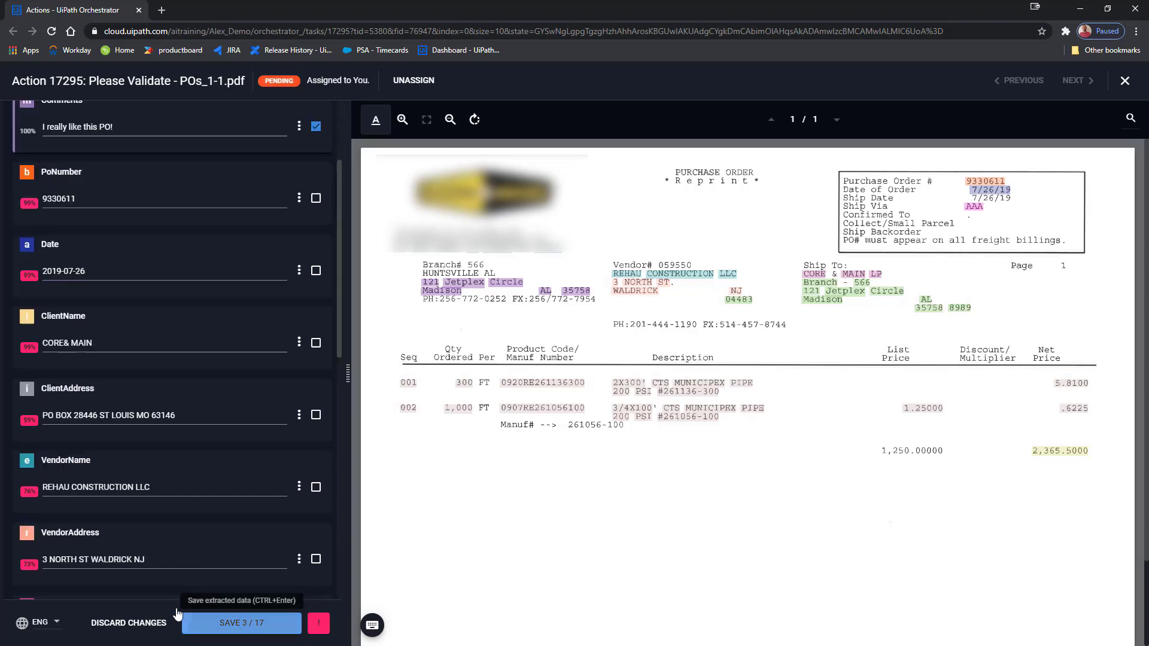
left_click(241, 623)
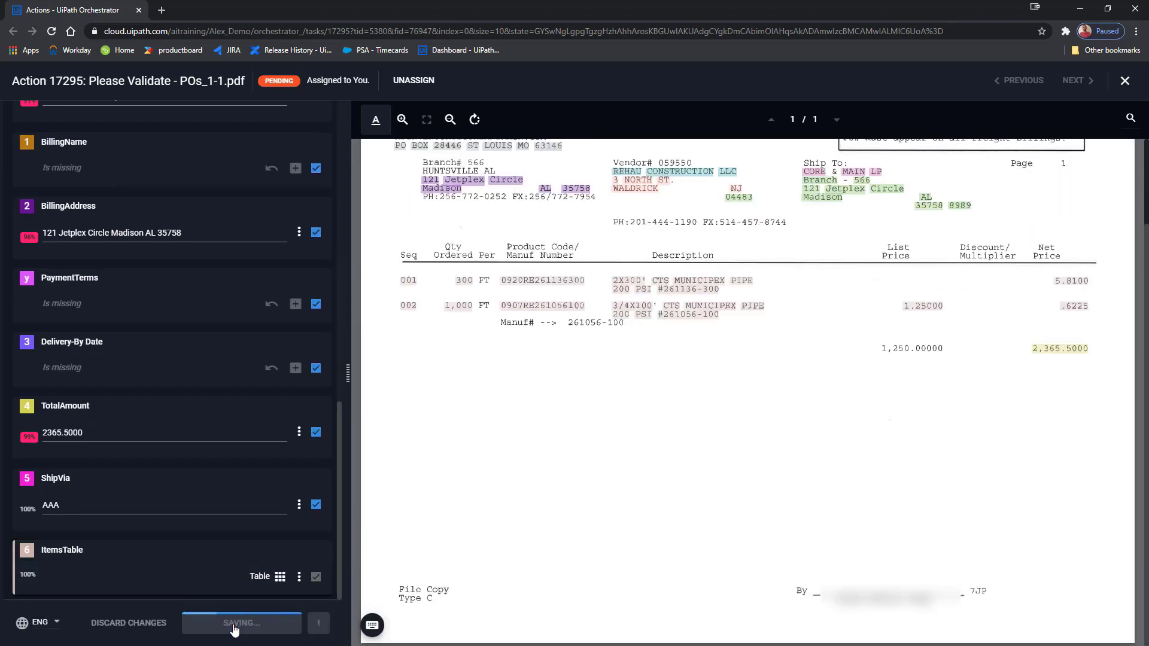
left_click(240, 623)
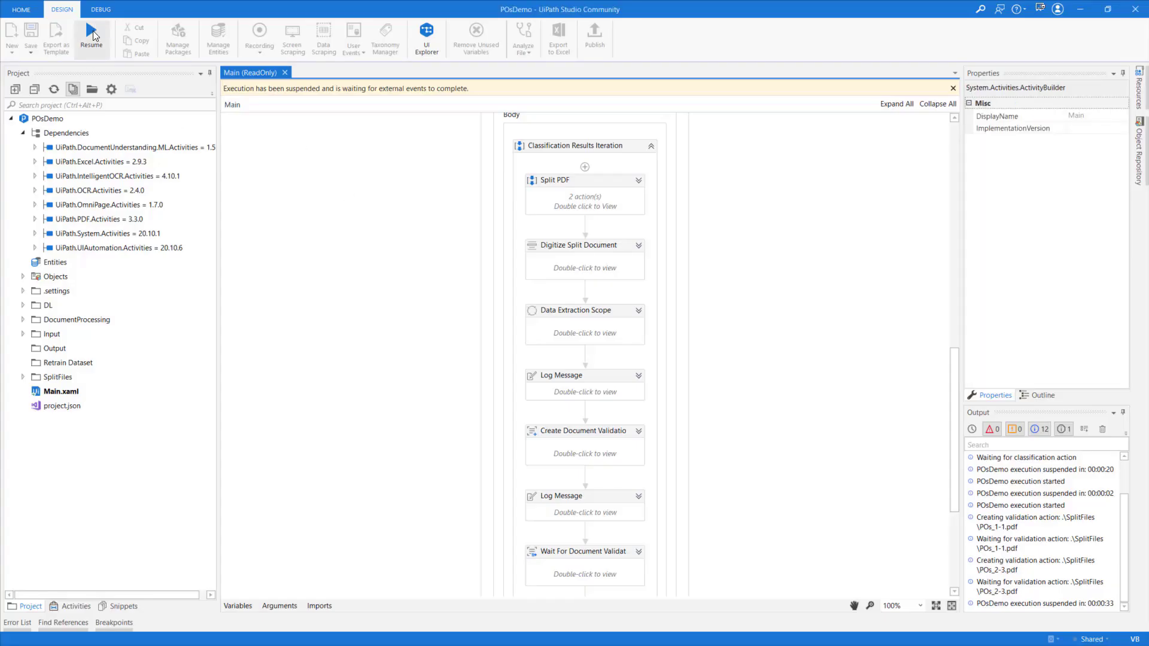
- Assign the POs_2-3 'Please Validate' task (action 17296) to yourself in Action Center
left_click(90, 38)
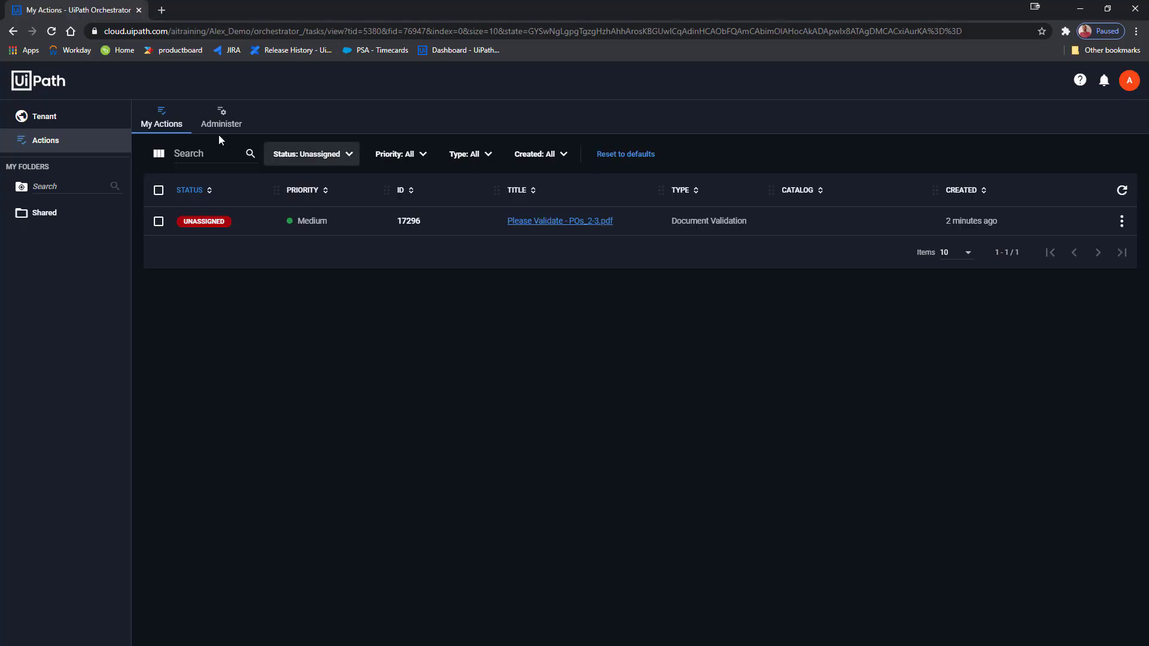
left_click(559, 221)
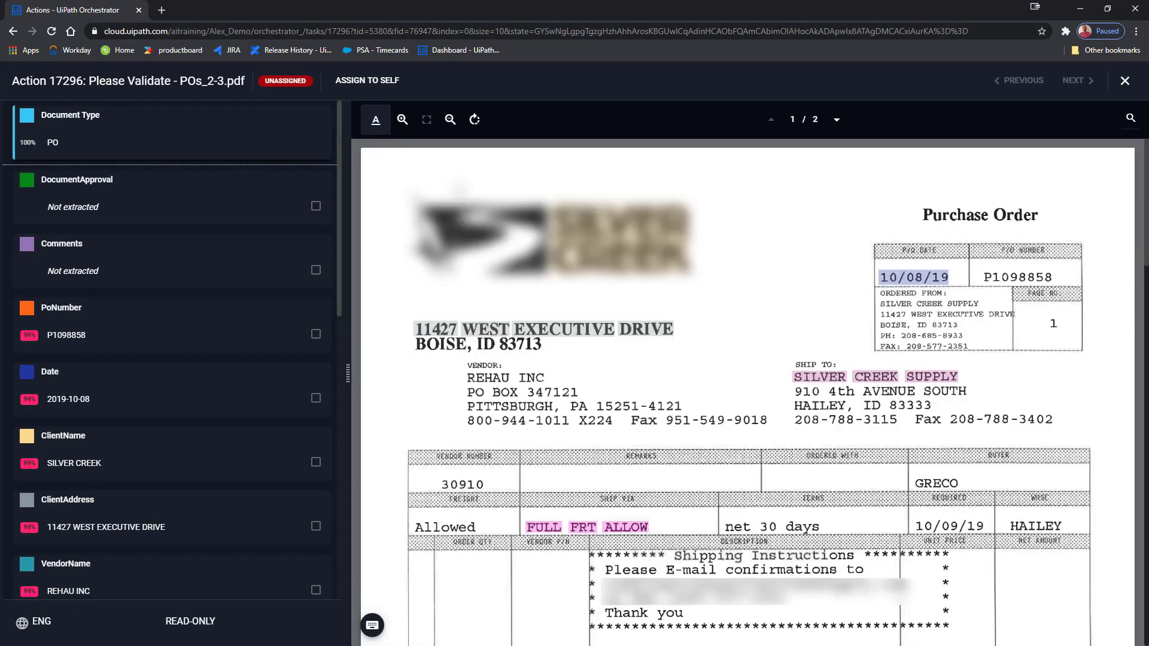
left_click(366, 81)
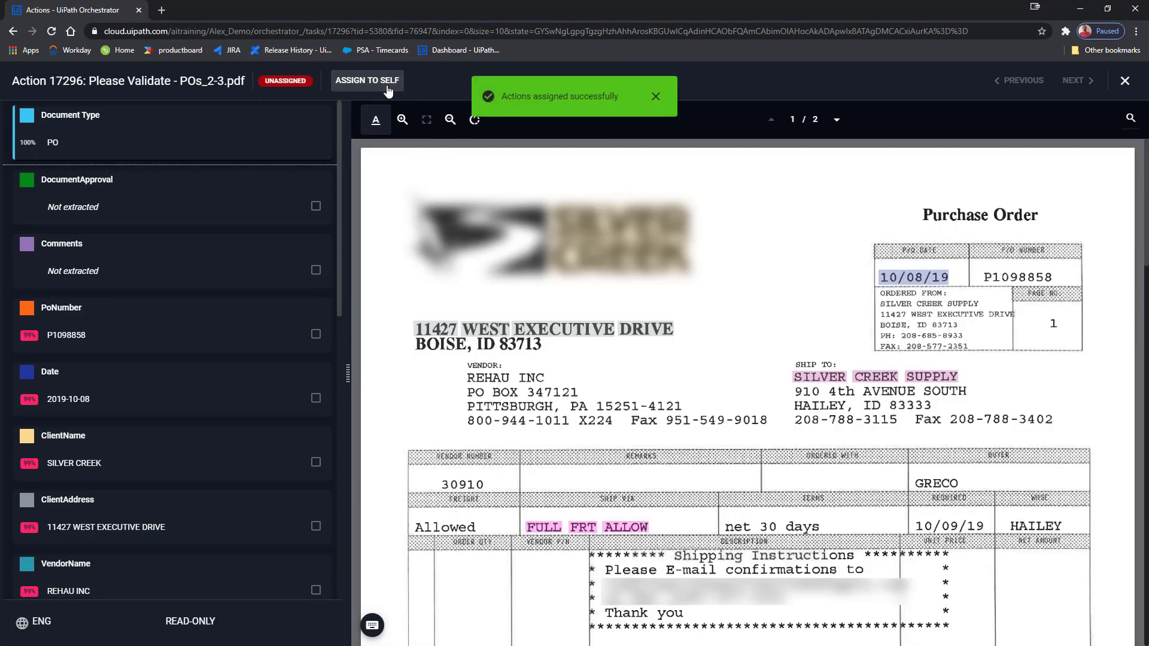
left_click(367, 80)
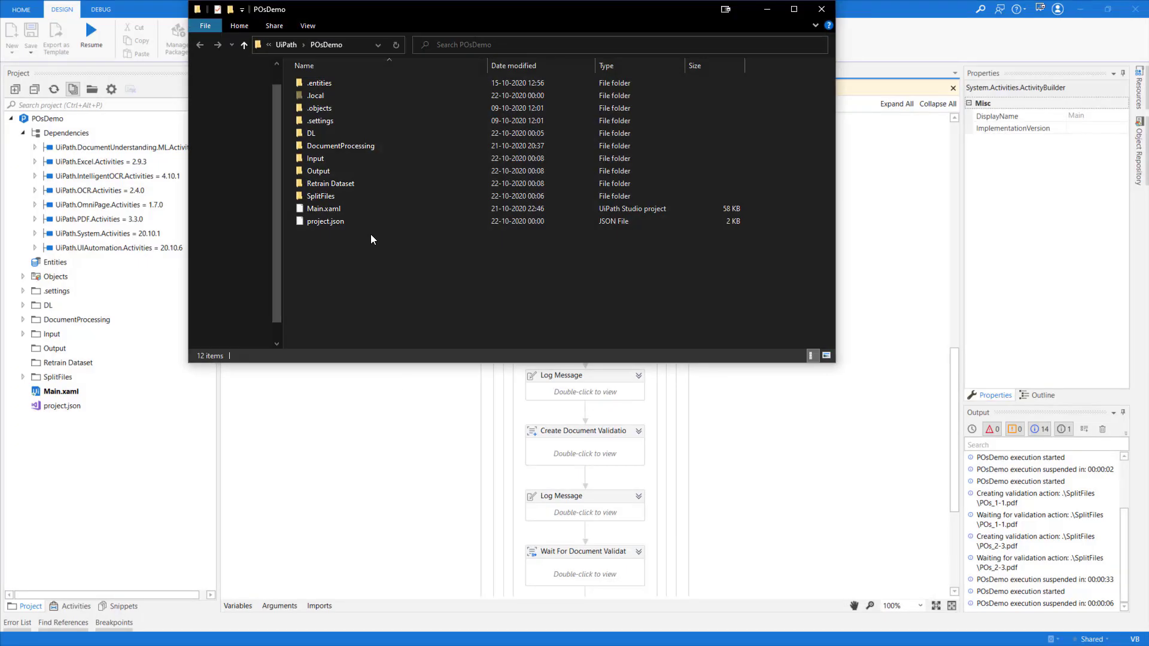
- Open the Output folder and the POs_1-1.pdf_results.xlsx workbook
double_click(319, 171)
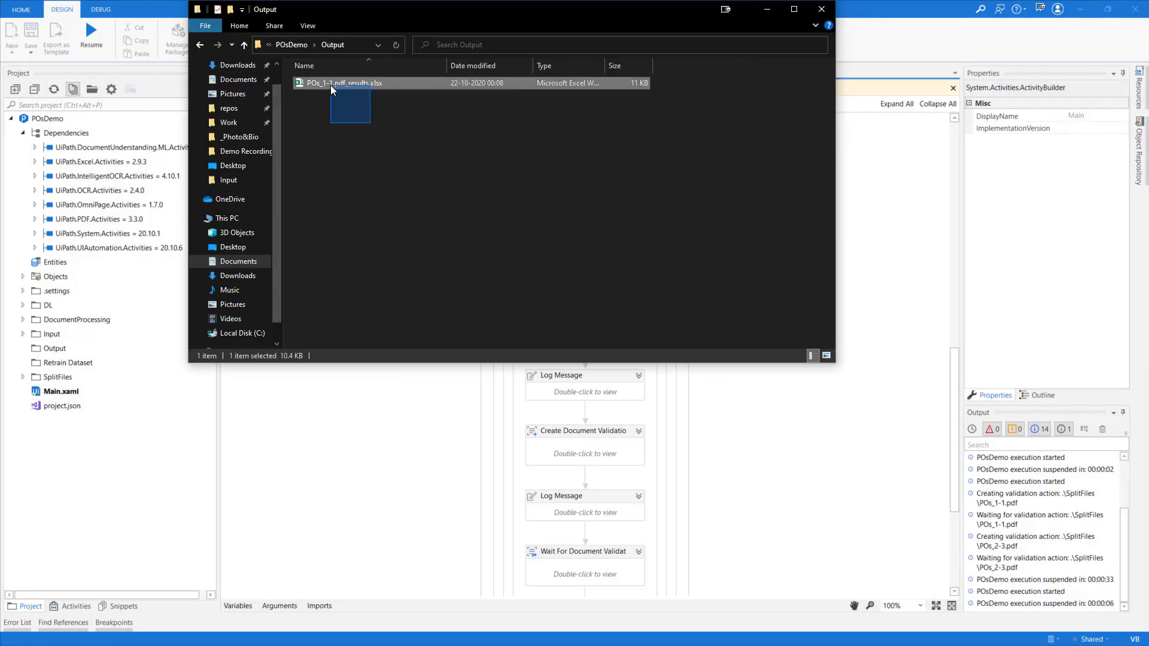
mouse_move(341, 83)
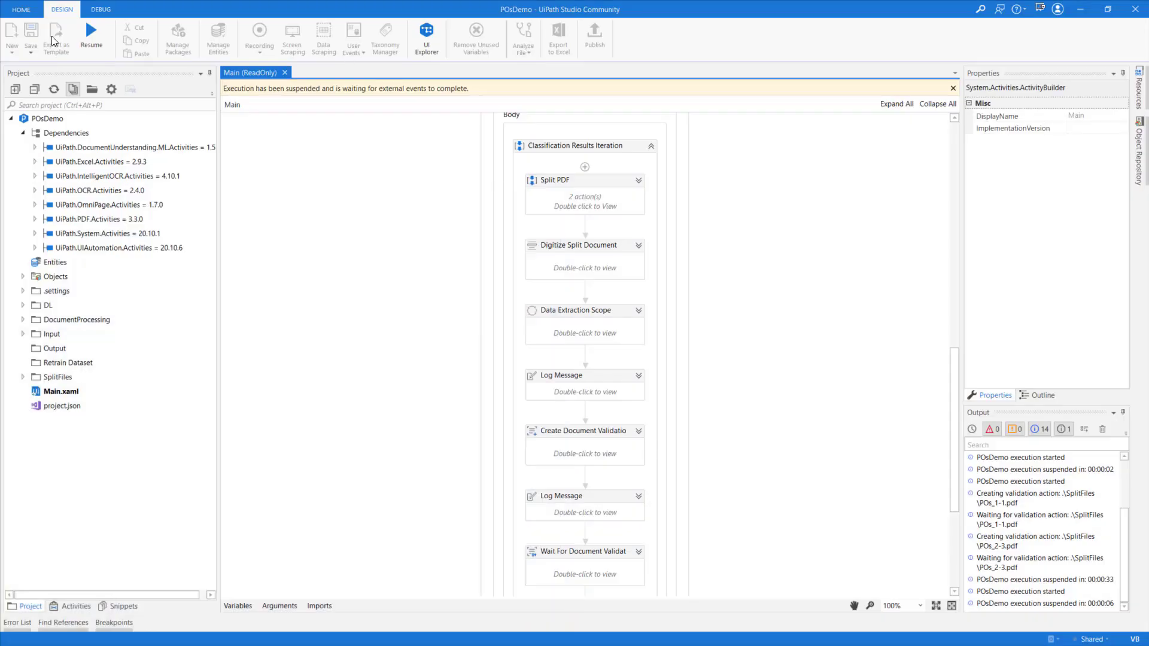
left_click(91, 38)
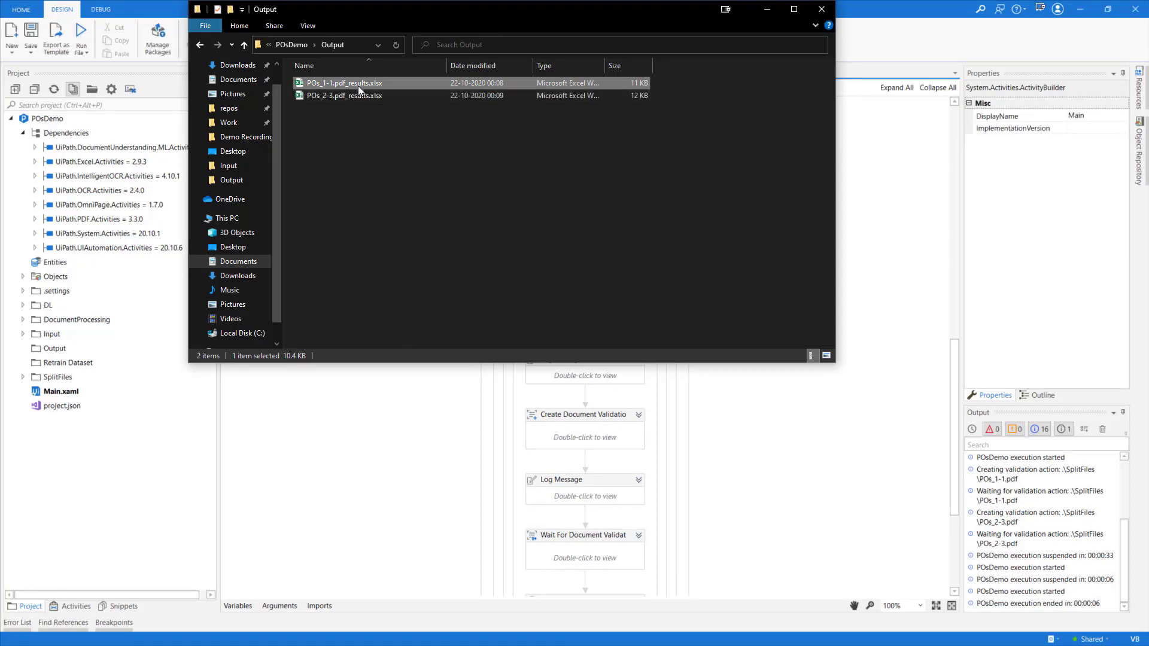
double_click(343, 82)
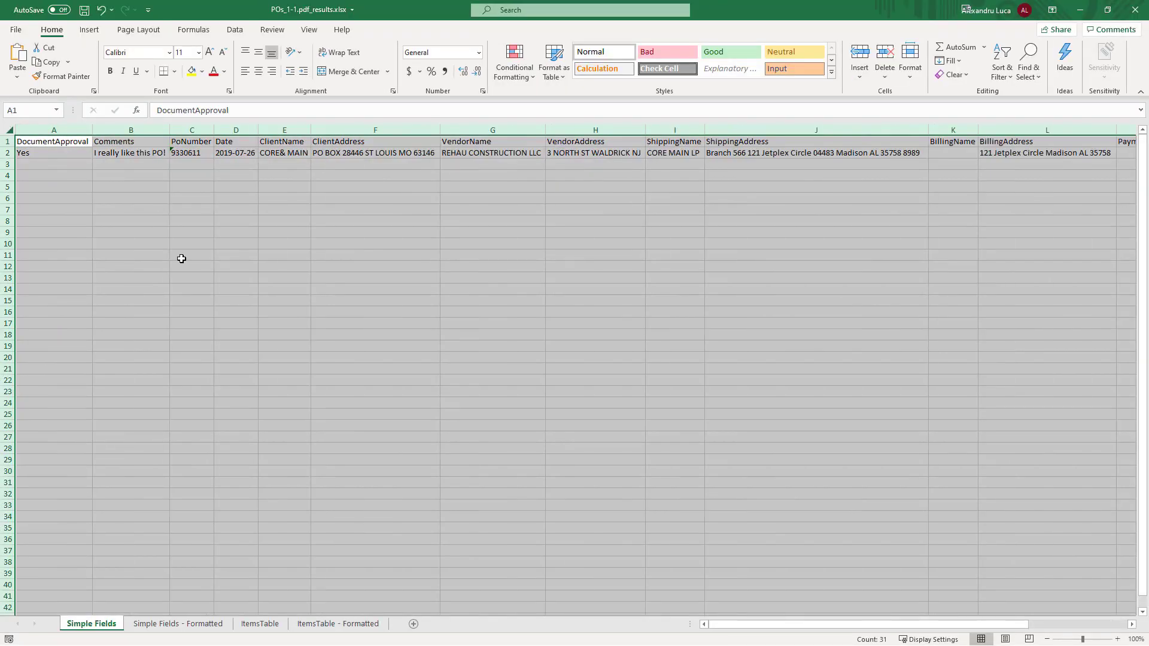
- Review the POs_1-1 results (ShipVia AAA, total 2365.5), then close Excel without saving
left_click(52, 153)
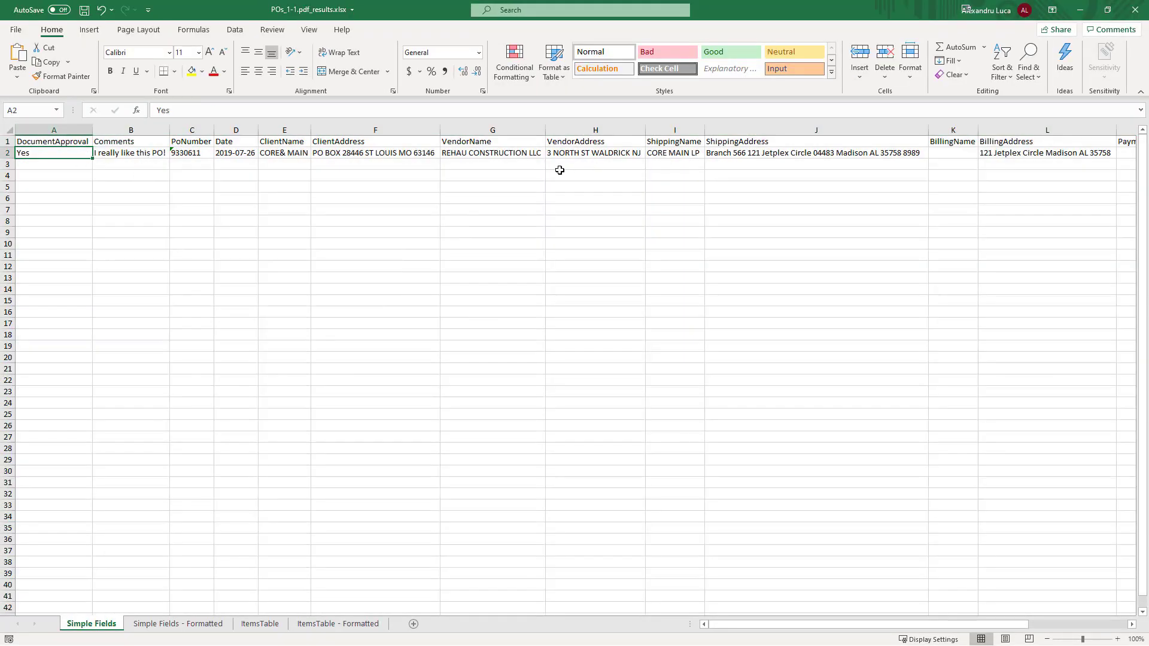
left_click(130, 152)
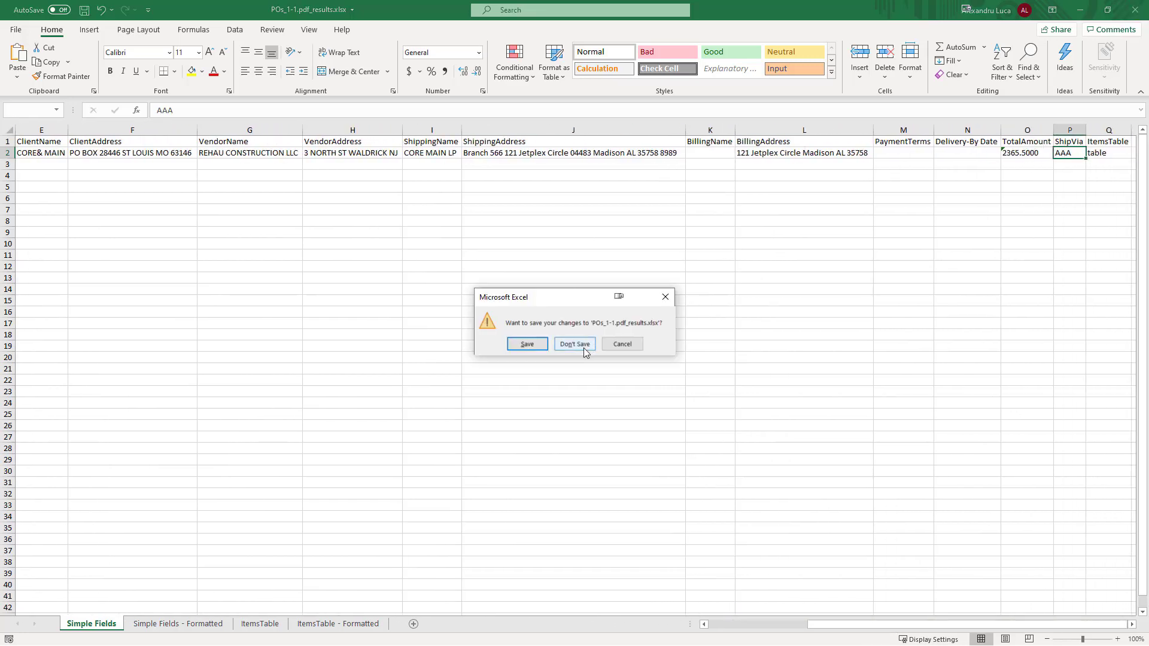
left_click(574, 343)
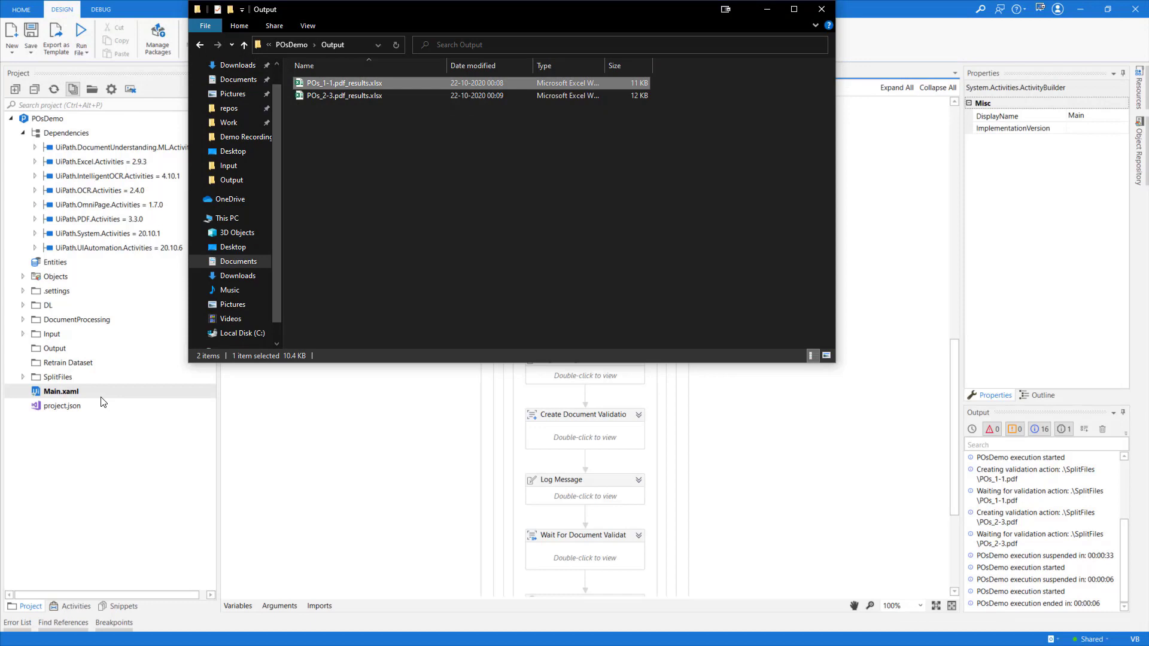
- Compress the Retrain Dataset folder in POsDemo into Retrain Dataset.zip with 7-Zip
left_click(647, 225)
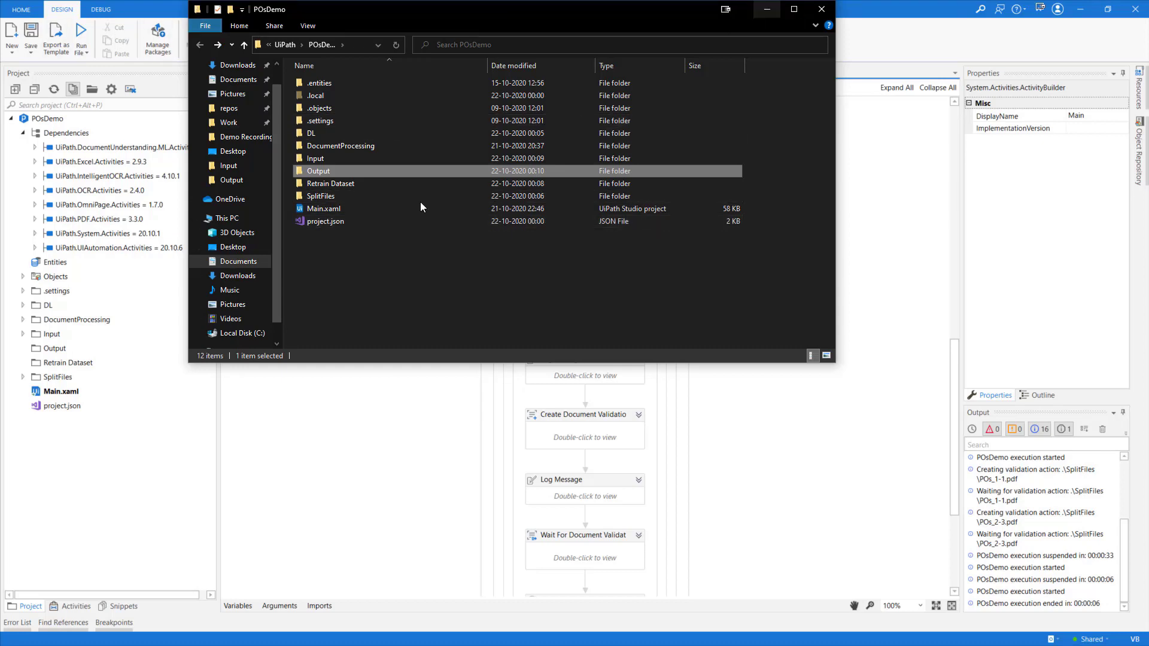
mouse_move(339, 282)
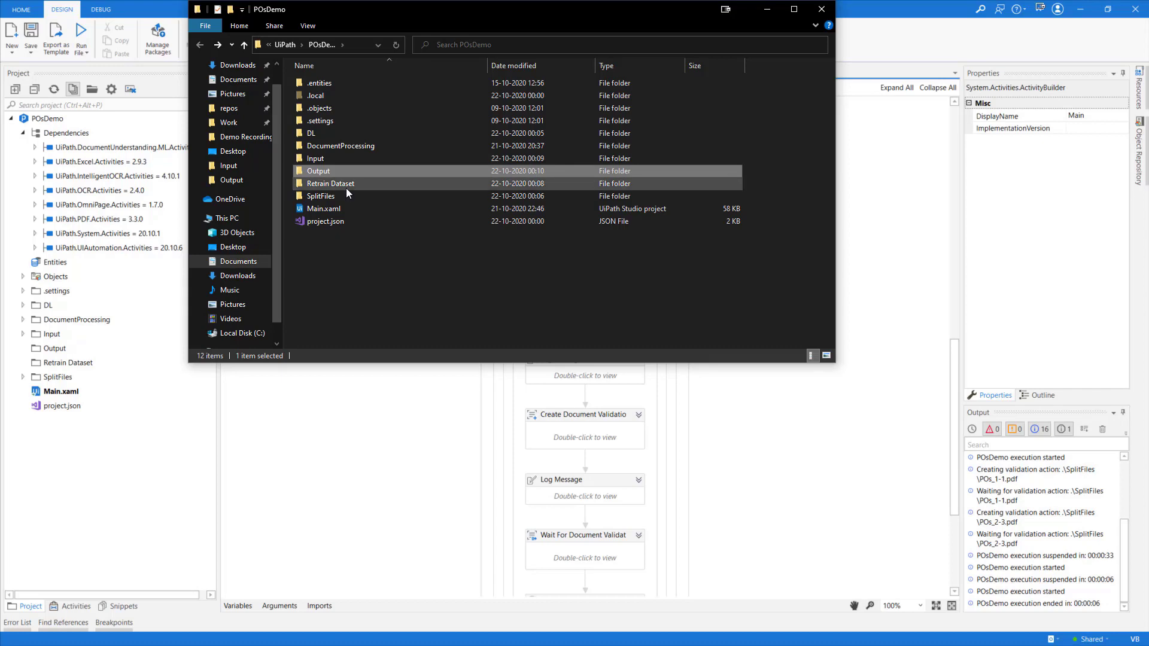
left_click(820, 9)
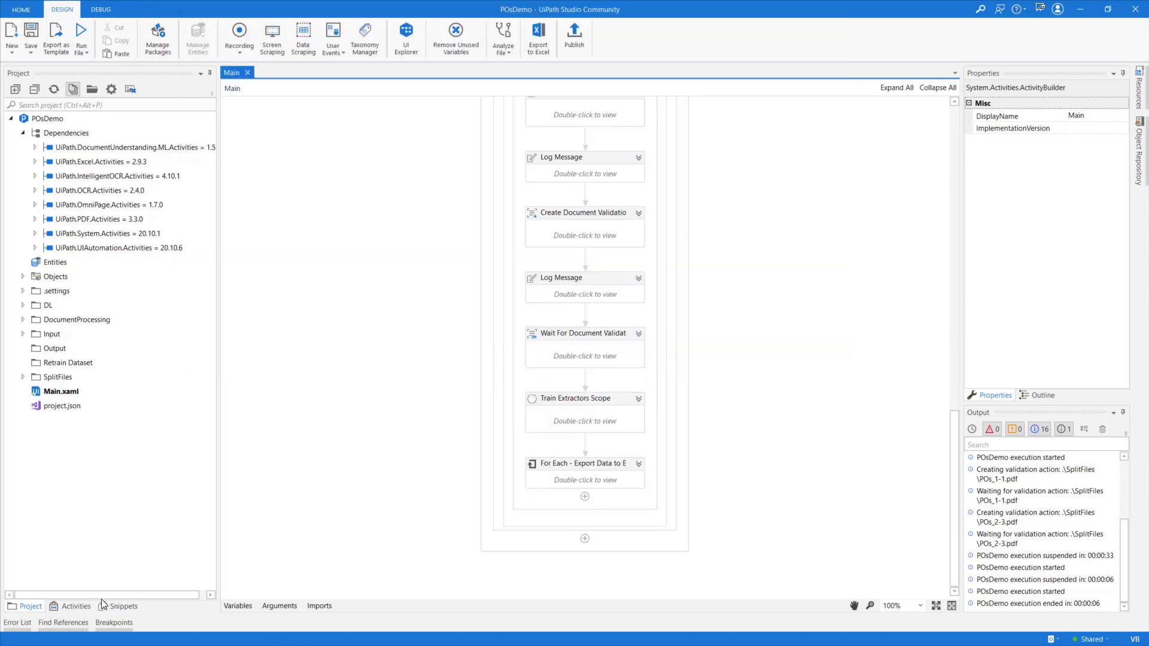
mouse_move(290, 392)
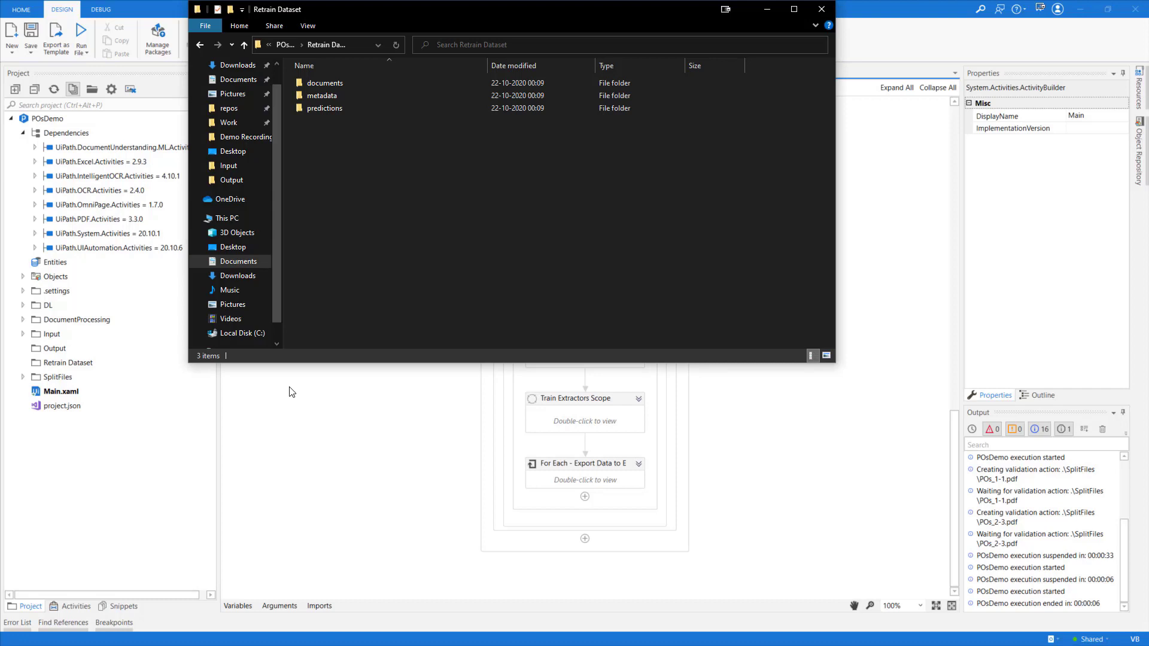
right_click(330, 183)
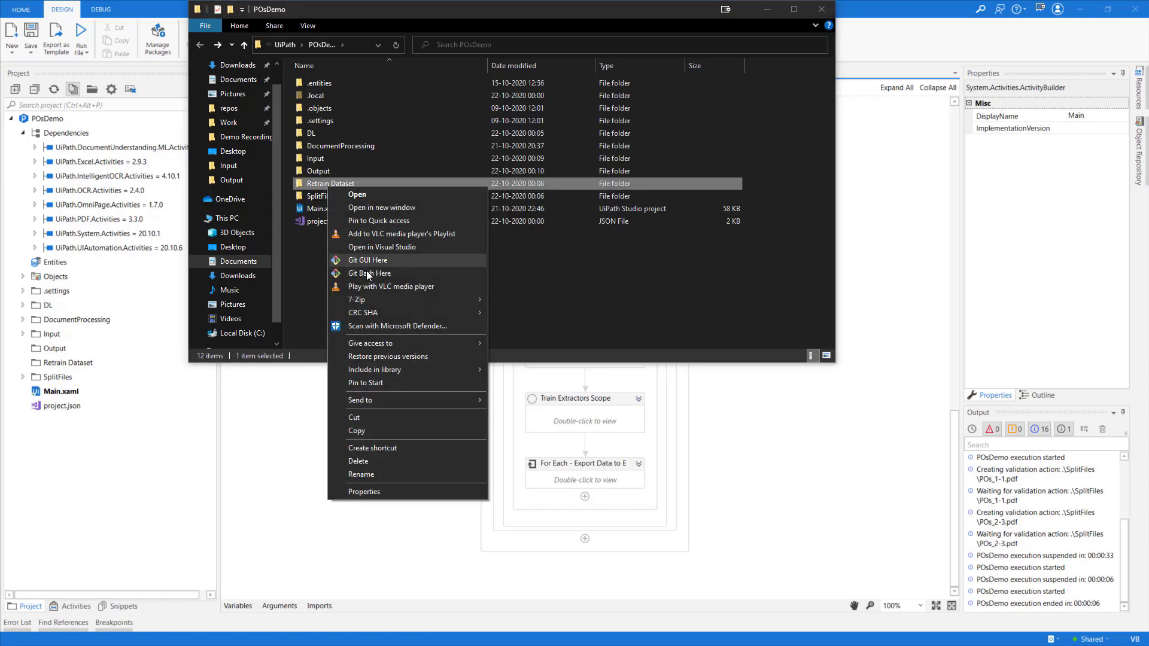
mouse_move(357, 300)
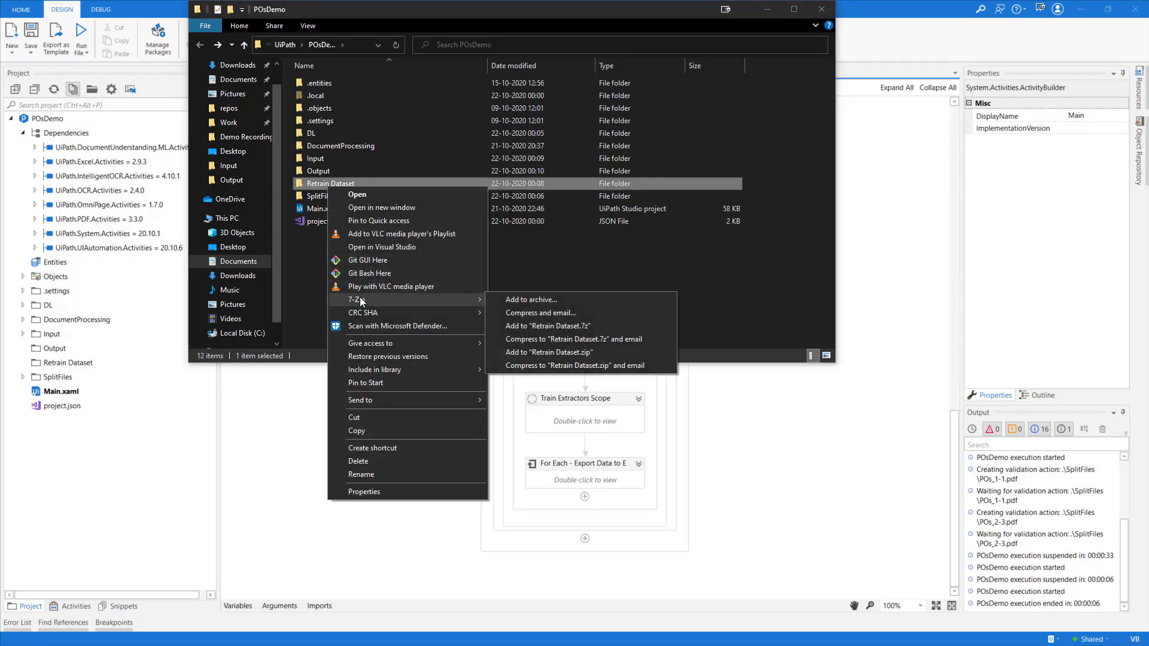
left_click(548, 353)
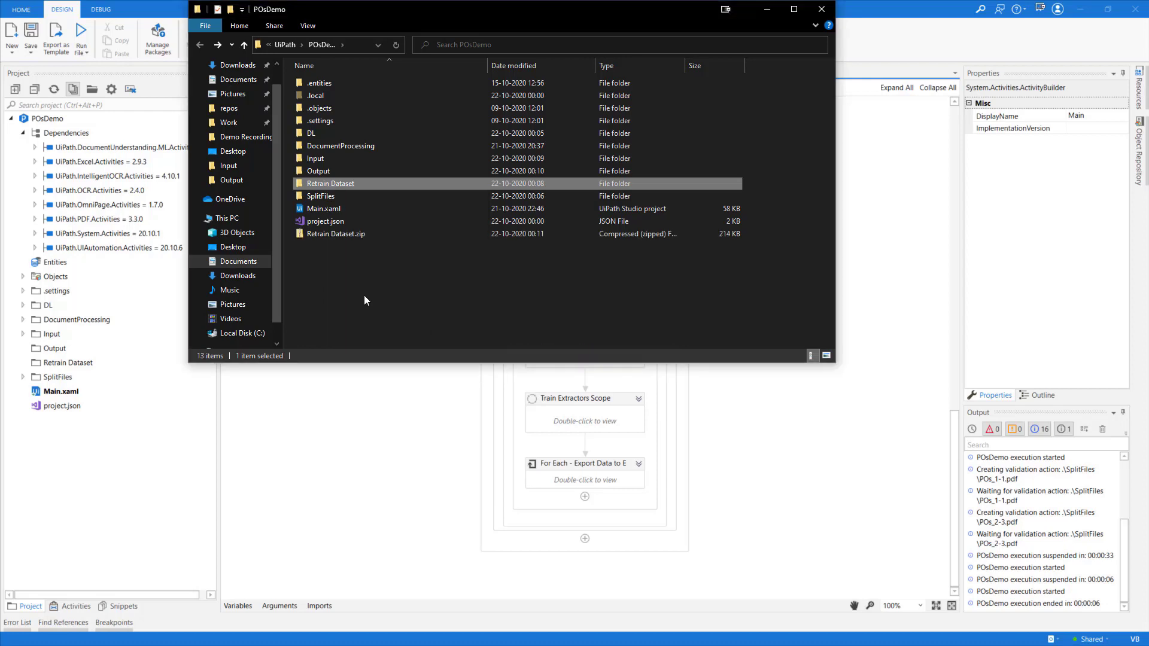